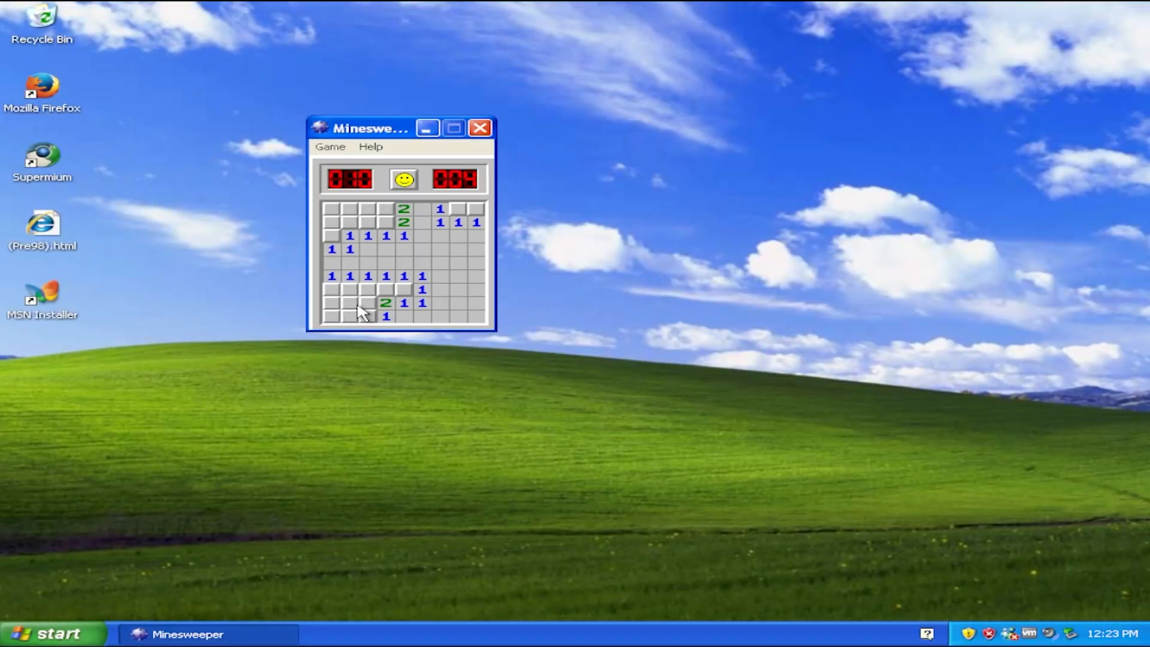
# Uncover a square in XP Minesweeper, then start winmine on Windows 11 with a fresh board.
pyautogui.click(349, 303)
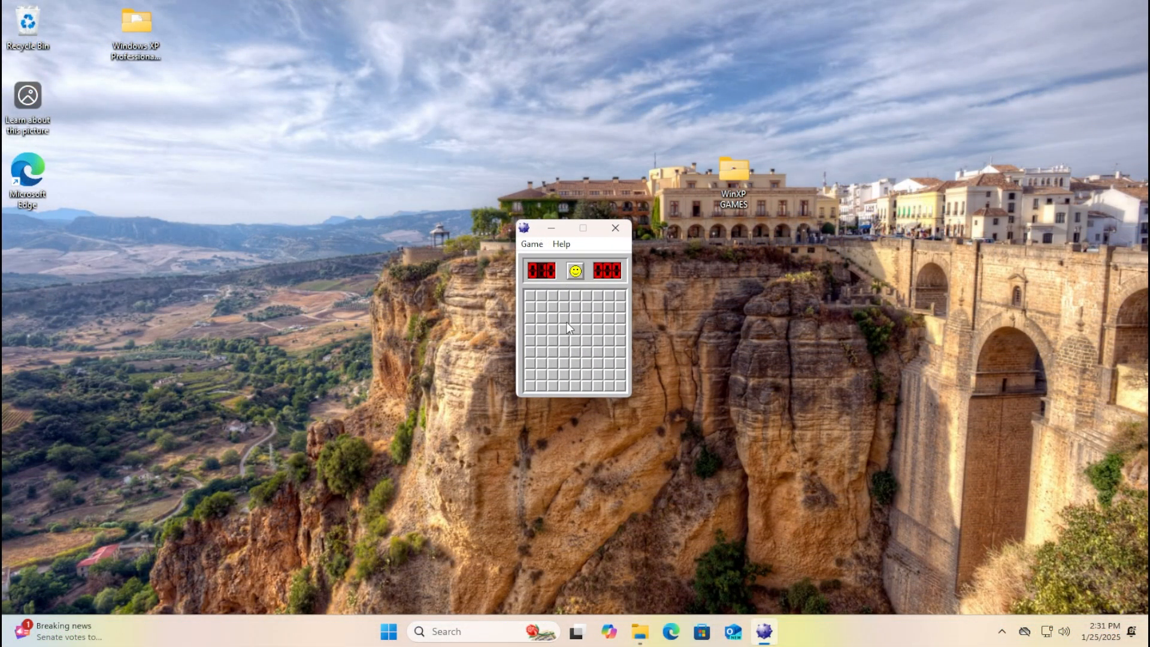
pyautogui.click(563, 317)
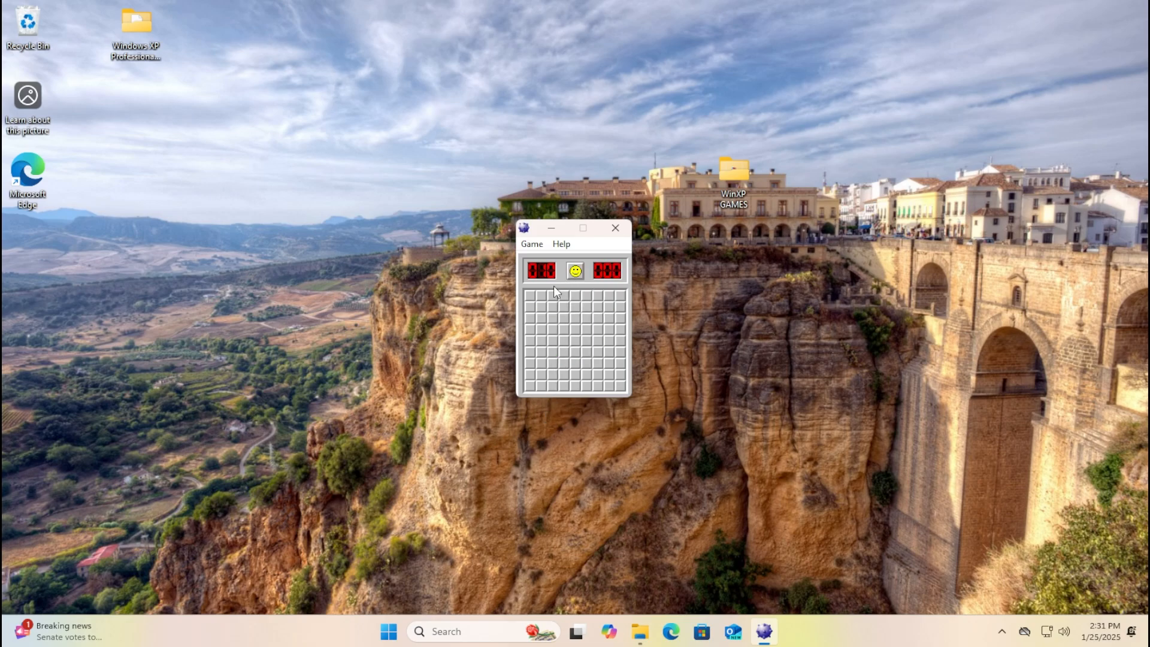
pyautogui.click(575, 345)
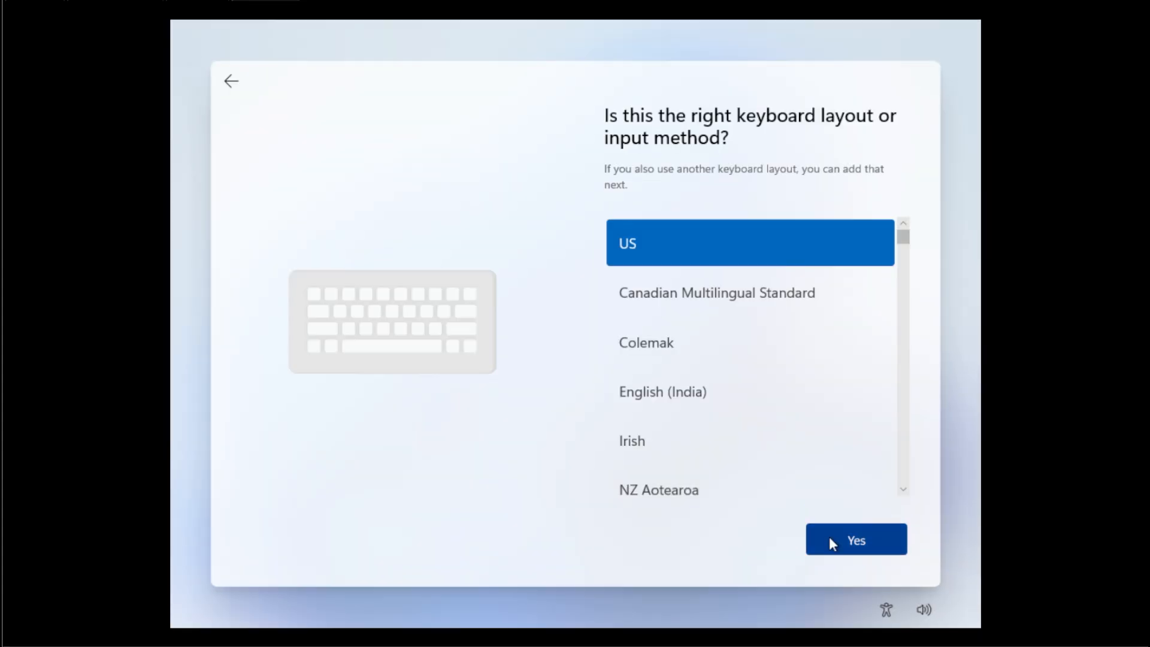
# Confirm US as the keyboard layout and let setup install its updates.
pyautogui.click(855, 540)
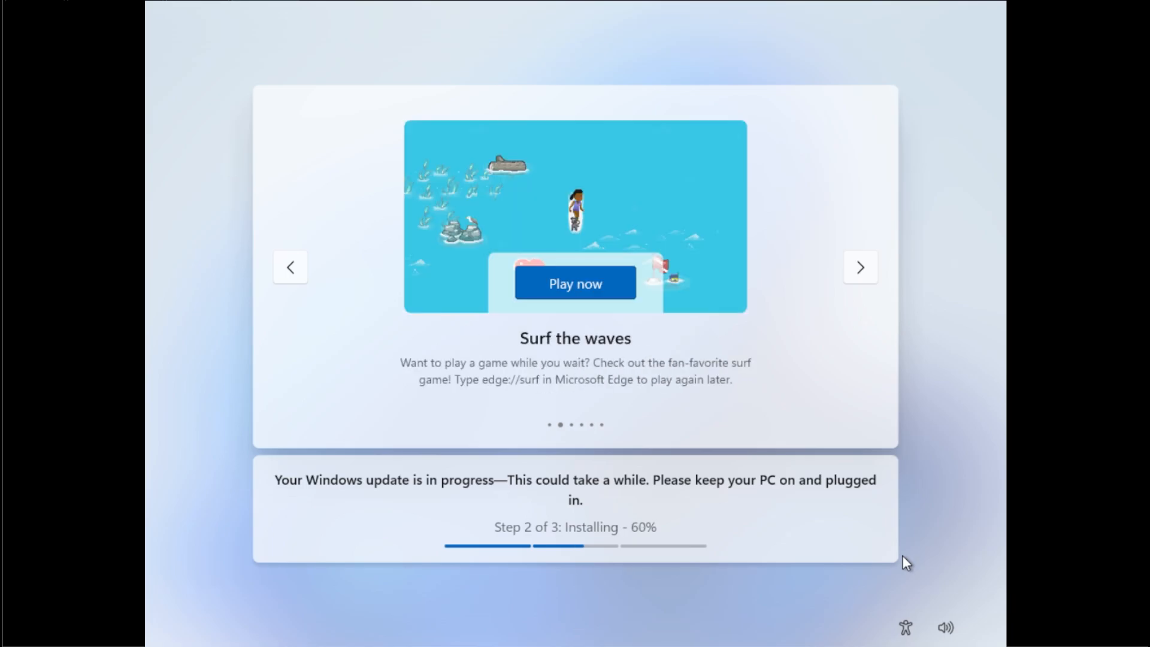
pyautogui.click(859, 265)
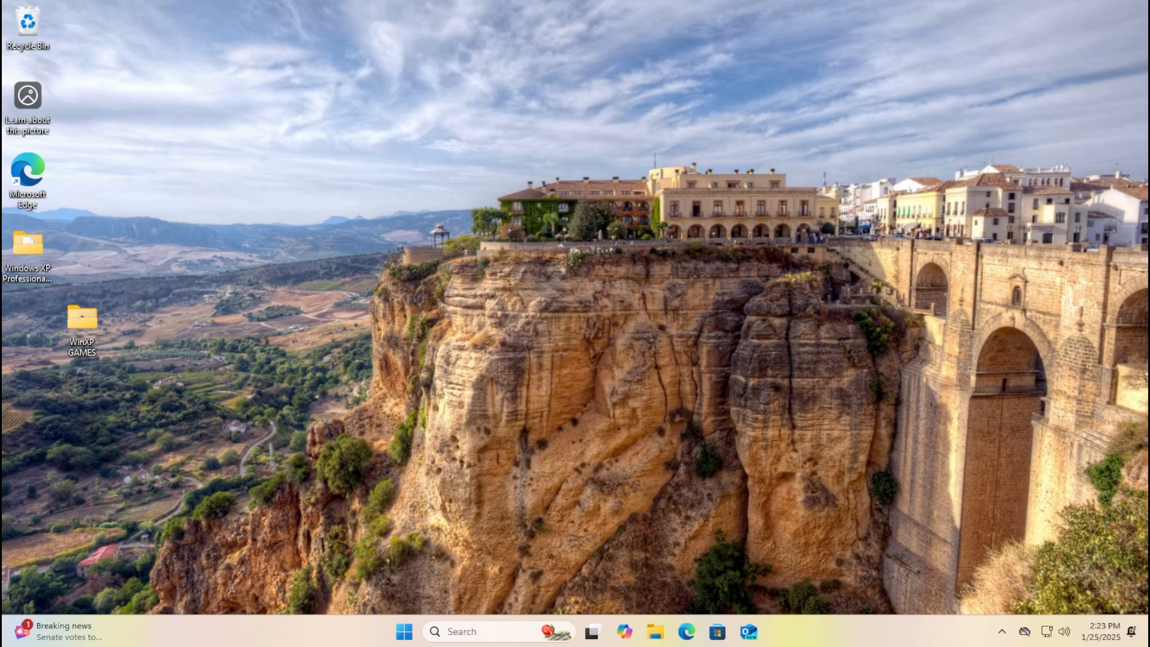
pyautogui.moveTo(785, 318)
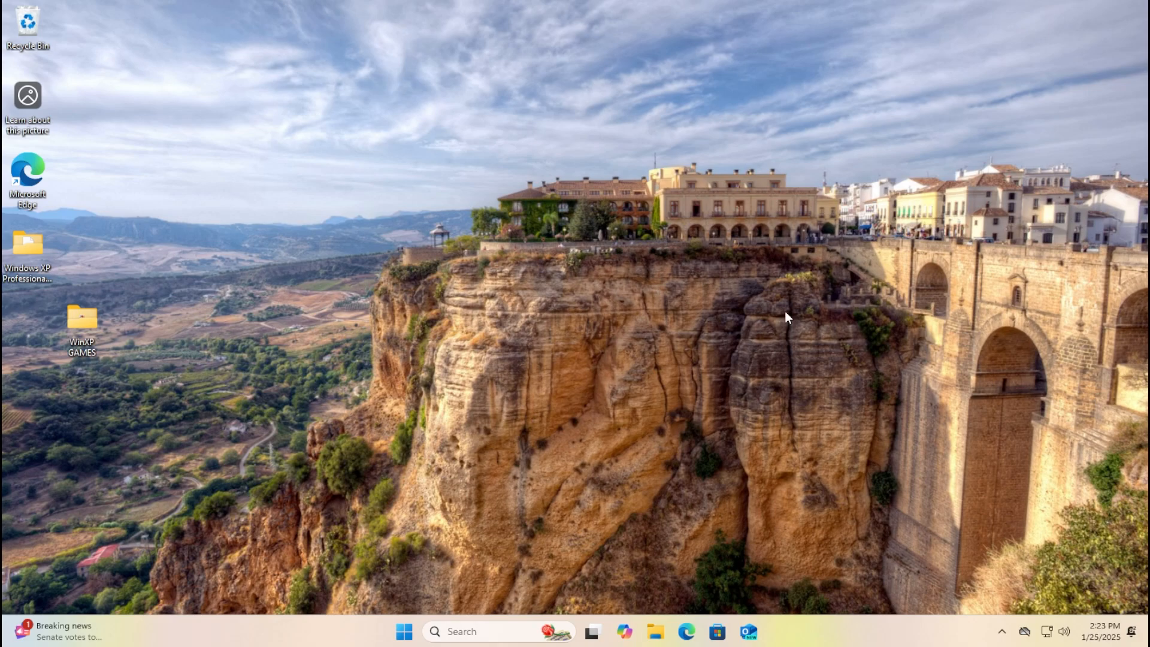
# Move the WinXP GAMES folder higher on the desktop, clear the file selection, and launch sol.
pyautogui.moveTo(81, 323); pyautogui.dragTo(677, 394)
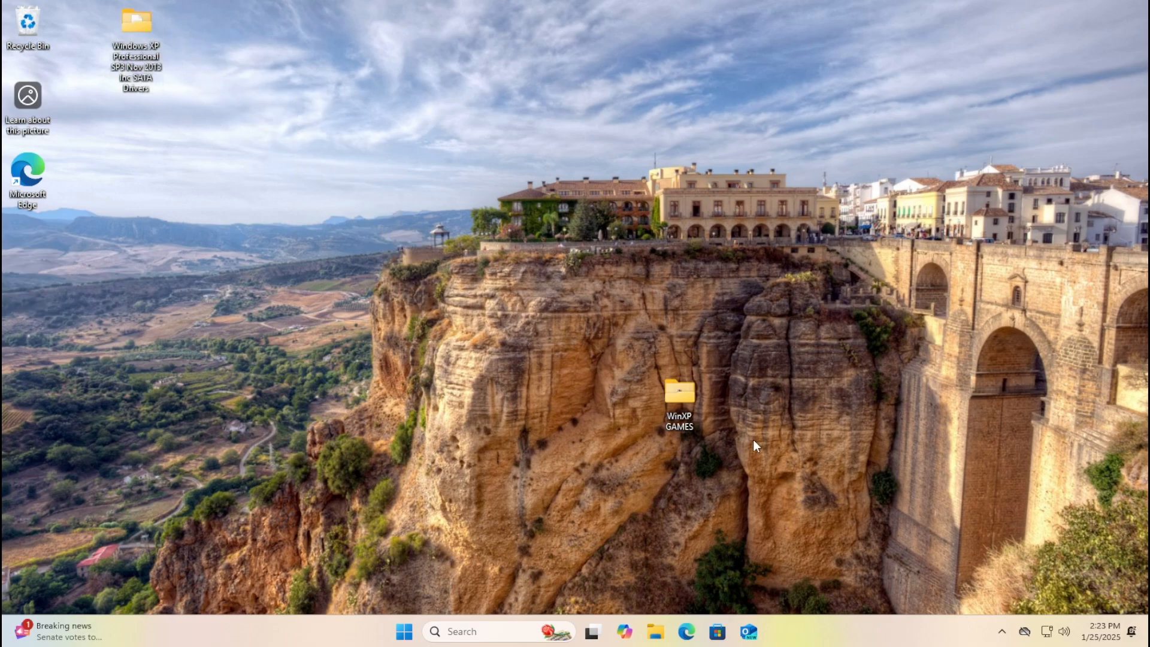
pyautogui.moveTo(679, 396); pyautogui.dragTo(732, 169)
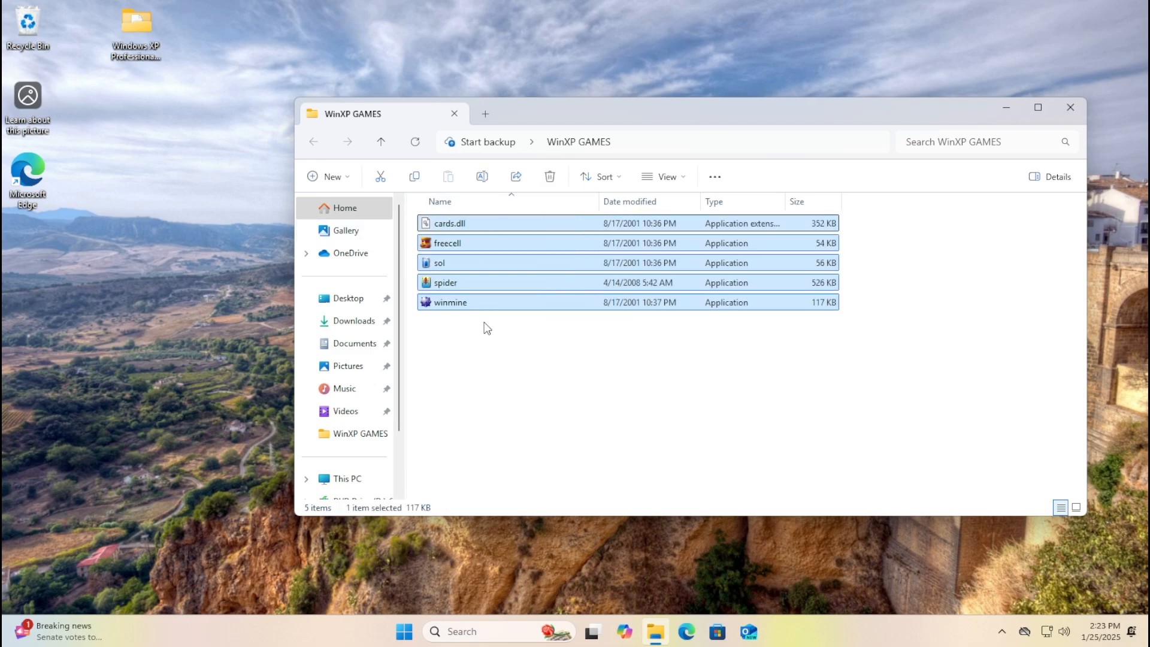
pyautogui.click(525, 444)
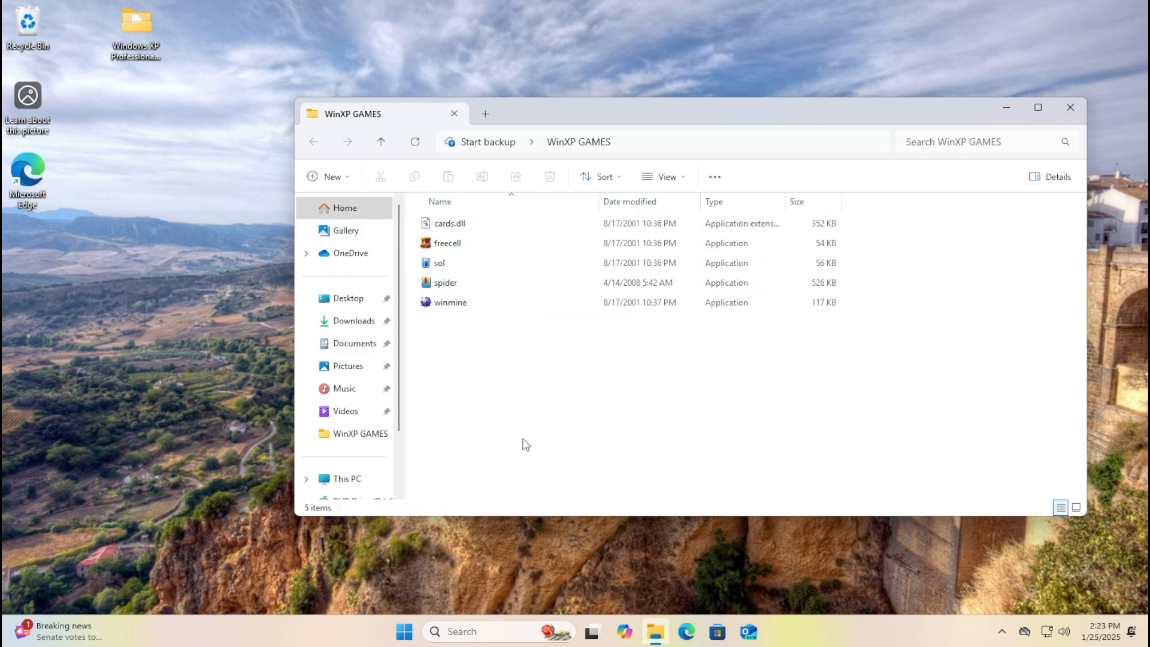
pyautogui.doubleClick(439, 262)
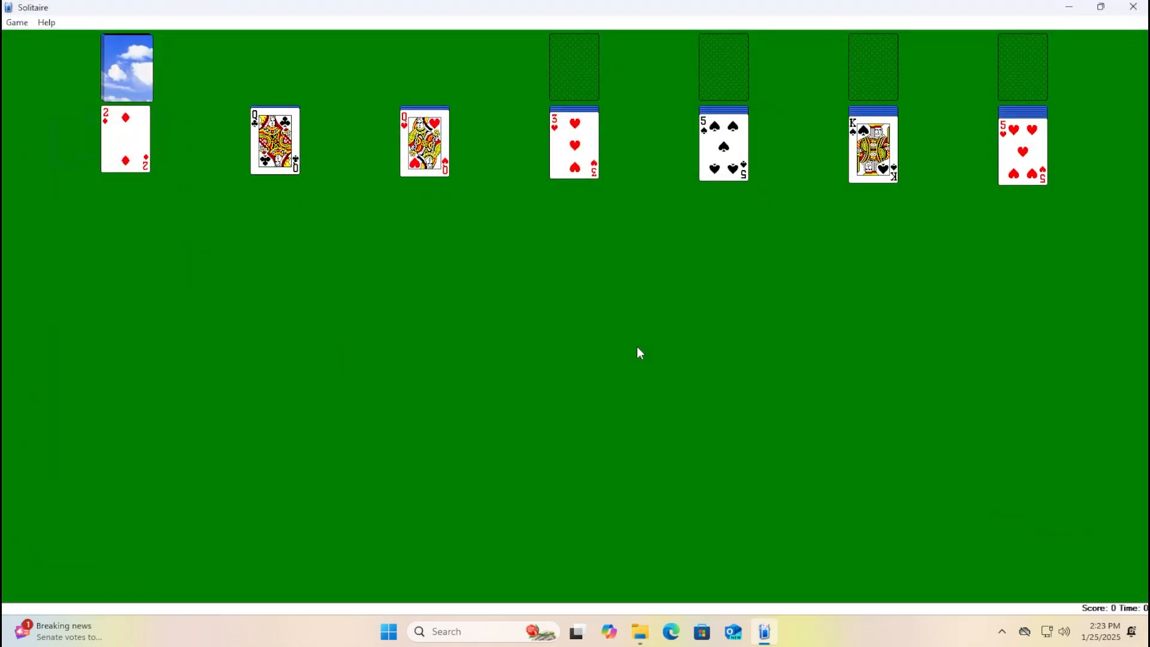
# Restore and move the Solitaire window, close it, relaunch sol, and close it again.
pyautogui.click(1100, 6)
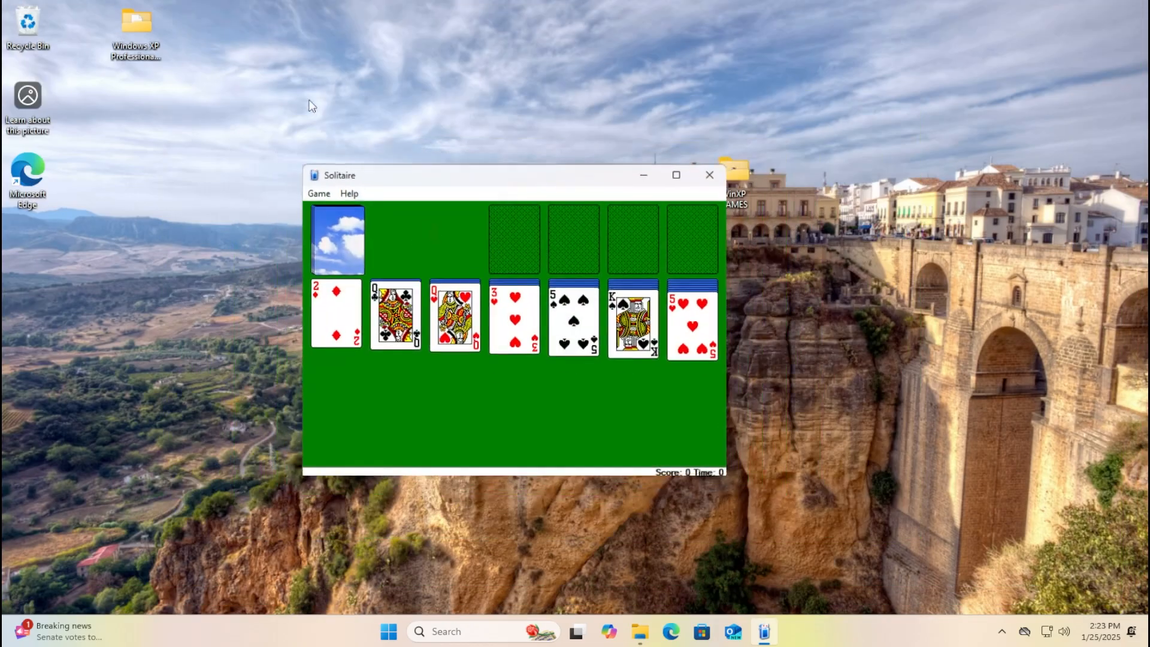
pyautogui.moveTo(513, 174); pyautogui.dragTo(540, 56)
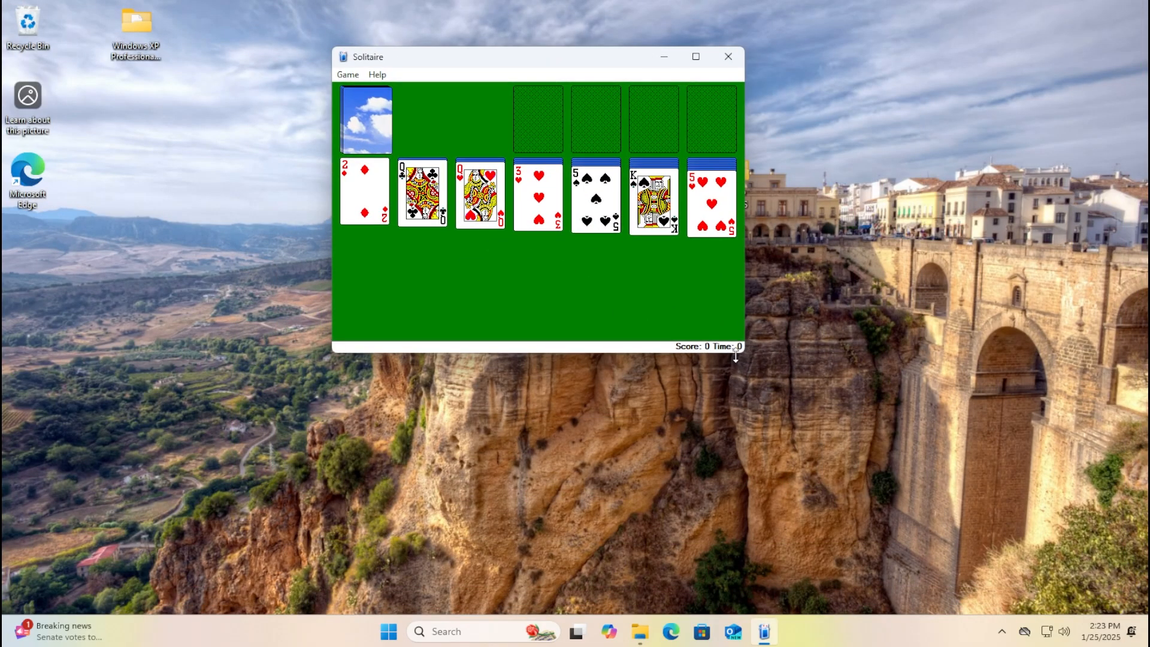
pyautogui.click(726, 56)
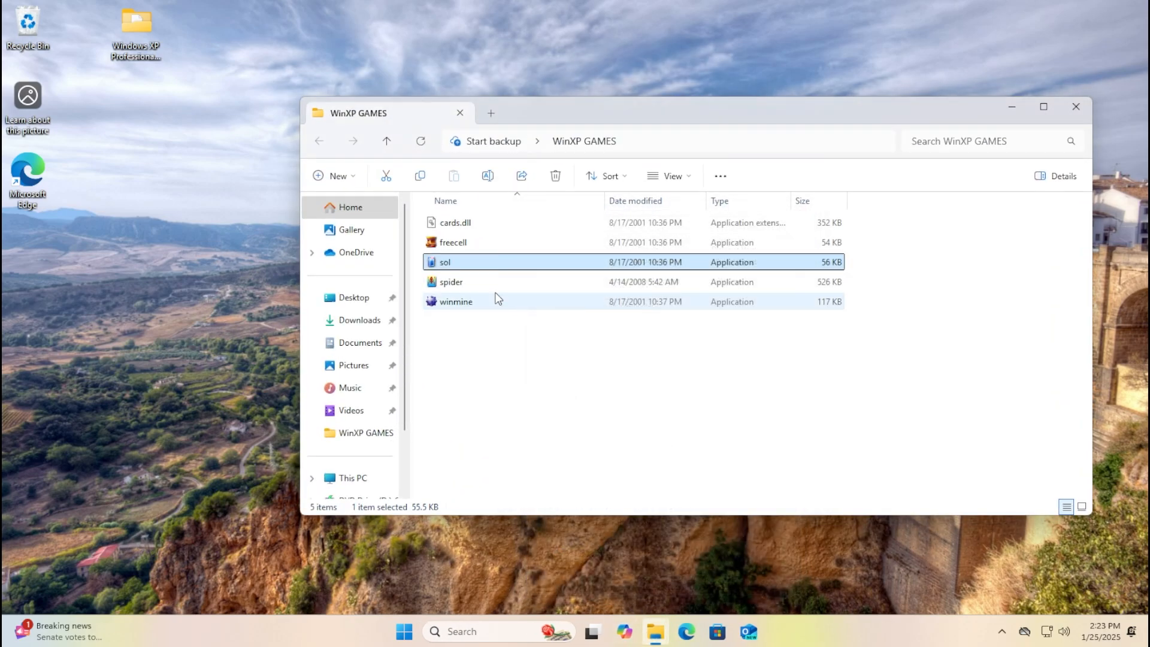
pyautogui.doubleClick(444, 261)
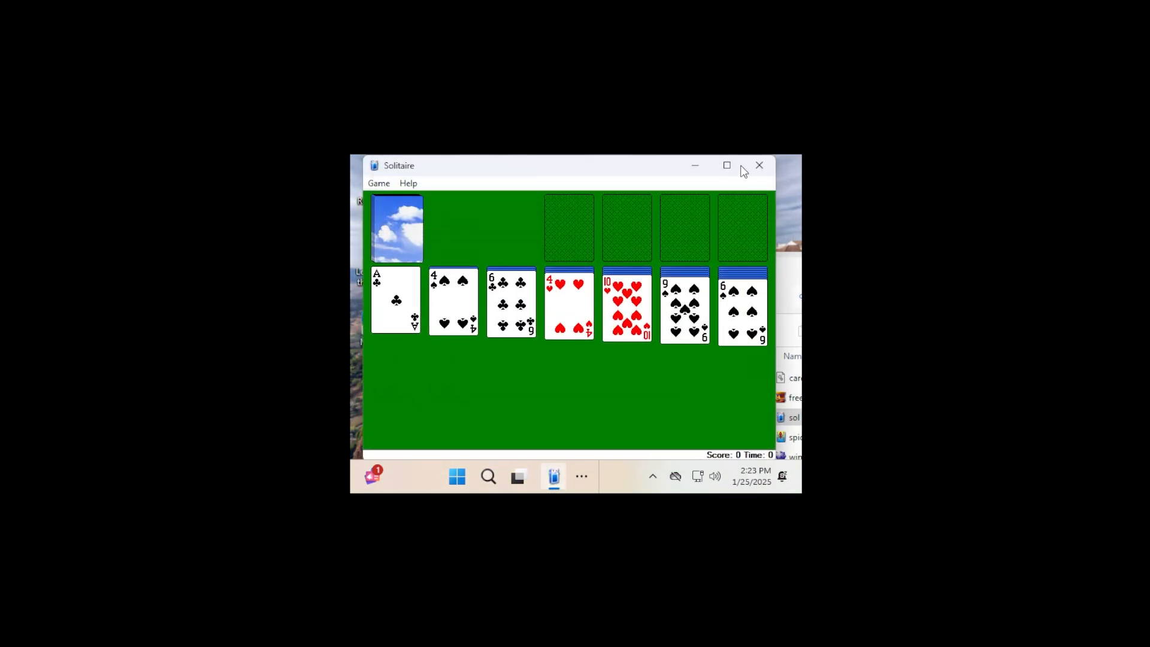
pyautogui.moveTo(755, 170)
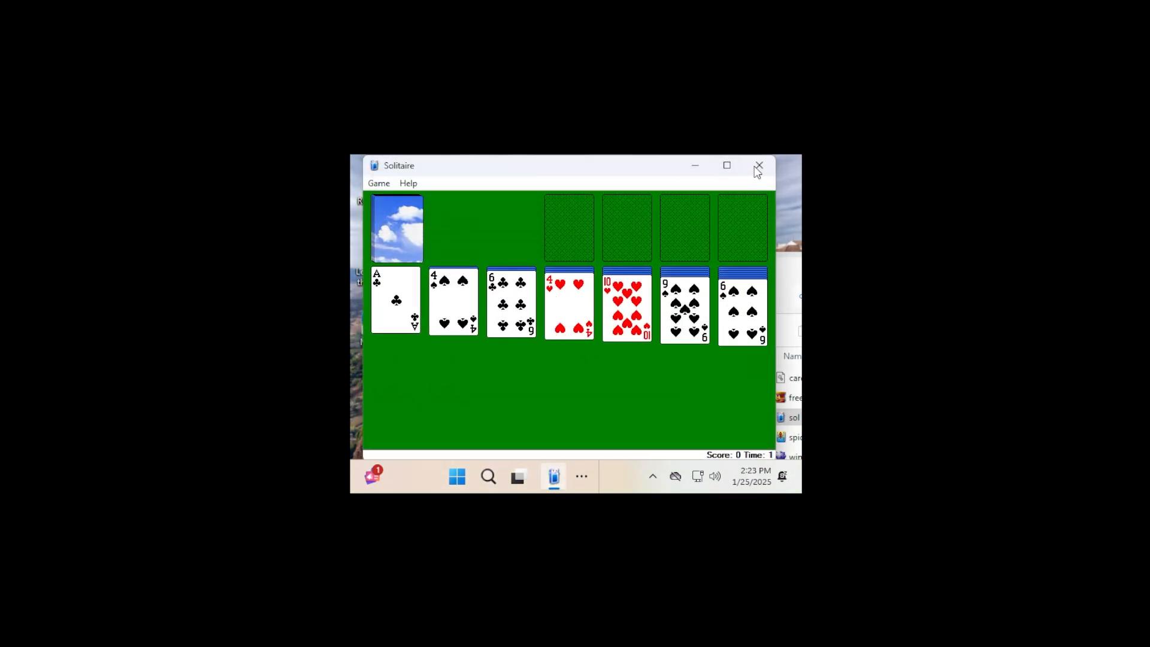
pyautogui.click(758, 165)
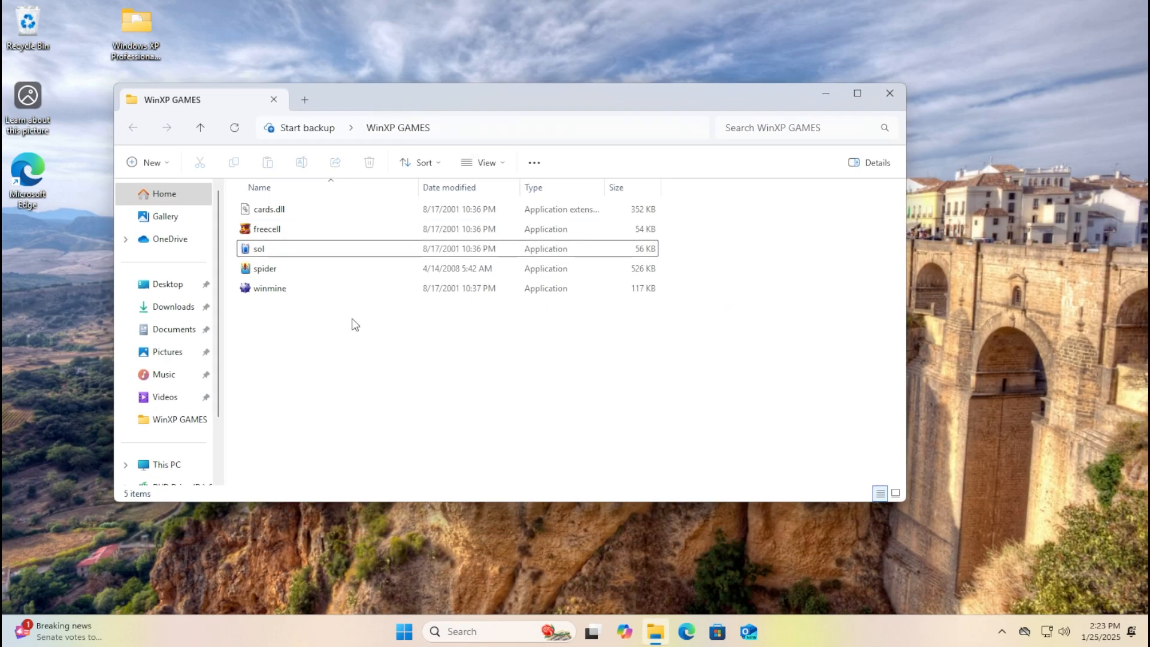
# Check sol's compatibility settings without changing them, then launch Solitaire.
pyautogui.rightClick(258, 248)
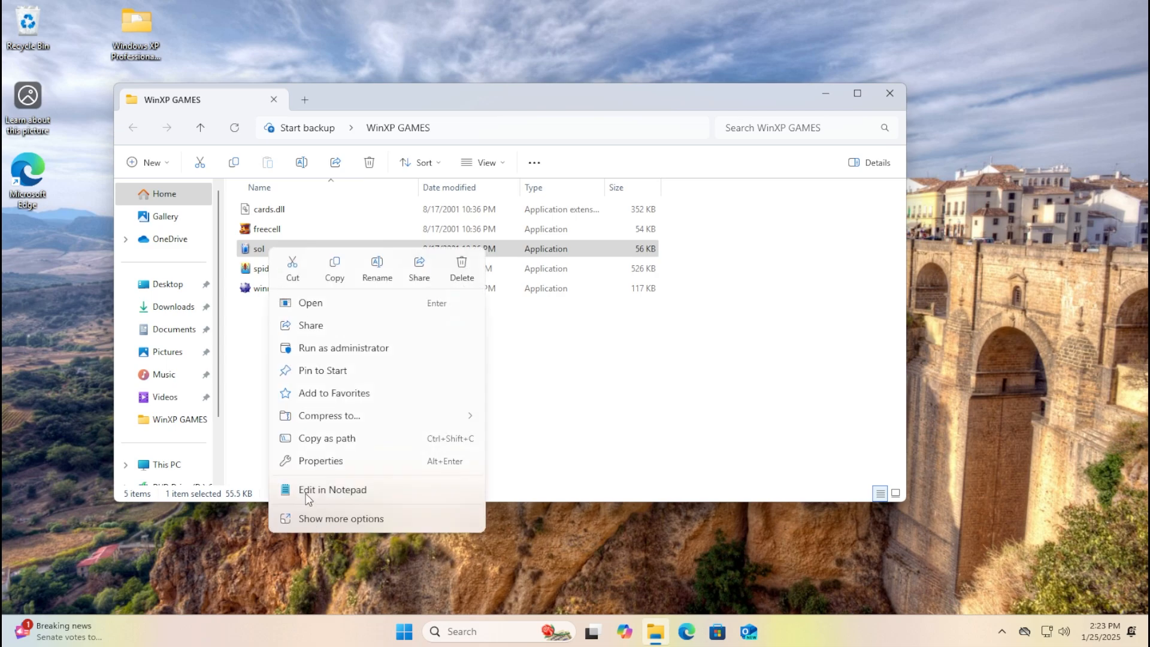
pyautogui.click(320, 460)
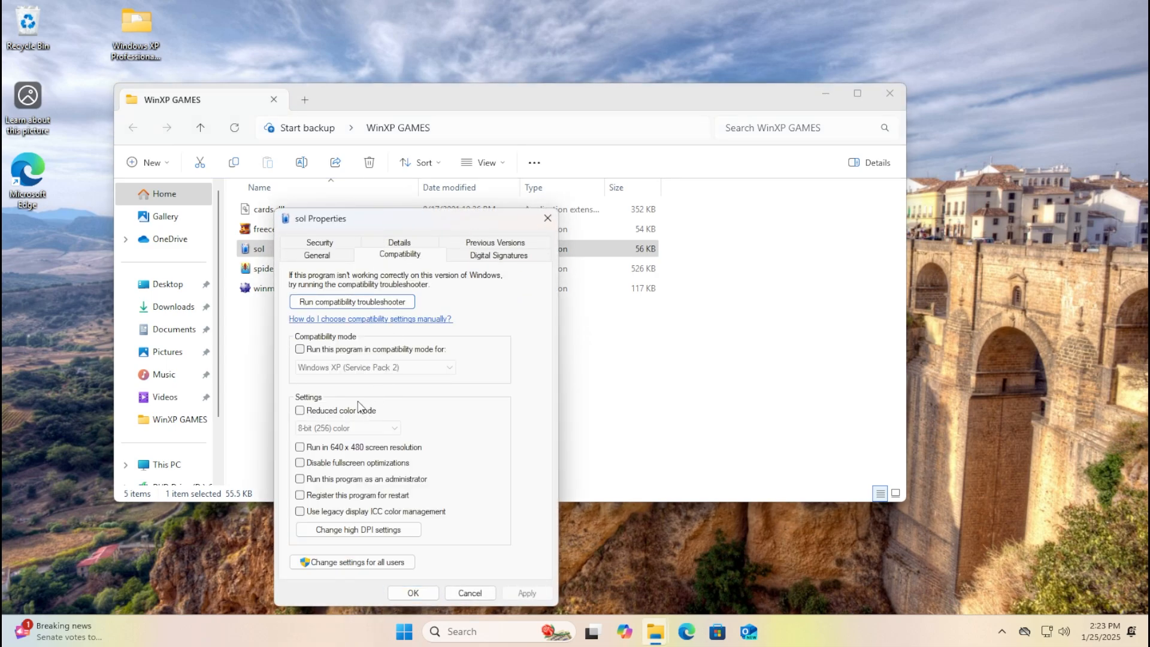
pyautogui.click(299, 349)
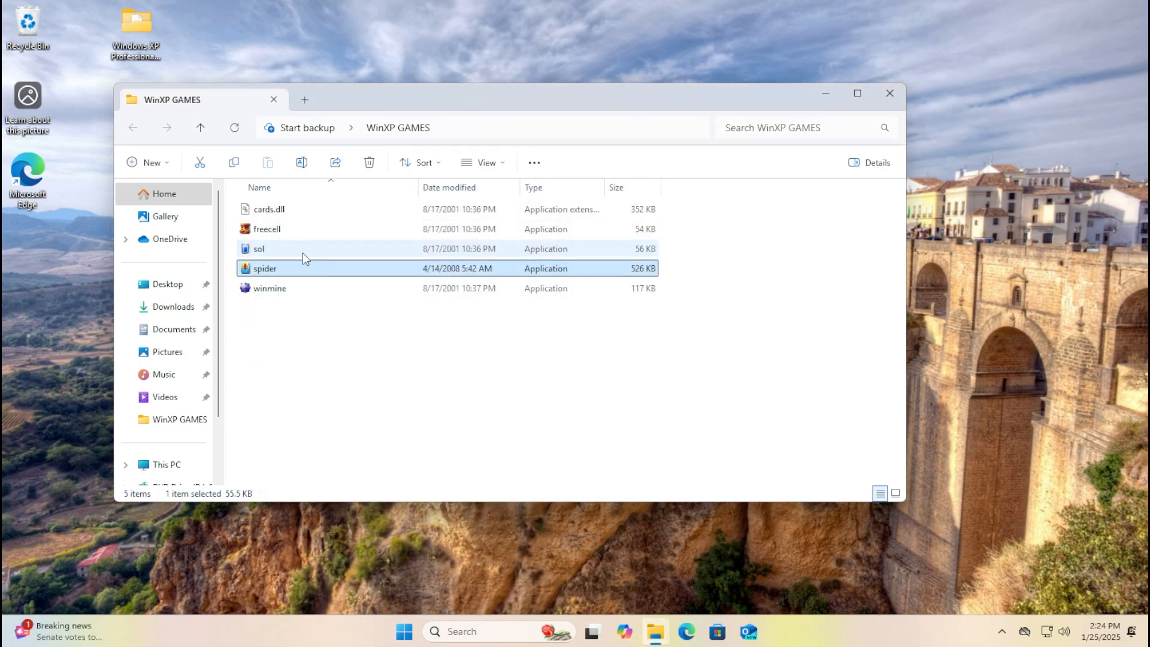
pyautogui.doubleClick(259, 249)
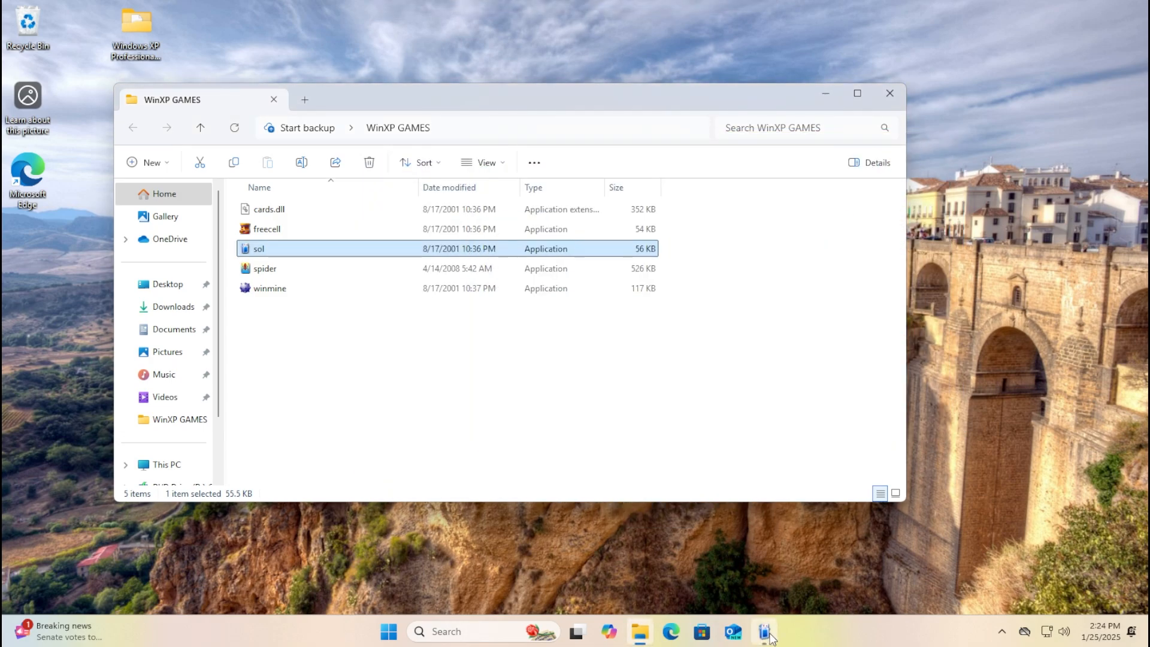
pyautogui.doubleClick(258, 249)
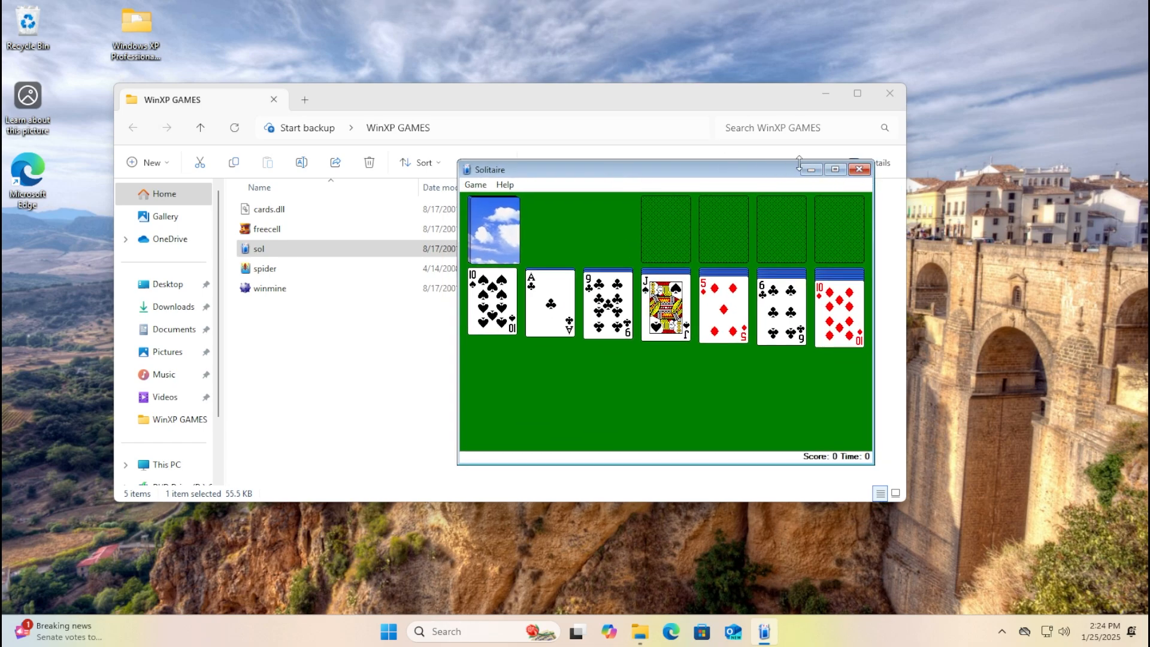
pyautogui.moveTo(862, 227)
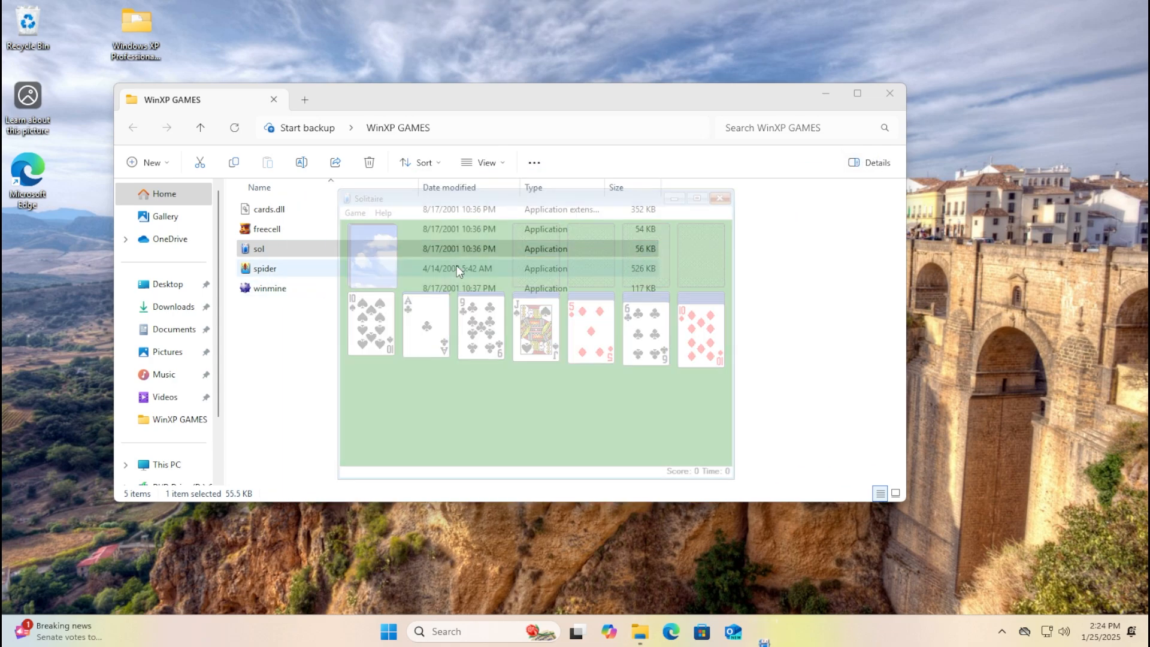
# Set sol's compatibility mode to Windows 98 / Windows Me, apply it, and close Solitaire.
pyautogui.click(719, 198)
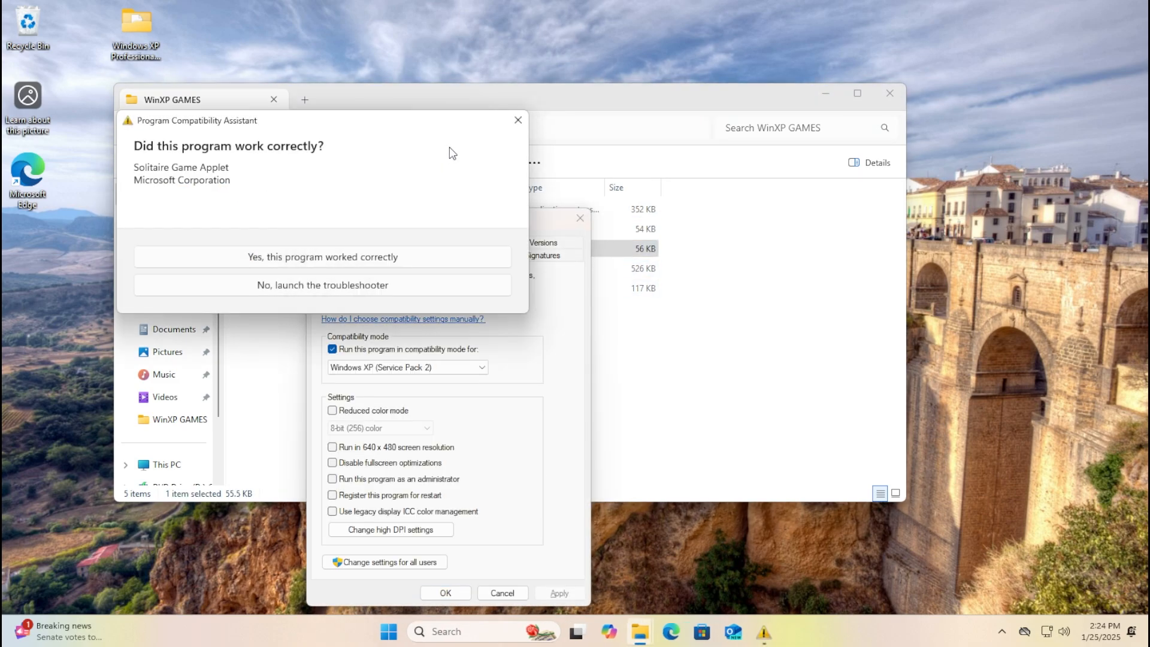
pyautogui.click(322, 257)
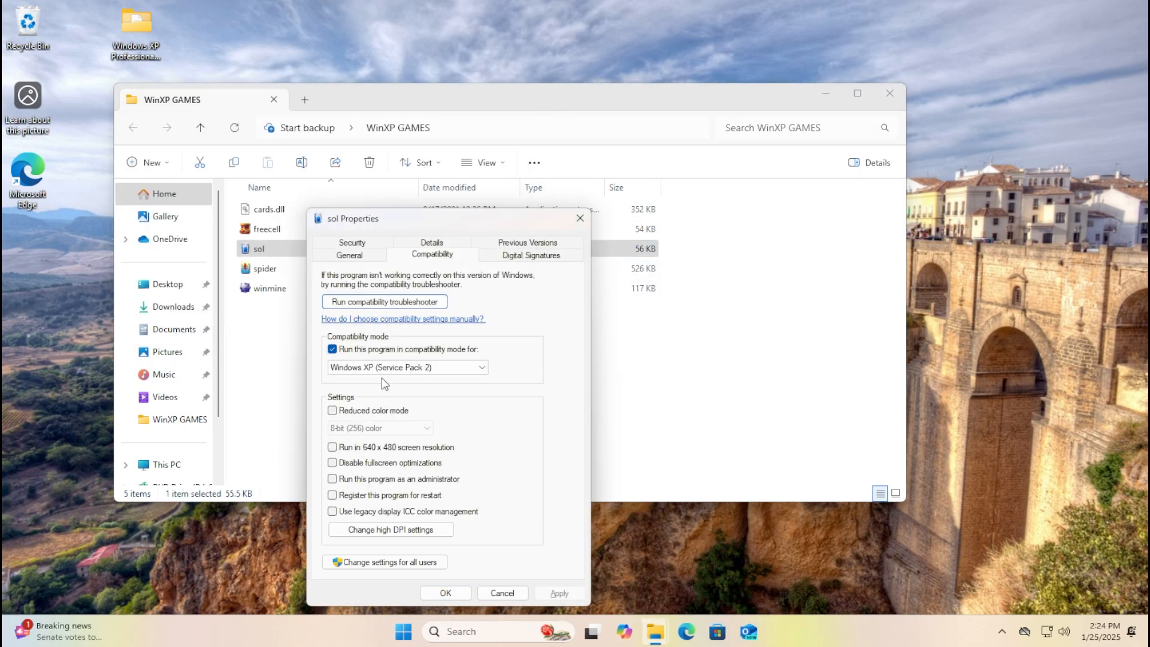
pyautogui.click(407, 367)
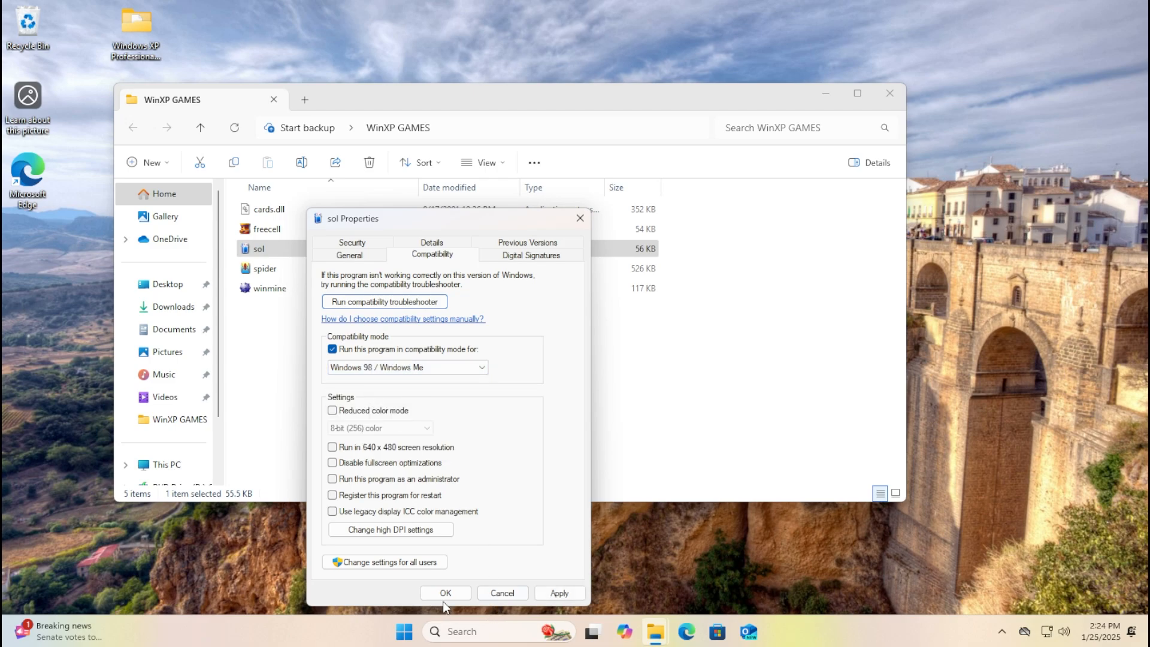
pyautogui.click(445, 593)
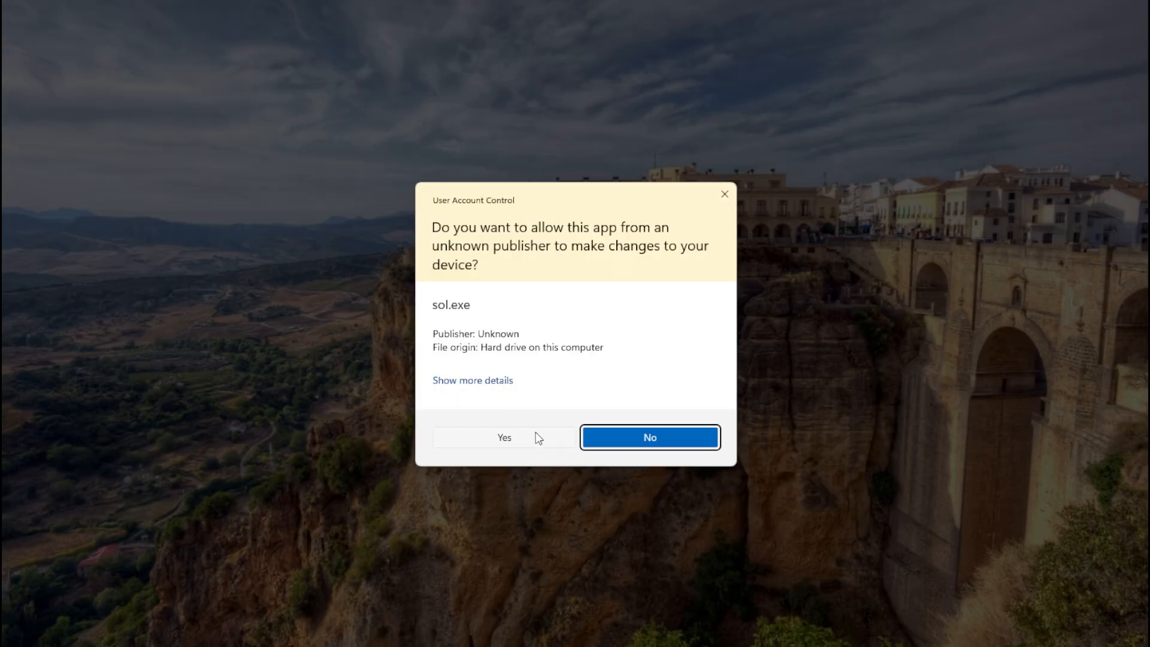
pyautogui.click(504, 438)
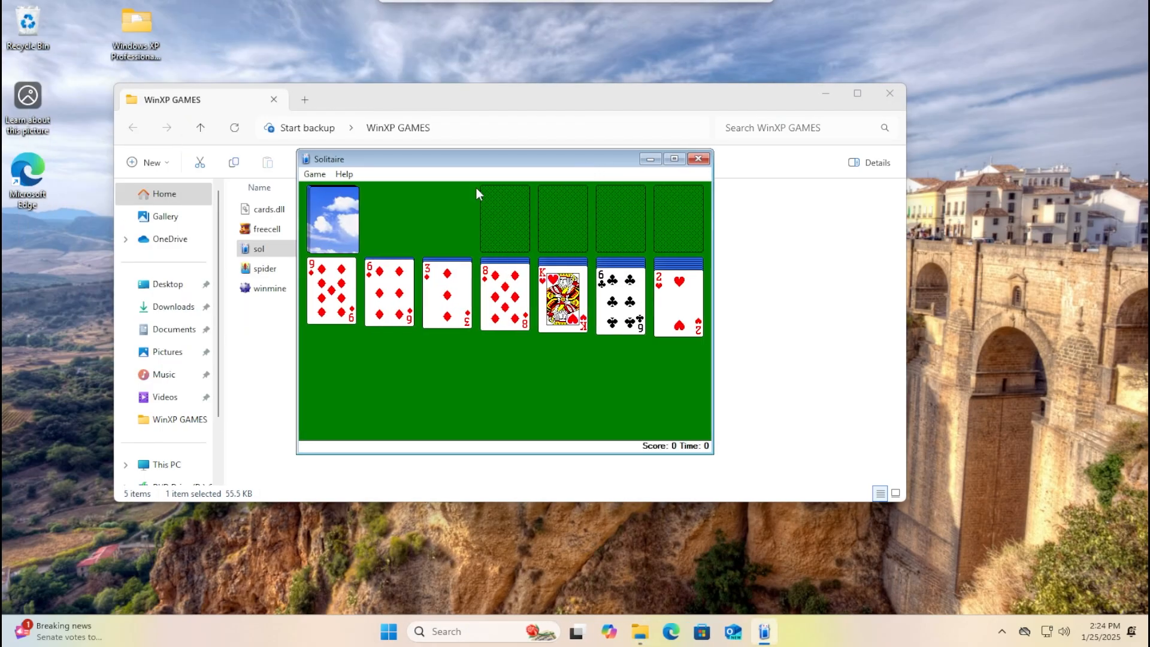
# Turn on Windows 95 compatibility mode in sol's Properties, accepting the permission prompt.
pyautogui.rightClick(258, 248)
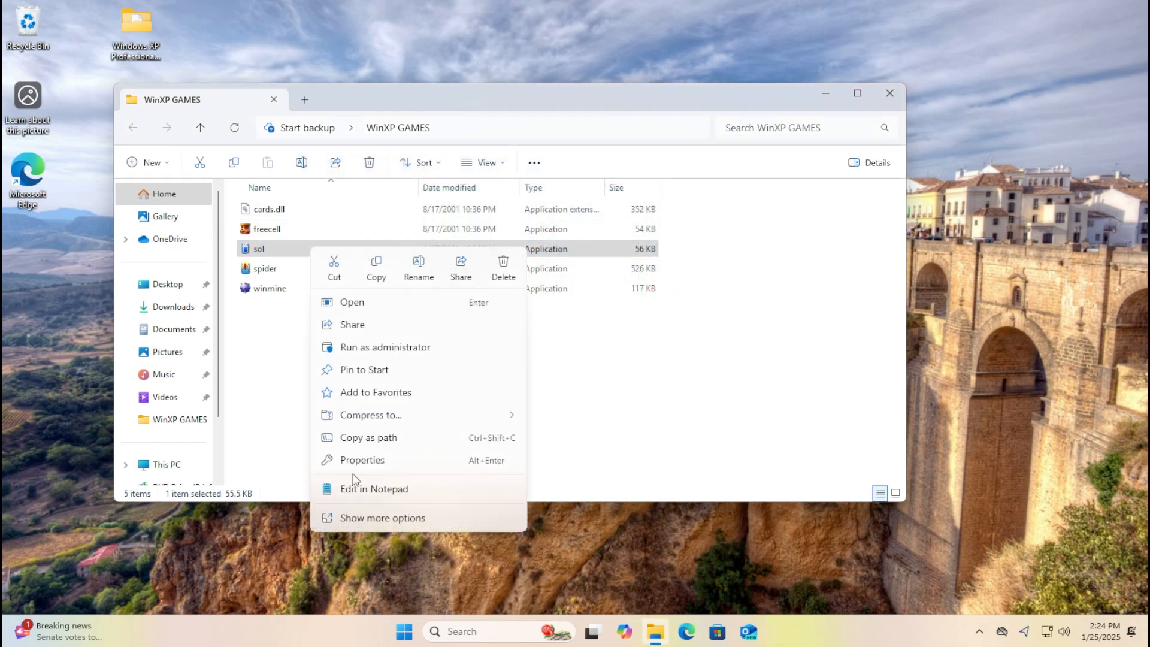
pyautogui.click(362, 460)
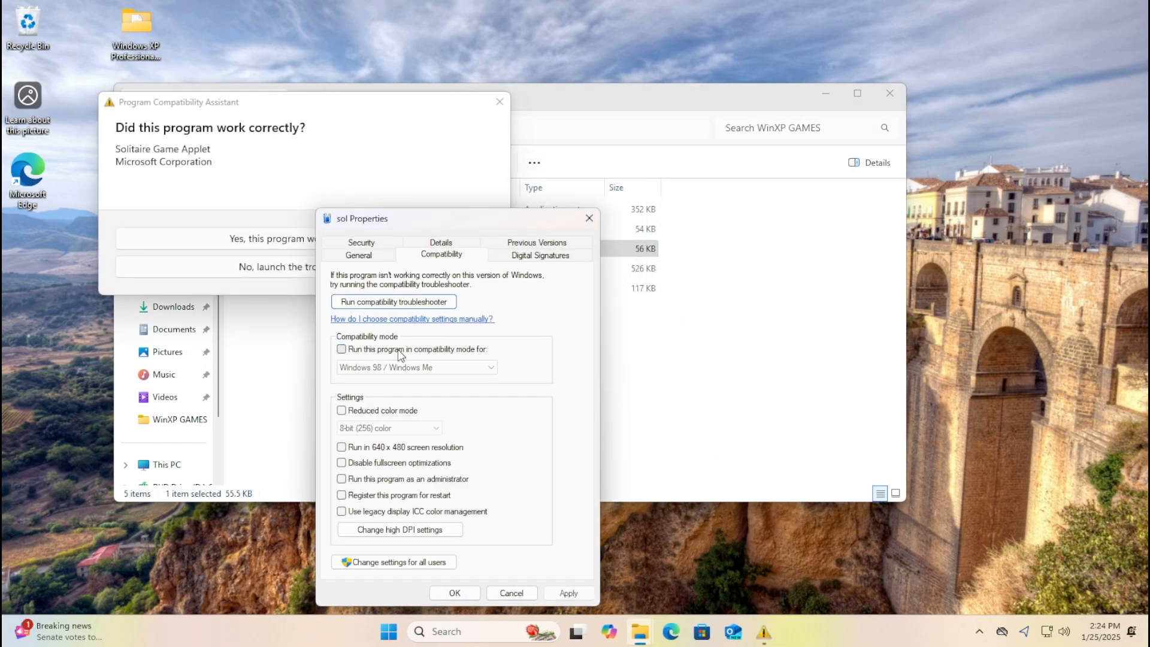
pyautogui.click(340, 349)
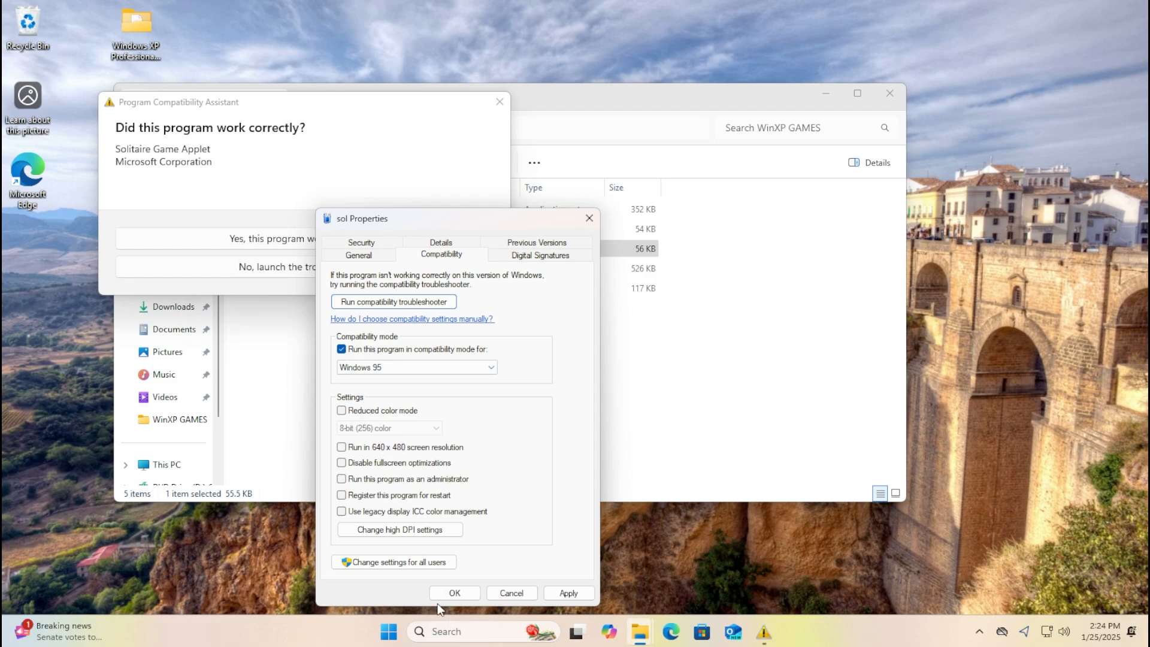
pyautogui.click(453, 592)
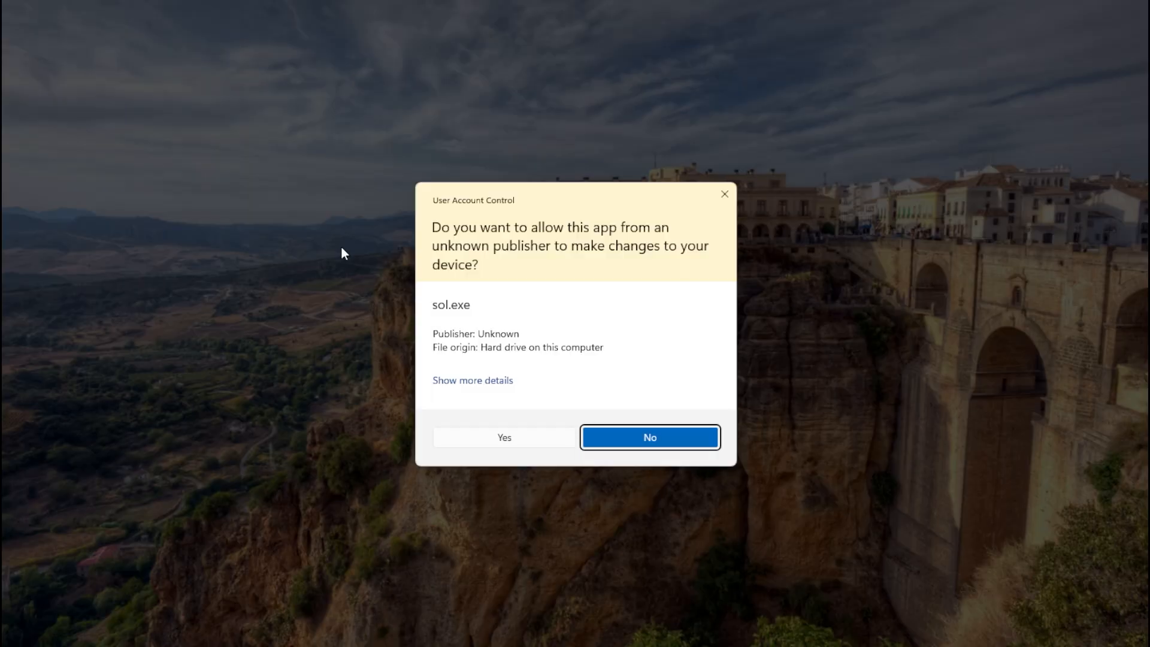
pyautogui.click(648, 437)
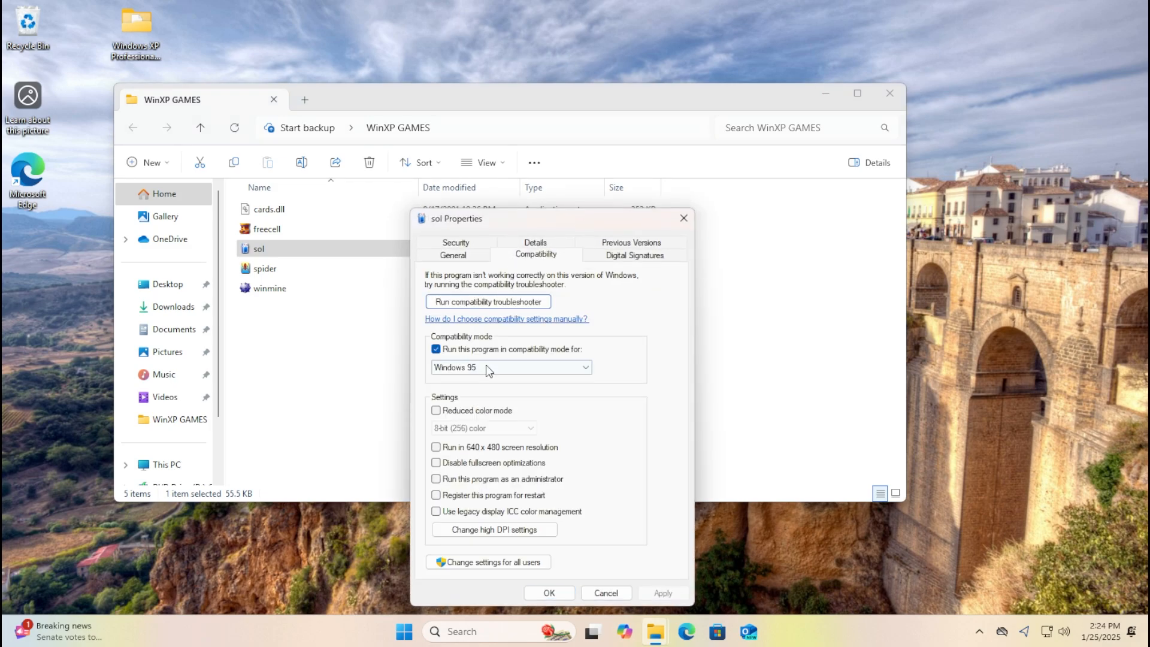
pyautogui.click(549, 592)
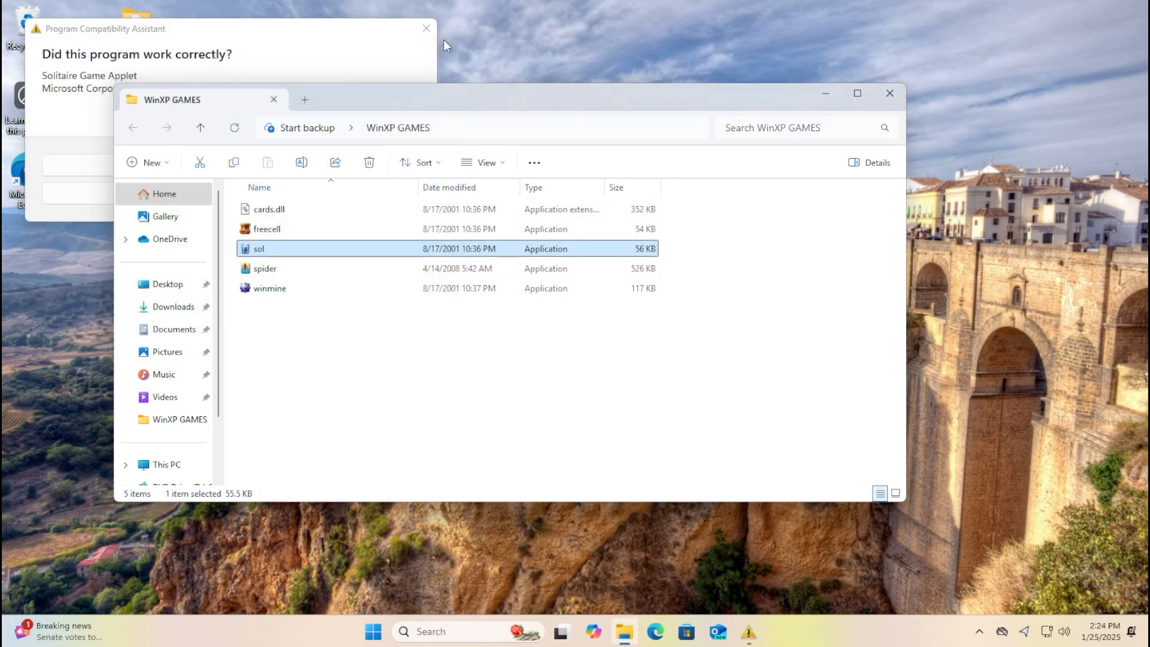
pyautogui.rightClick(258, 248)
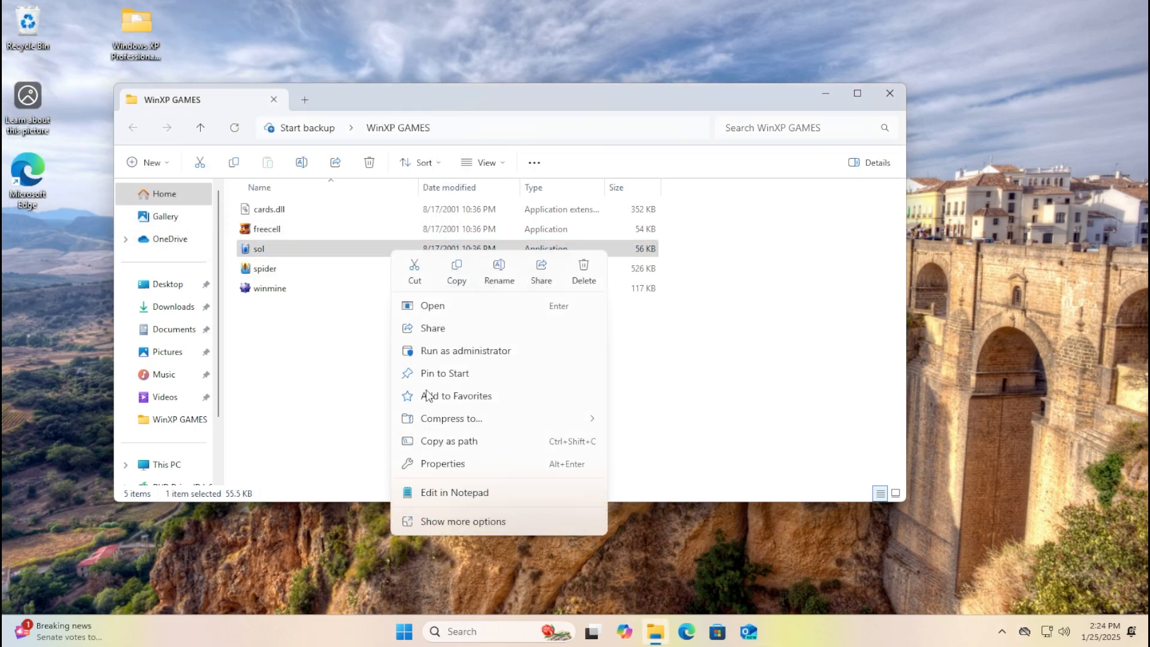
# Resign the FreeCell game with Yes and close sol's Properties with compatibility mode unticked.
pyautogui.click(442, 463)
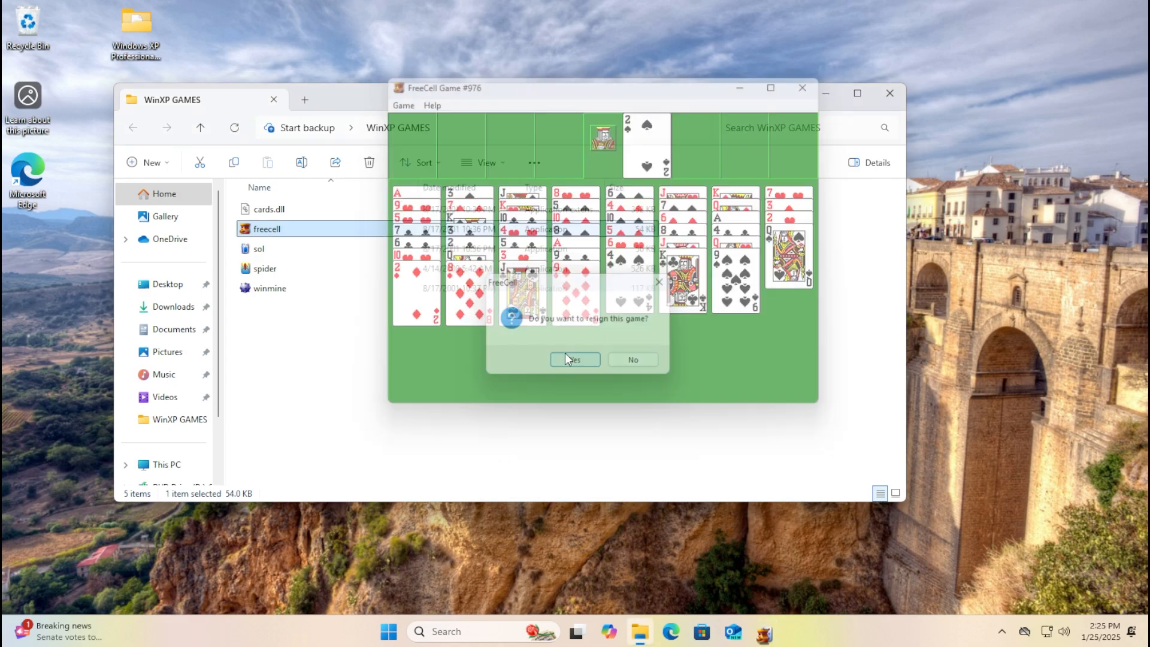
pyautogui.click(575, 359)
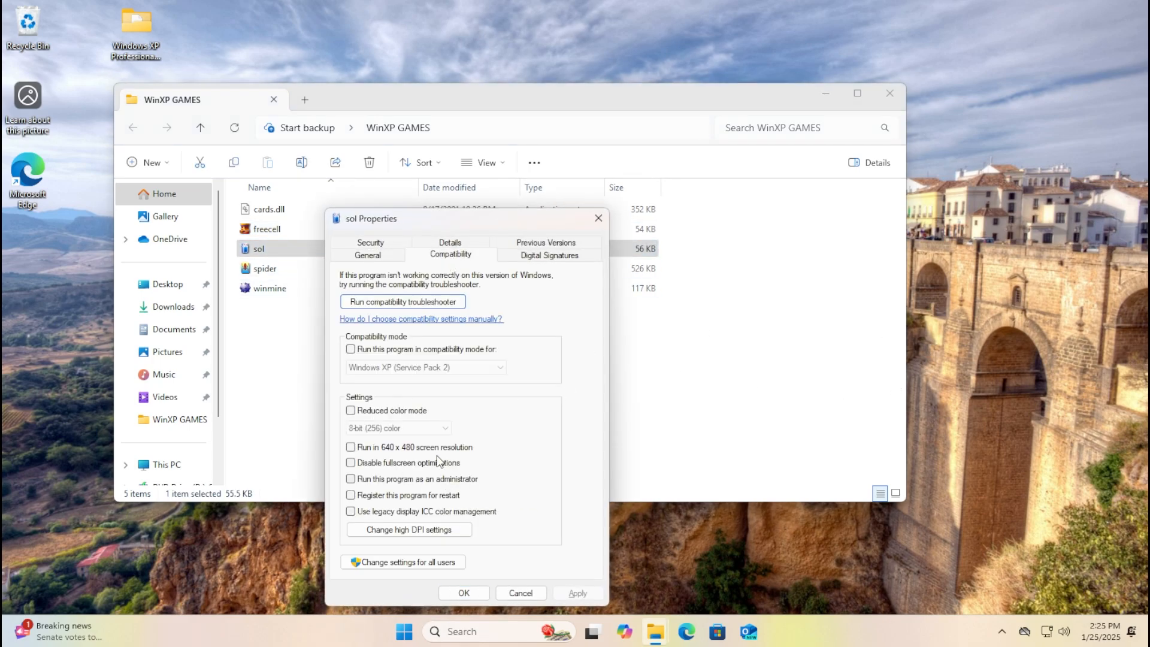
pyautogui.click(351, 409)
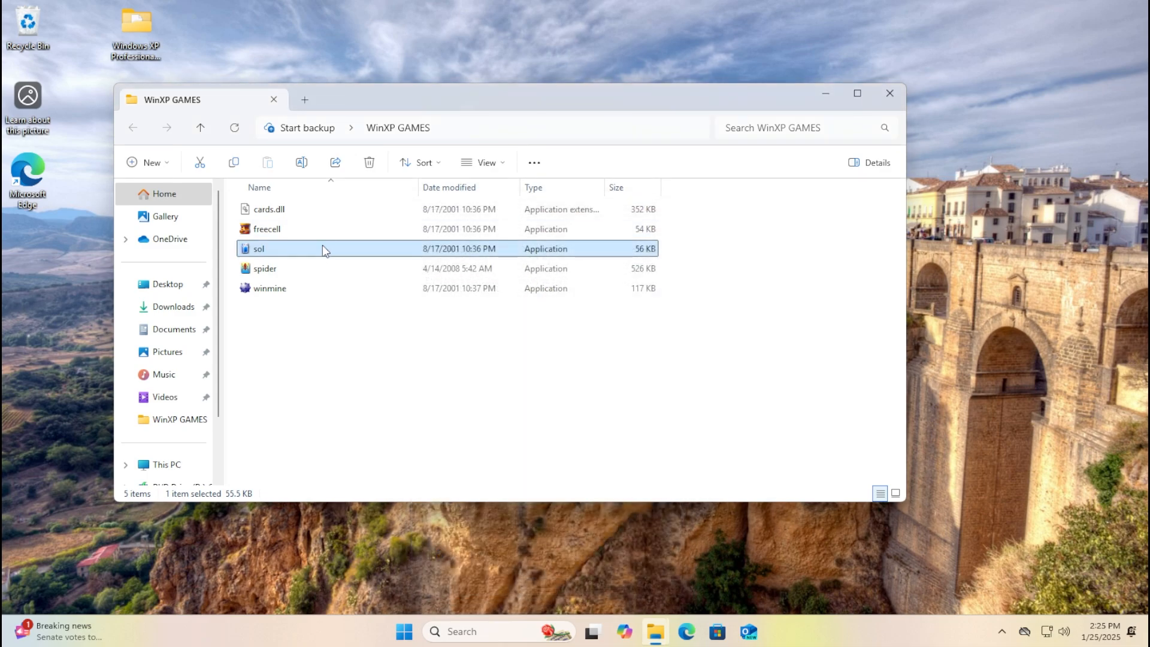
# Launch Solitaire, move the king of hearts to the empty column, and cycle the stock.
pyautogui.doubleClick(257, 248)
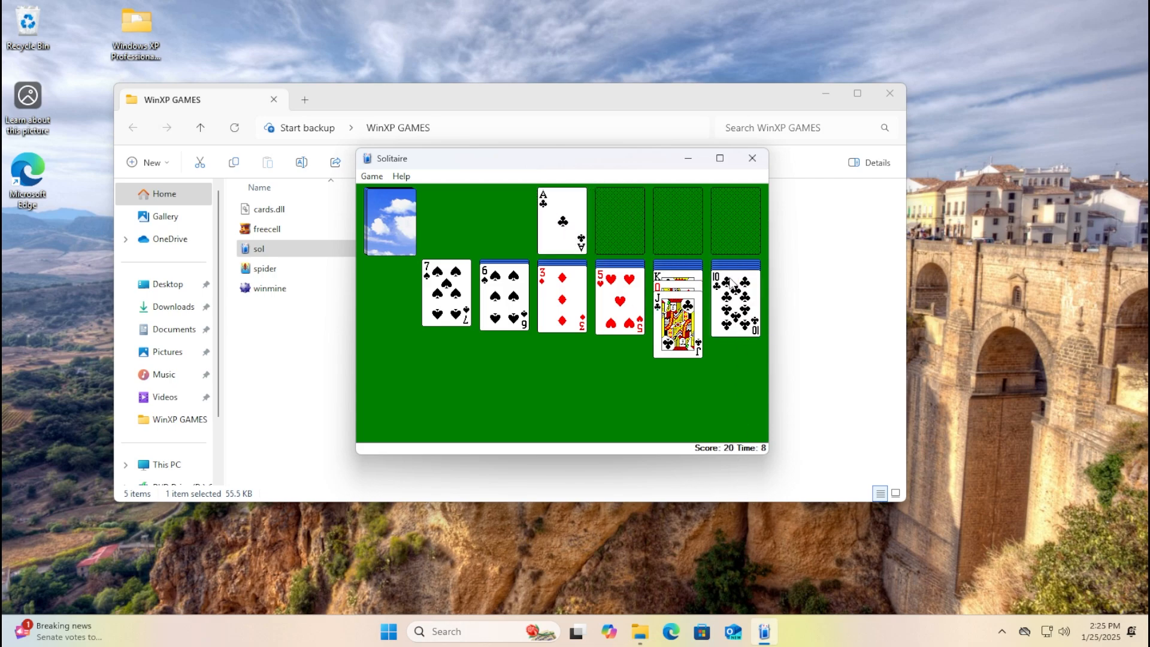
pyautogui.click(751, 158)
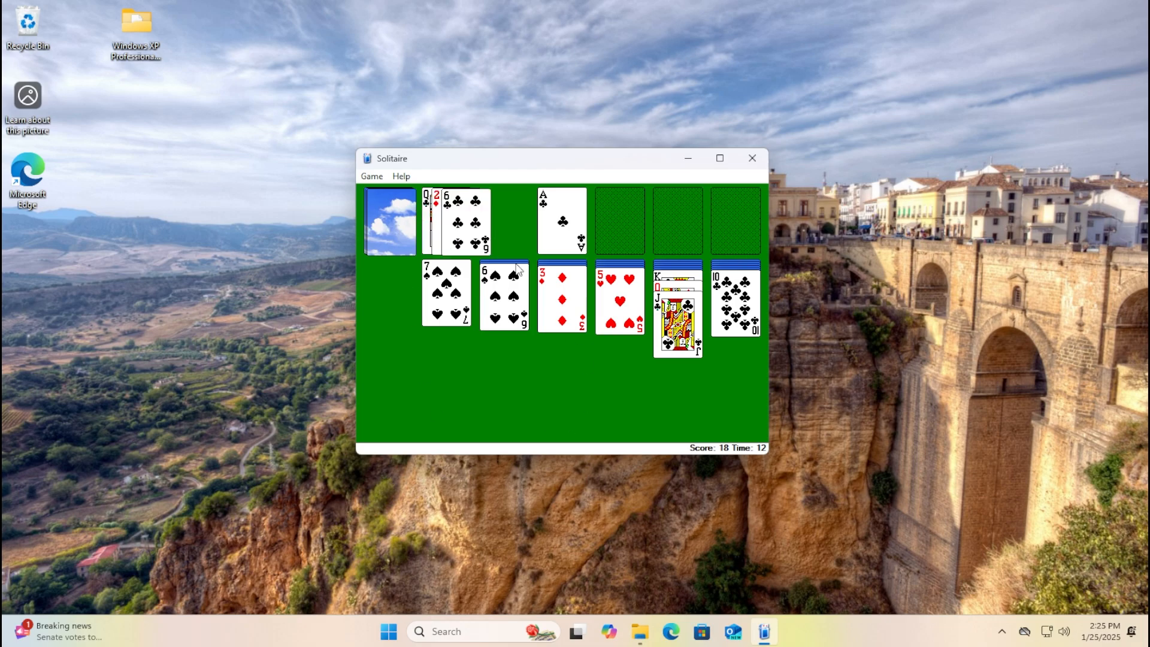
pyautogui.click(389, 219)
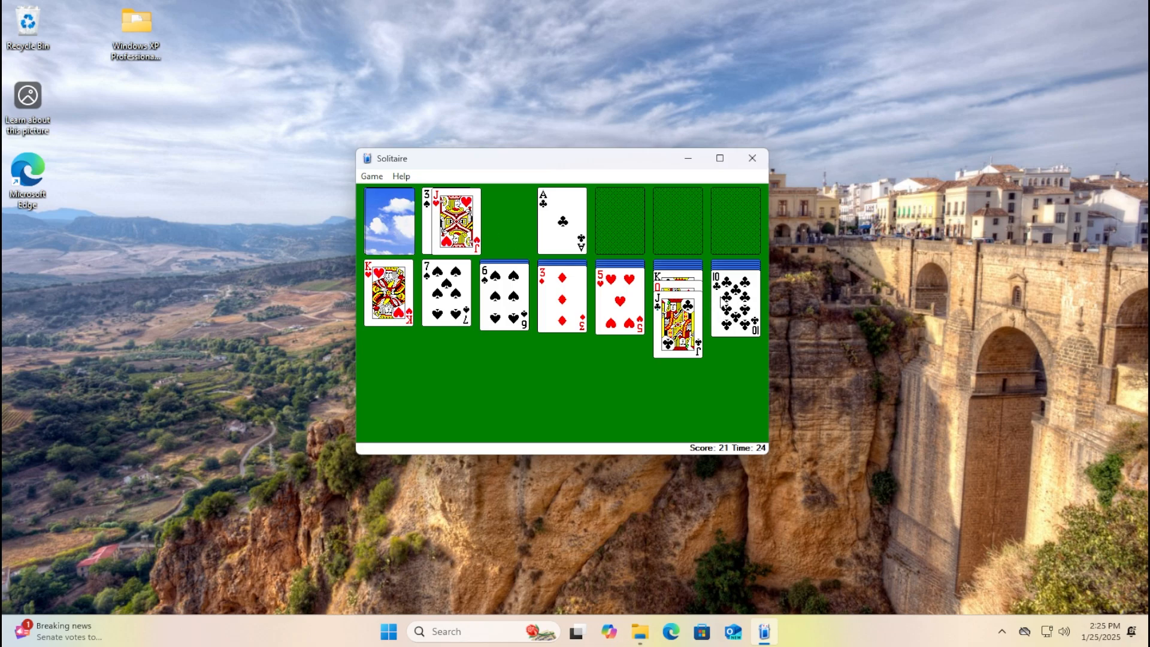
pyautogui.moveTo(538, 237)
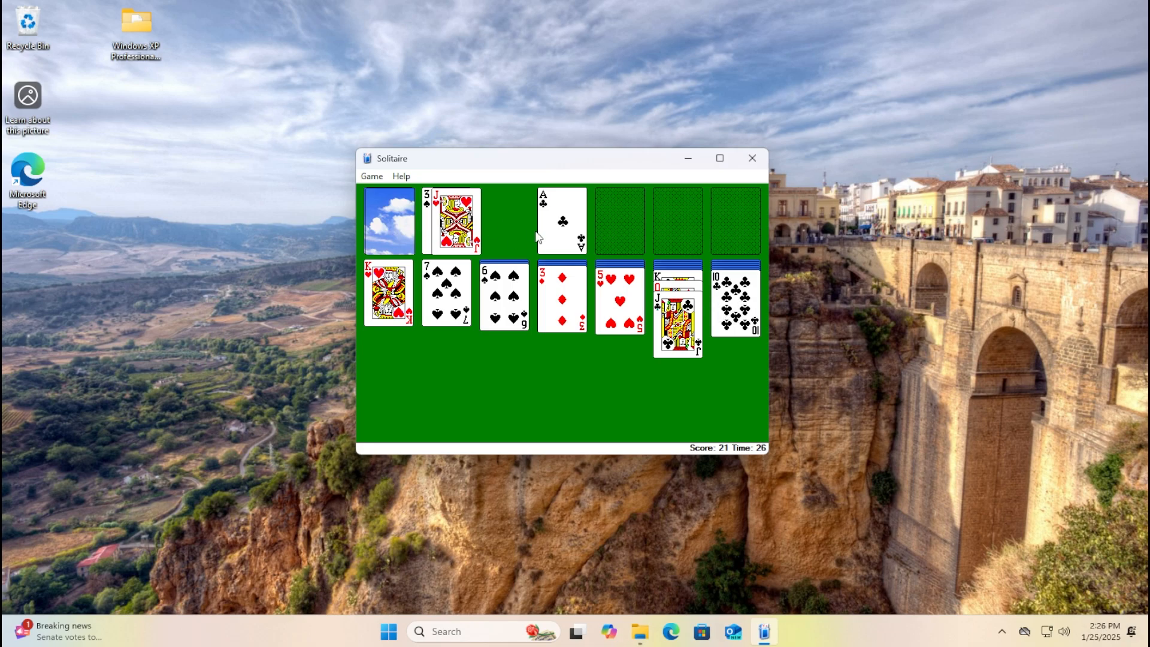
pyautogui.click(388, 220)
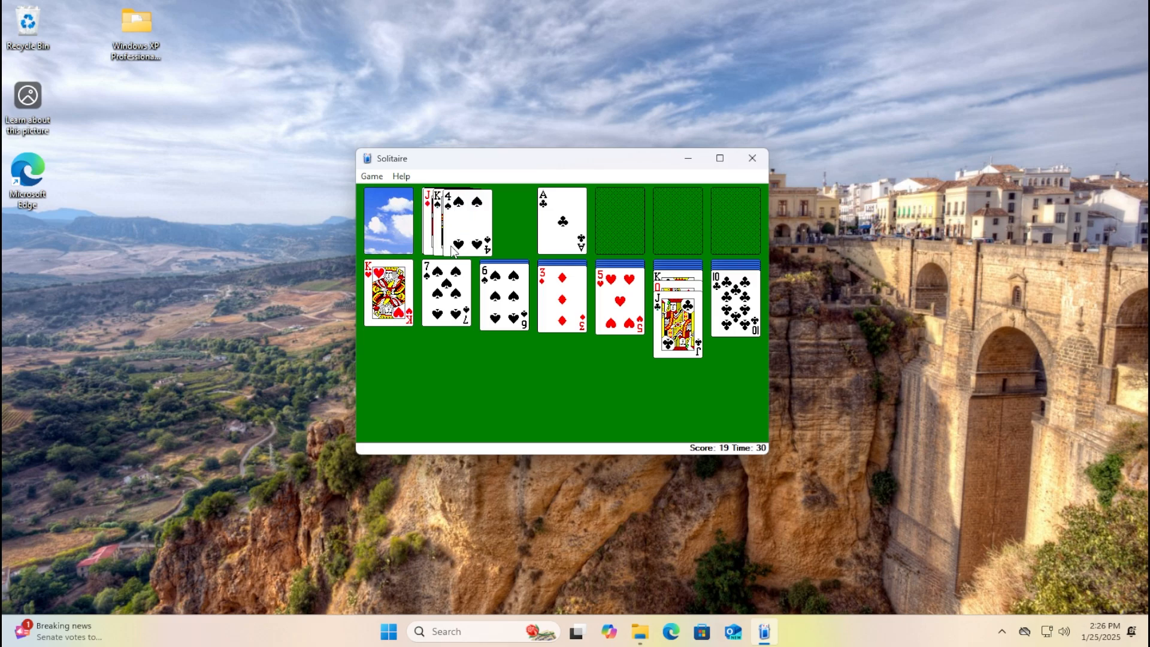
pyautogui.click(388, 221)
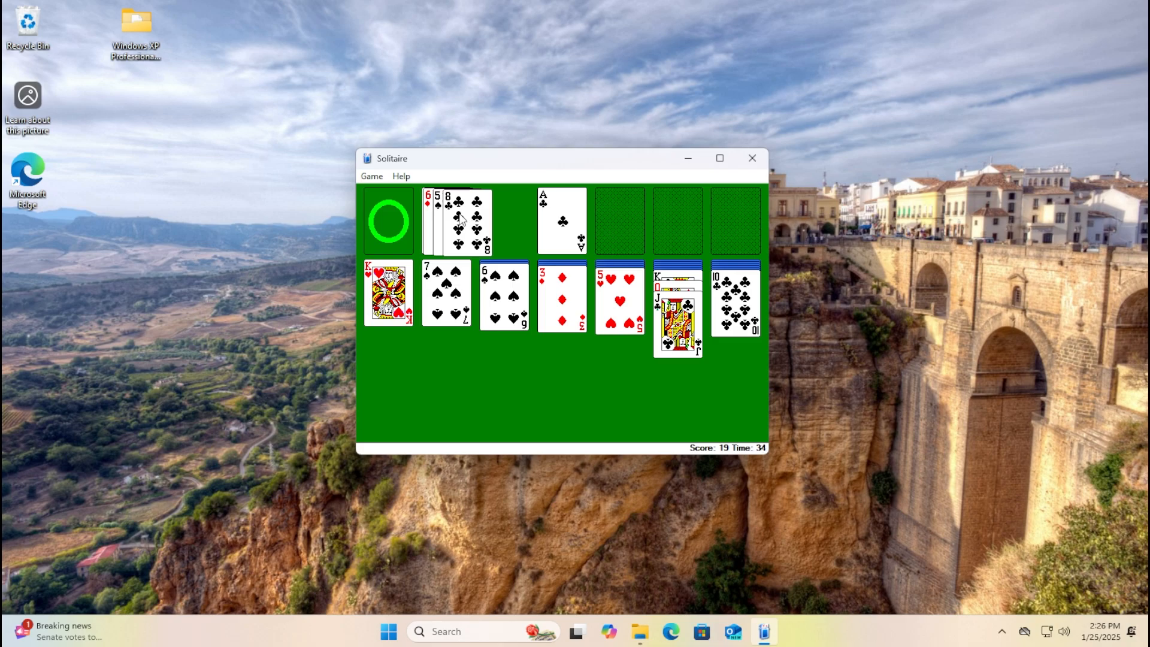
pyautogui.click(388, 221)
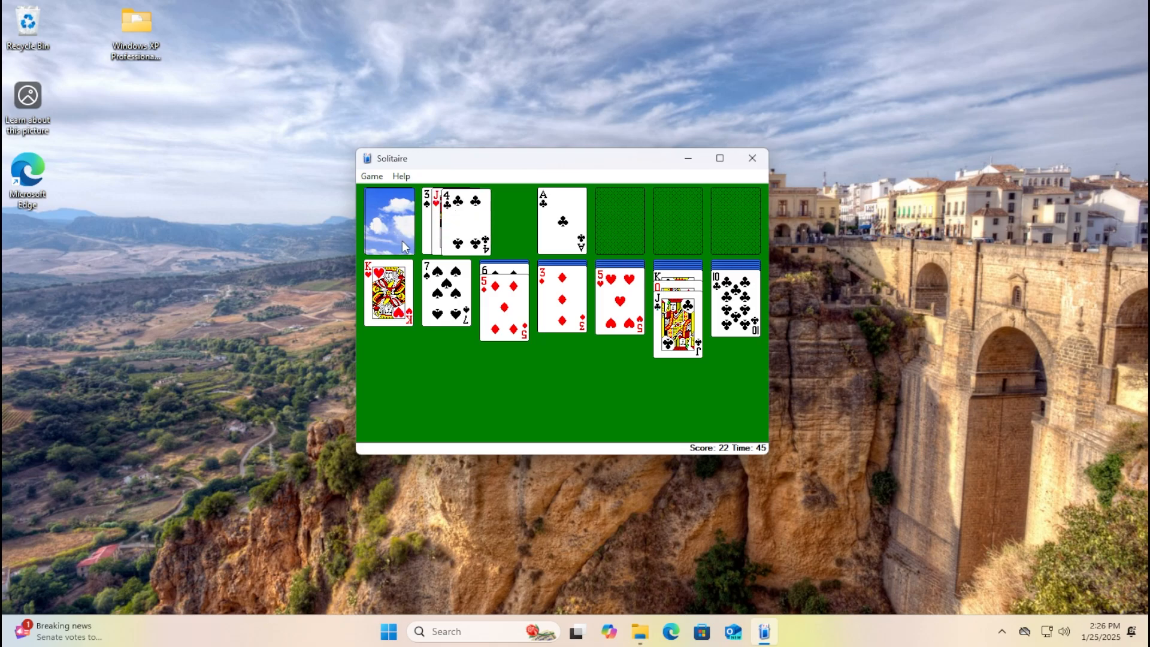
# Draw through the stock, move the 3 of diamonds onto the 4 of spades, and recycle.
pyautogui.click(389, 222)
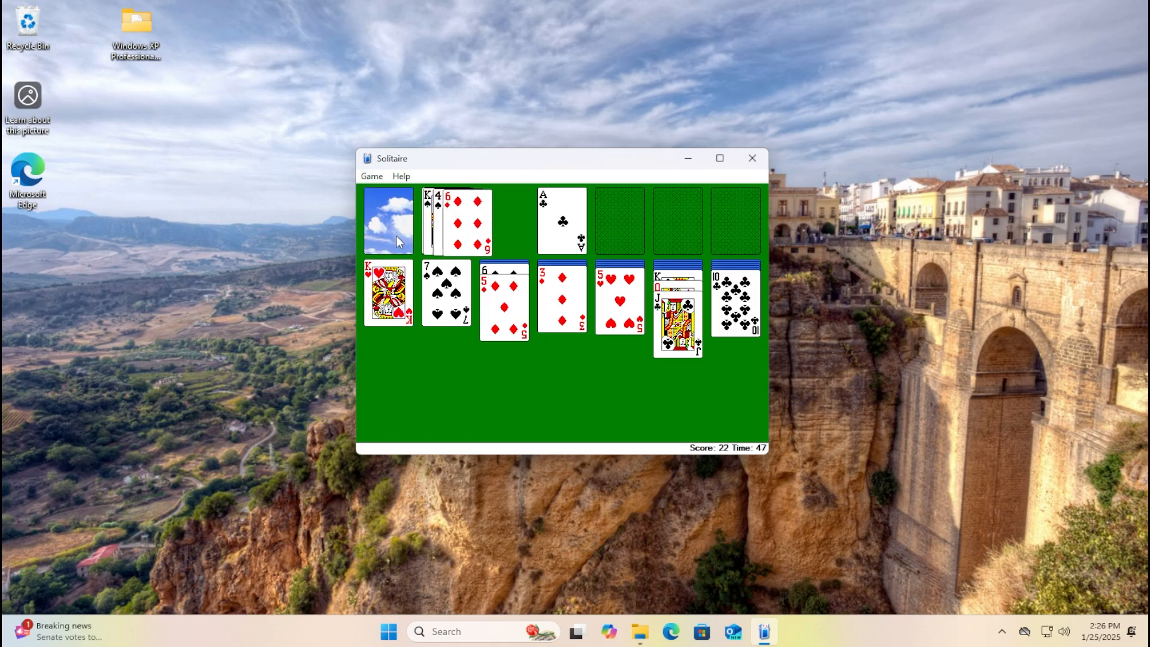
pyautogui.click(387, 220)
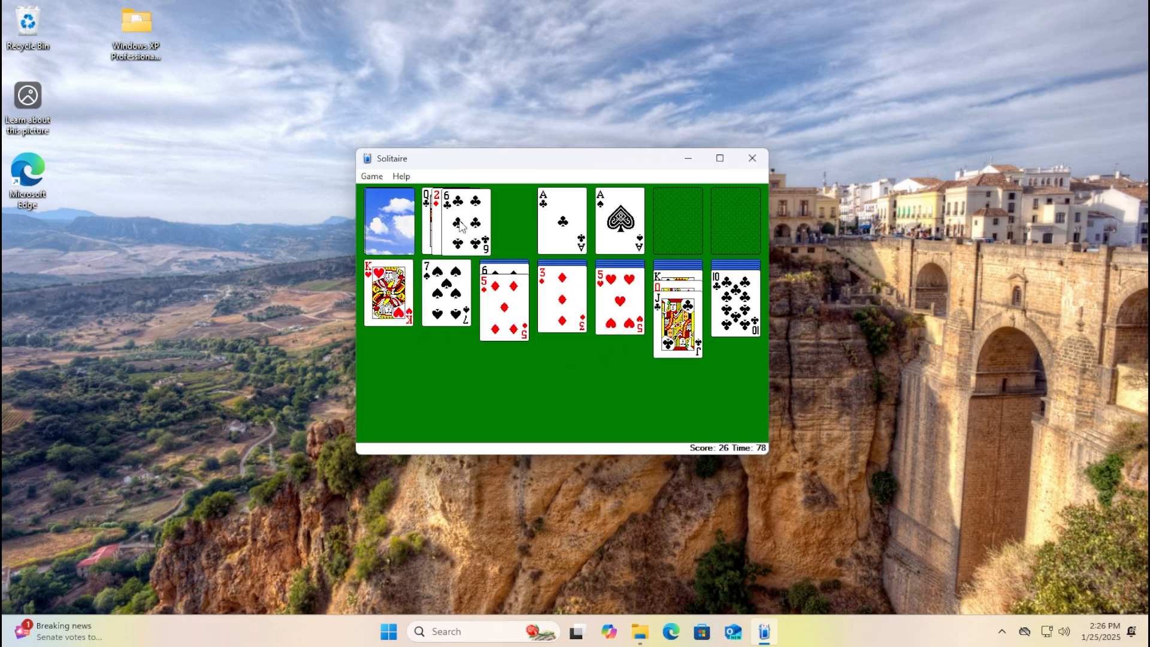
pyautogui.click(388, 220)
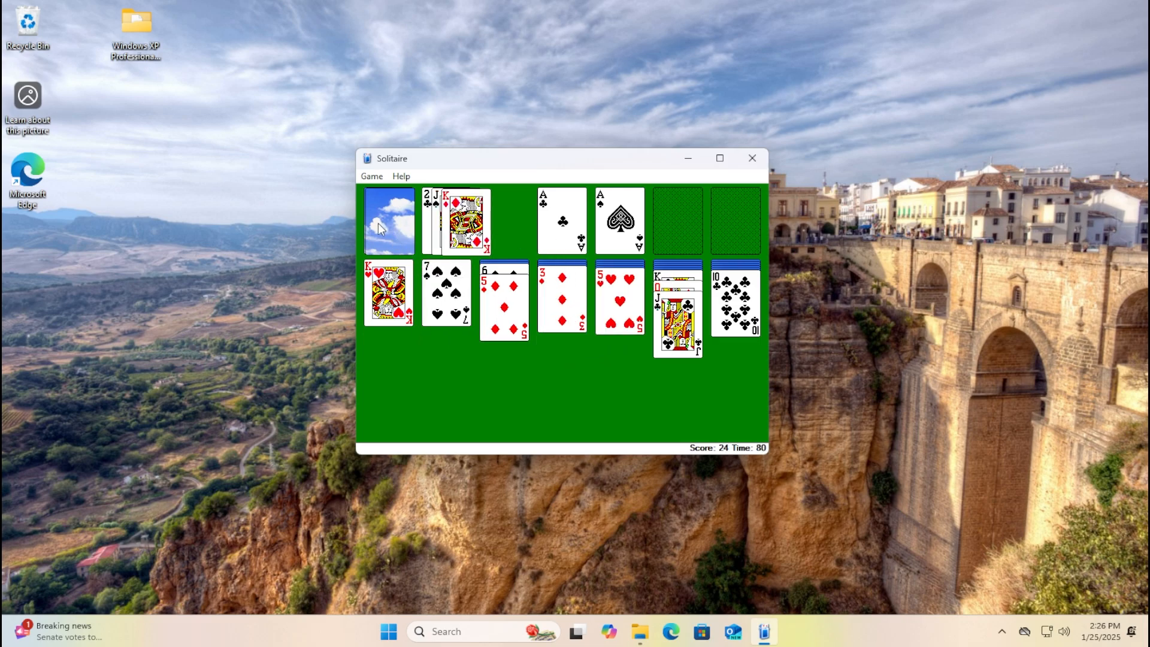
pyautogui.click(388, 221)
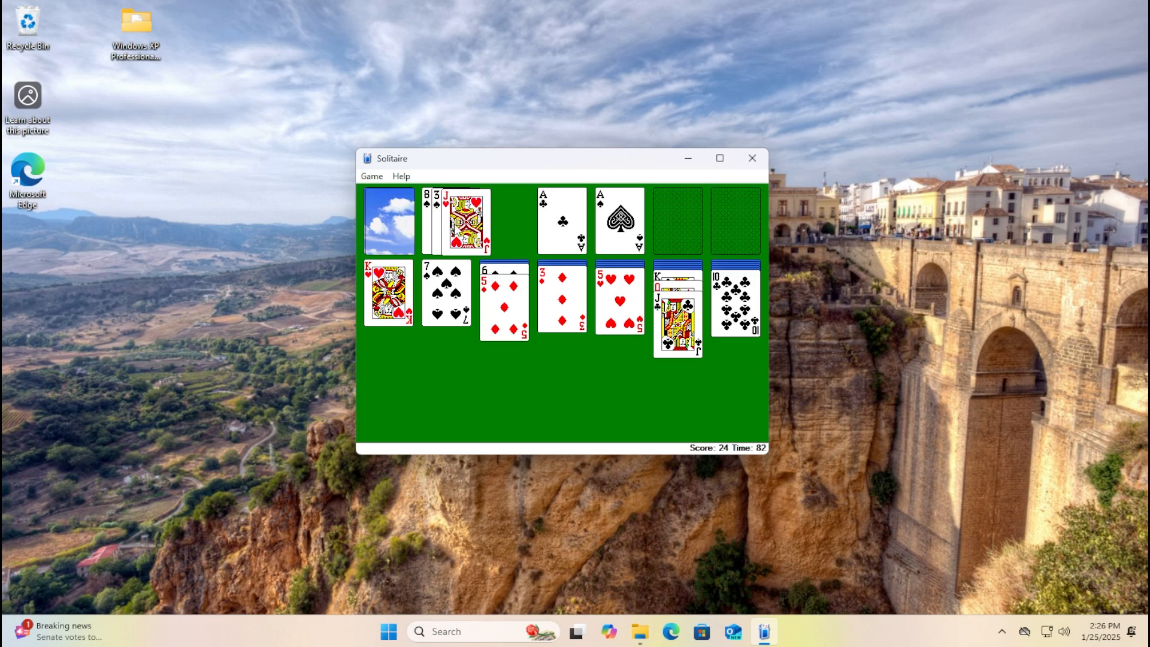
pyautogui.click(388, 219)
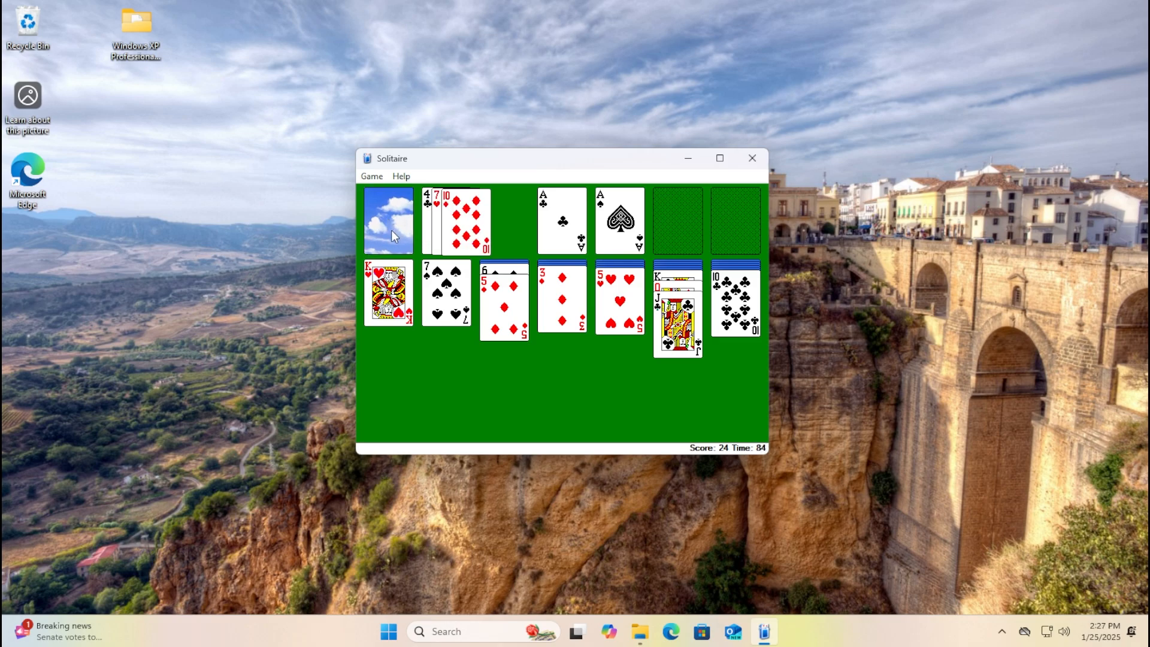
pyautogui.moveTo(386, 230)
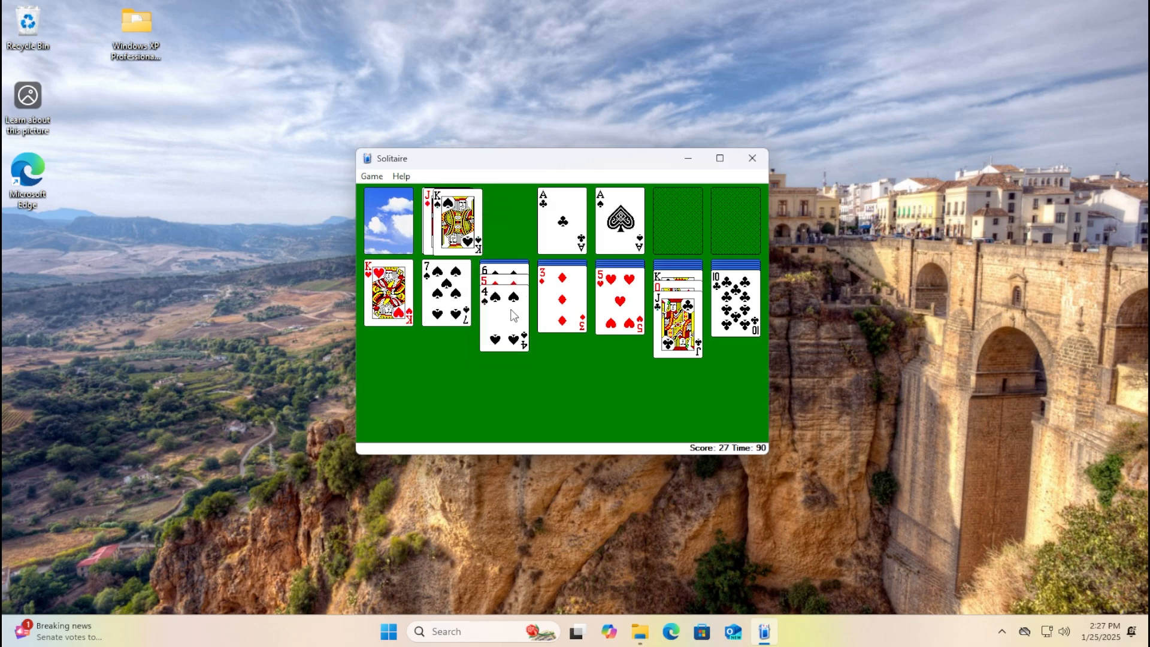
pyautogui.moveTo(504, 275); pyautogui.dragTo(447, 294)
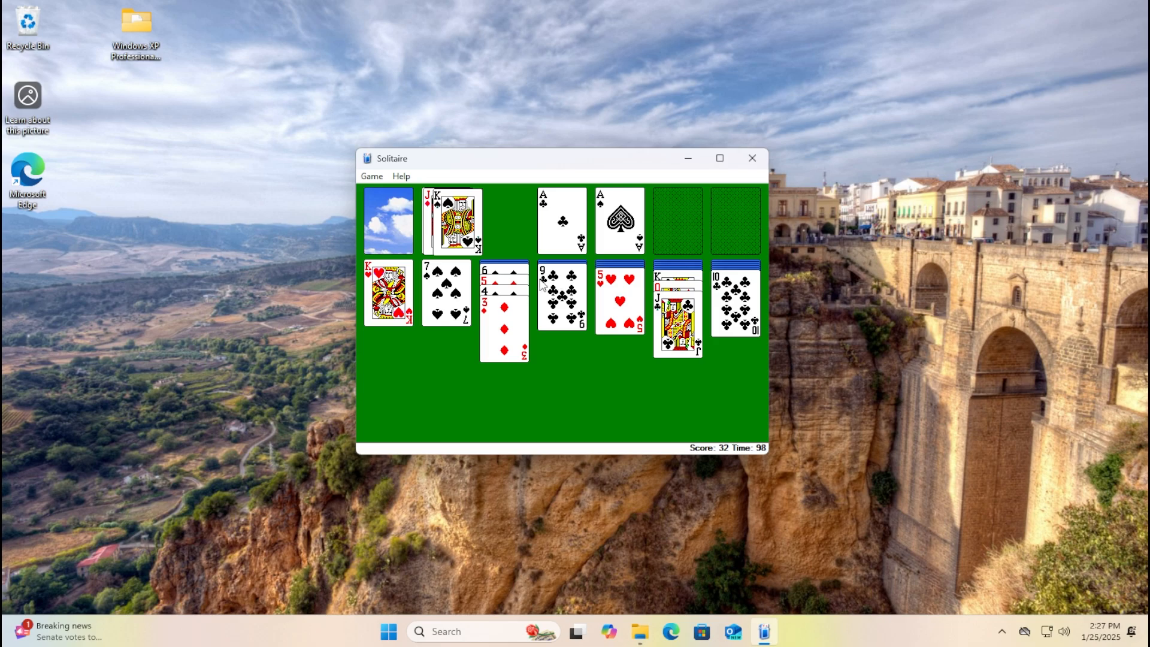
pyautogui.click(388, 220)
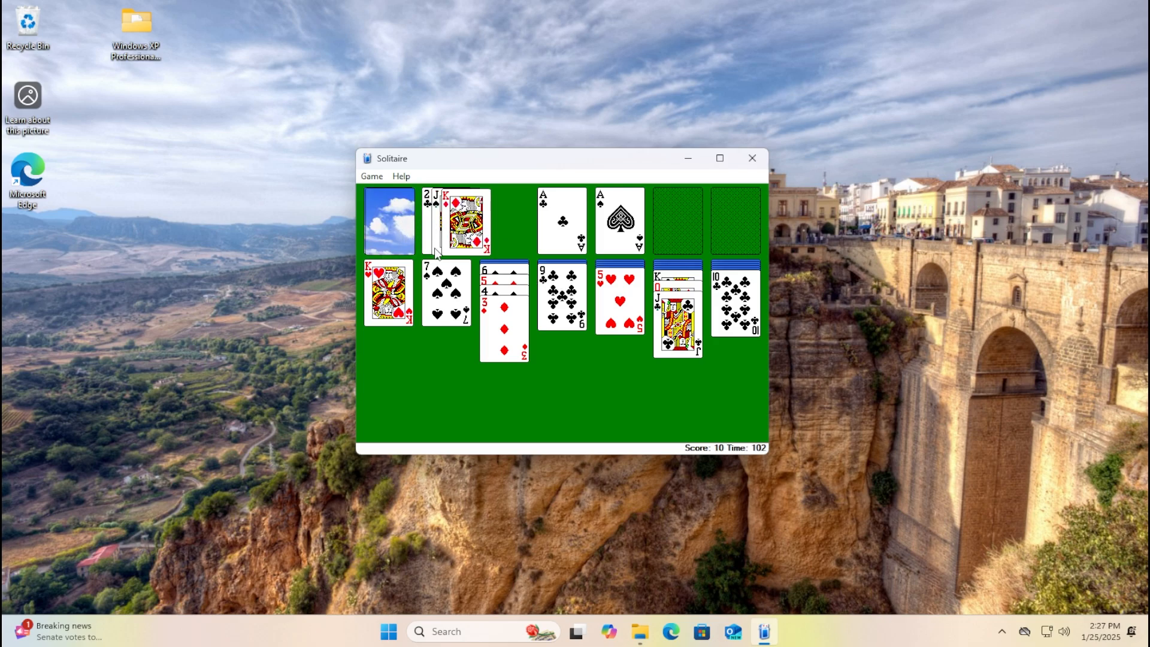
pyautogui.click(388, 219)
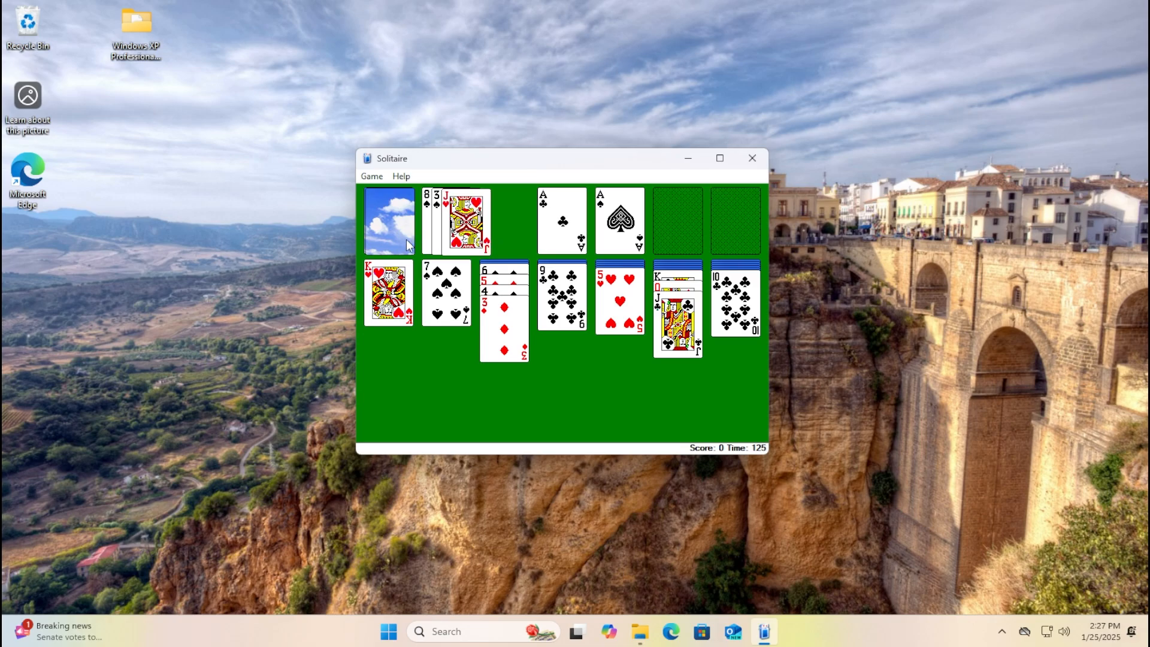
# Draw from the stock and try twice to move the Jack of spades into play.
pyautogui.click(388, 220)
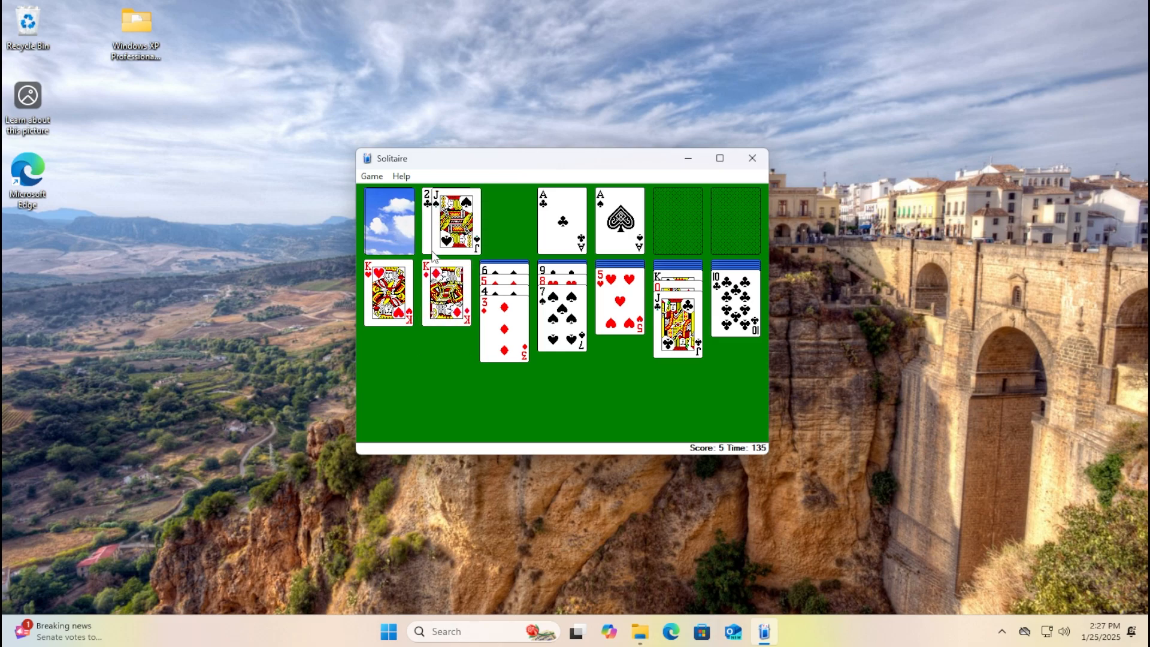
pyautogui.moveTo(450, 220); pyautogui.dragTo(506, 219)
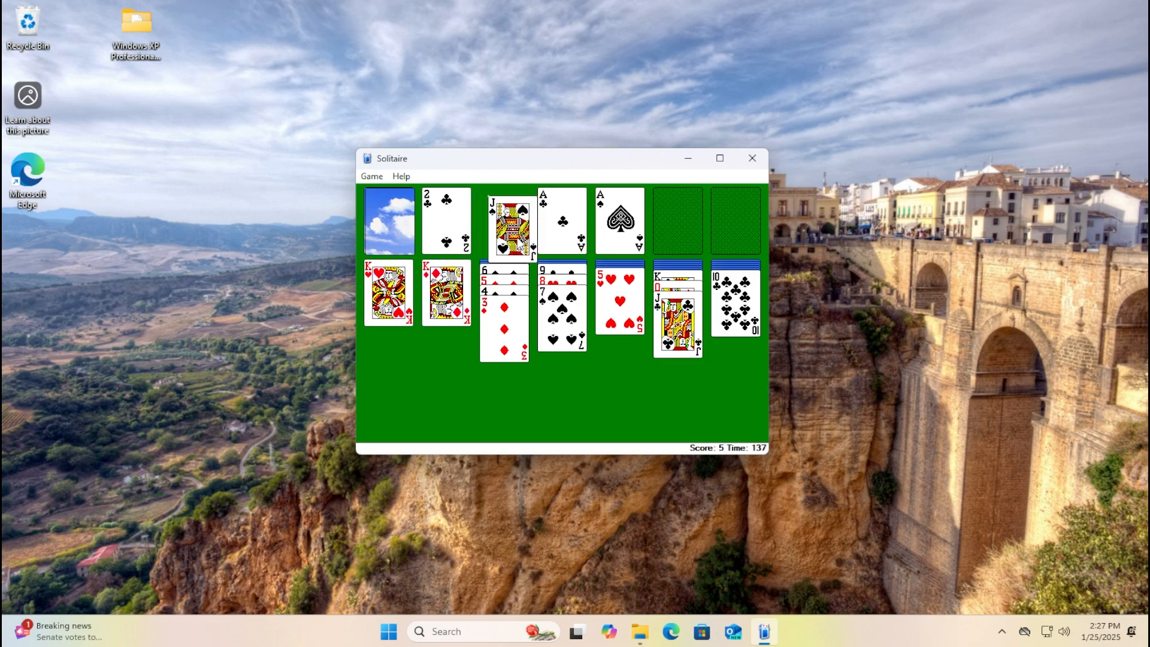
pyautogui.moveTo(510, 216); pyautogui.dragTo(446, 216)
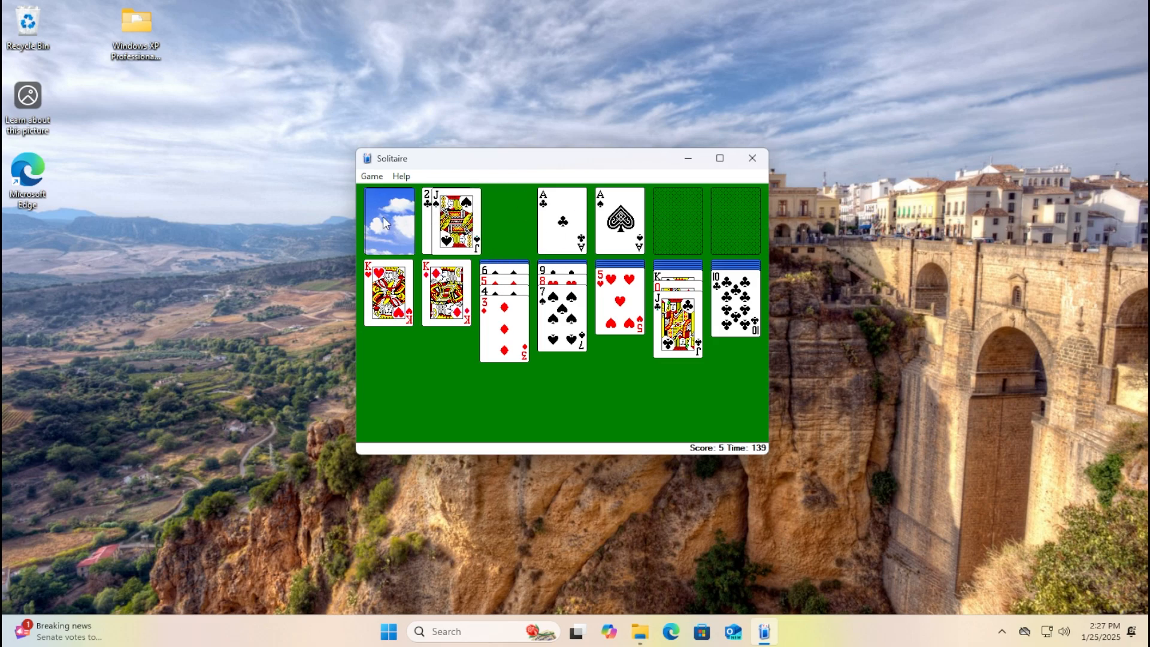
pyautogui.click(388, 220)
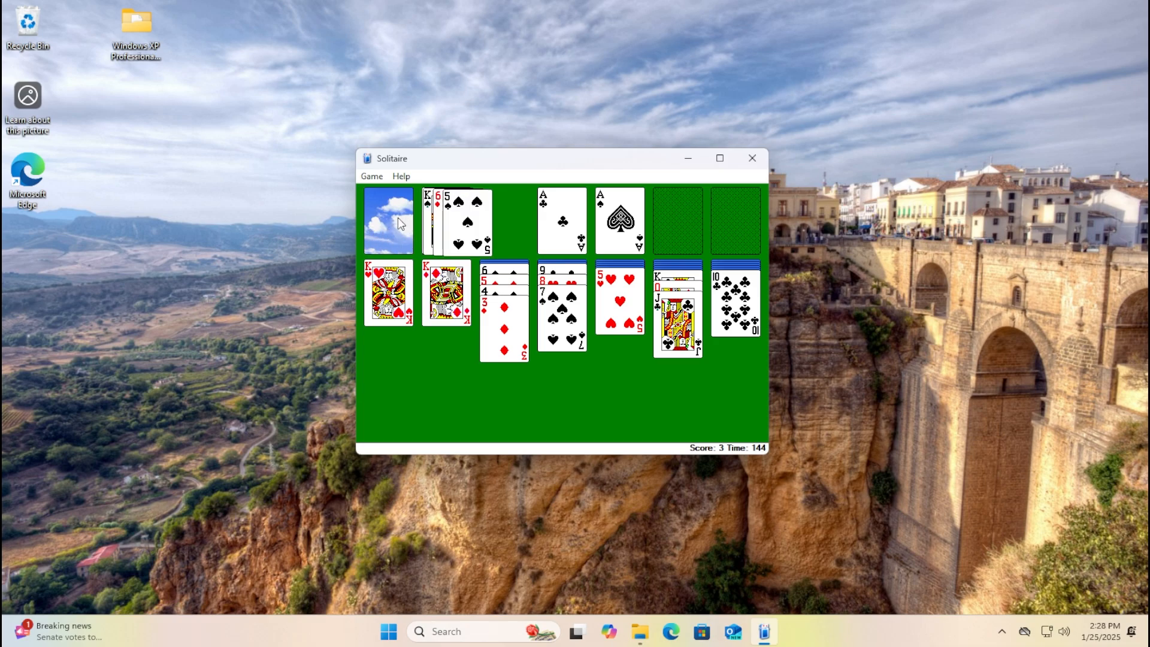
pyautogui.click(388, 220)
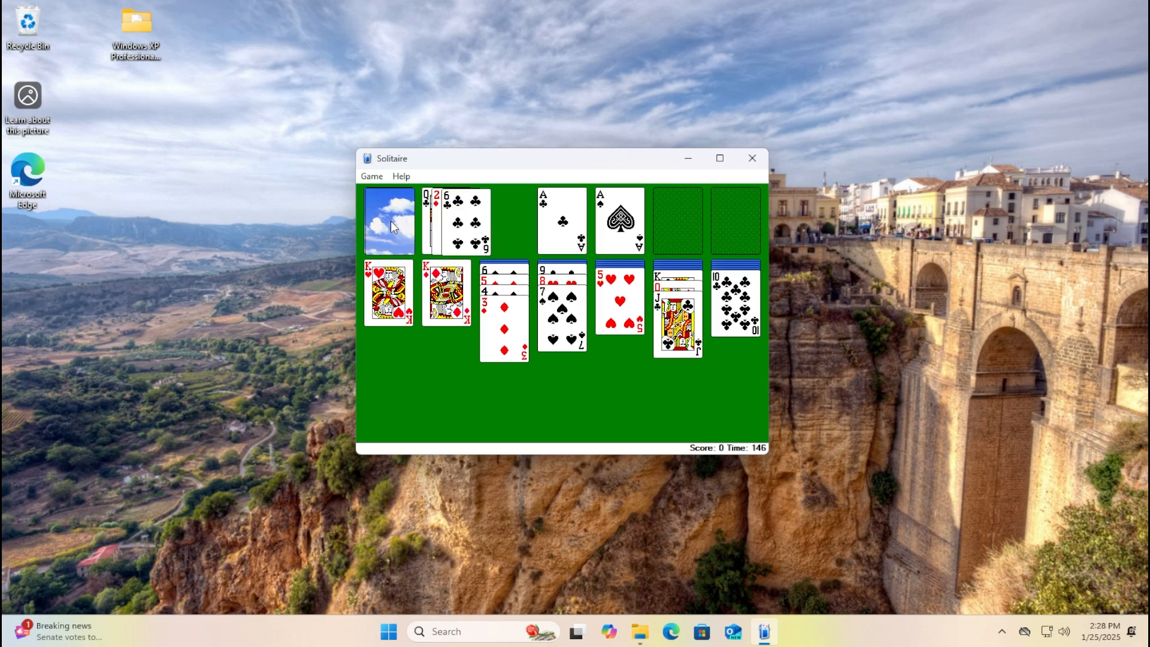
pyautogui.moveTo(474, 215)
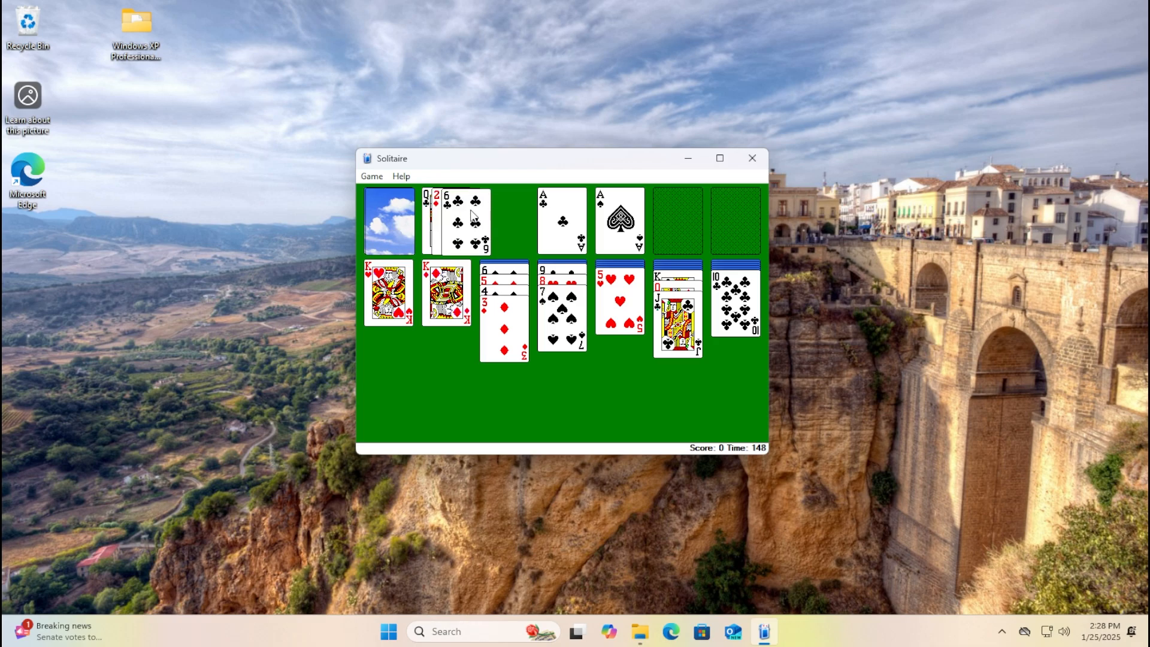
# Draw more cards and try moving the 8 of spades onto a column.
pyautogui.click(388, 220)
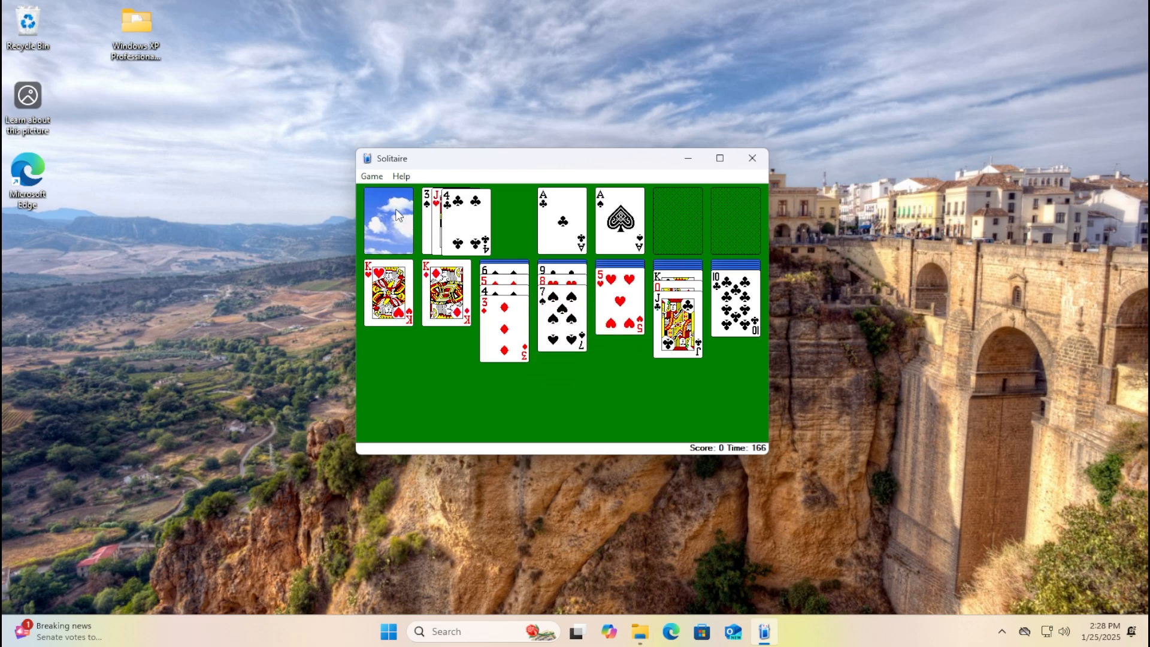
pyautogui.moveTo(415, 229)
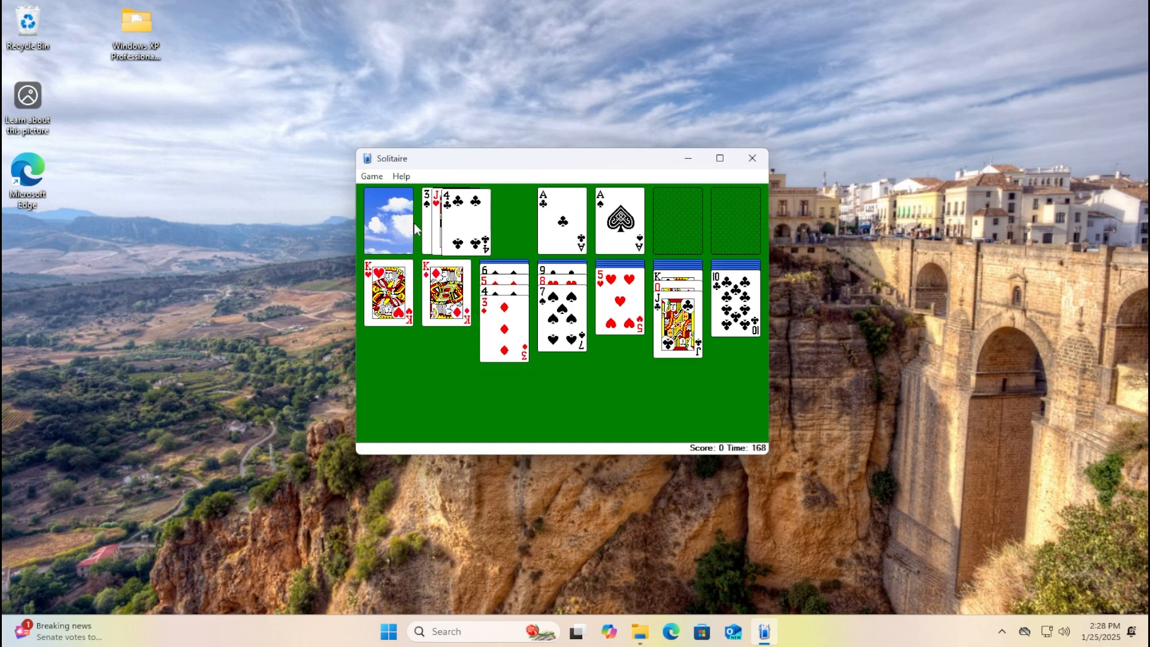
pyautogui.click(388, 219)
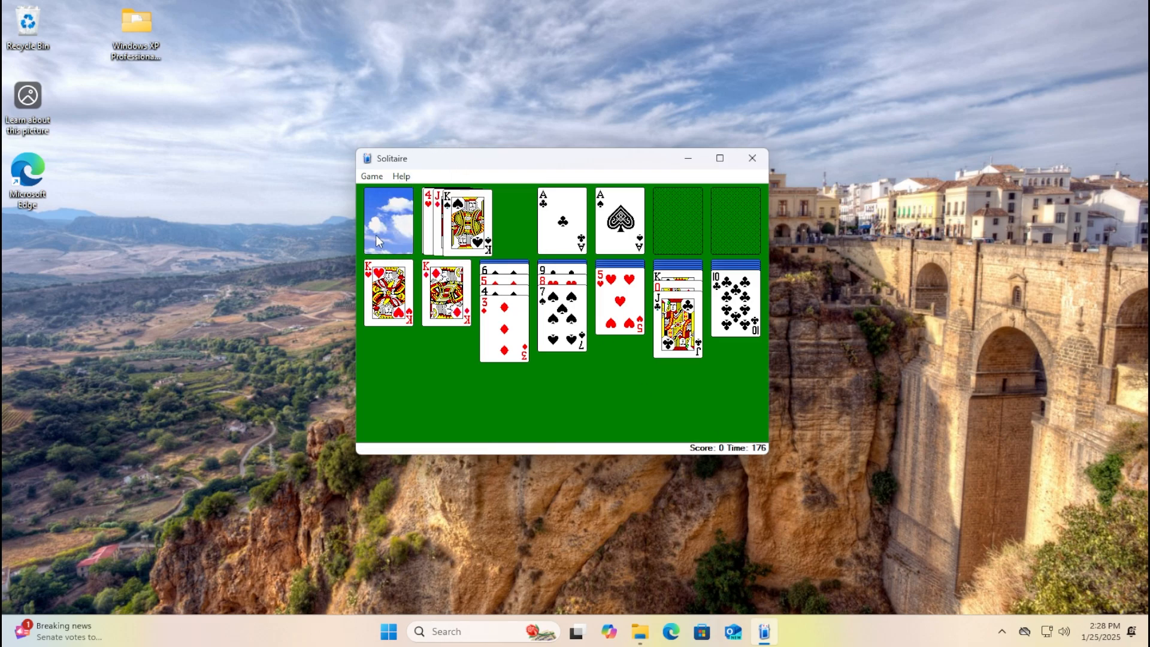
pyautogui.click(388, 221)
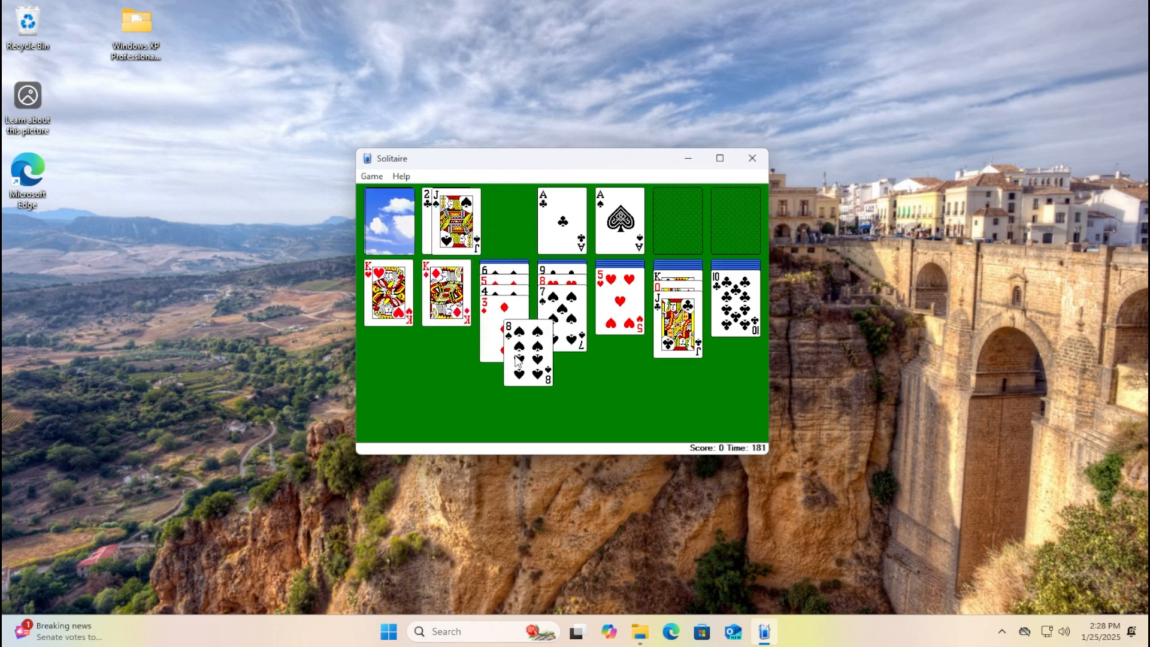
pyautogui.moveTo(527, 345); pyautogui.dragTo(447, 220)
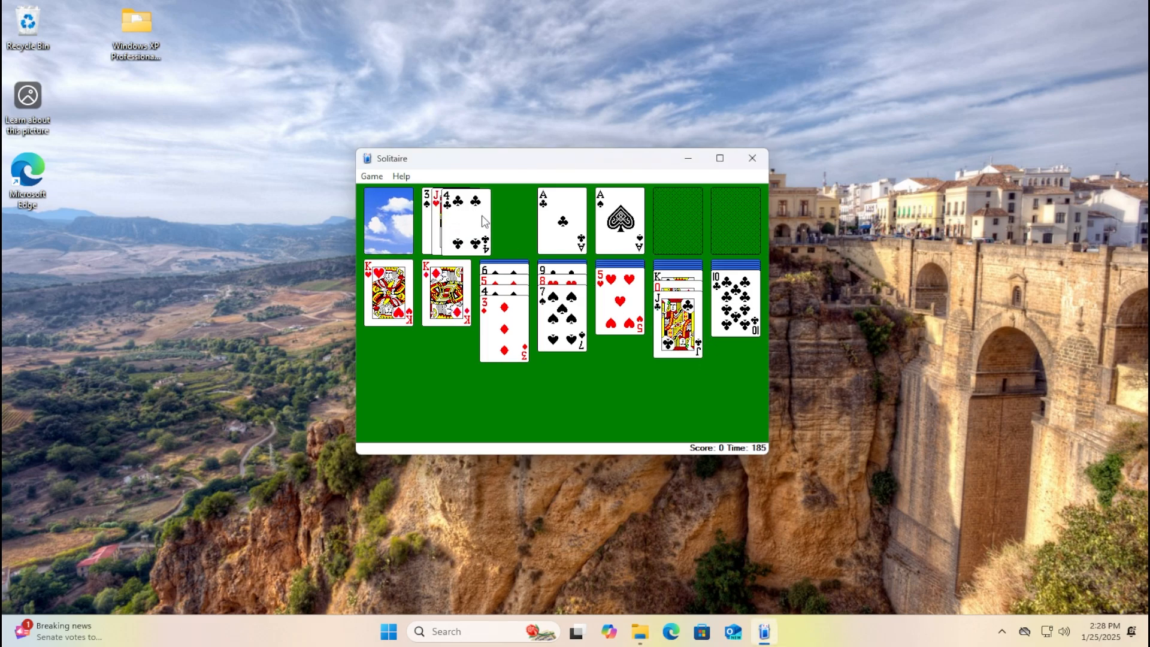
pyautogui.click(388, 219)
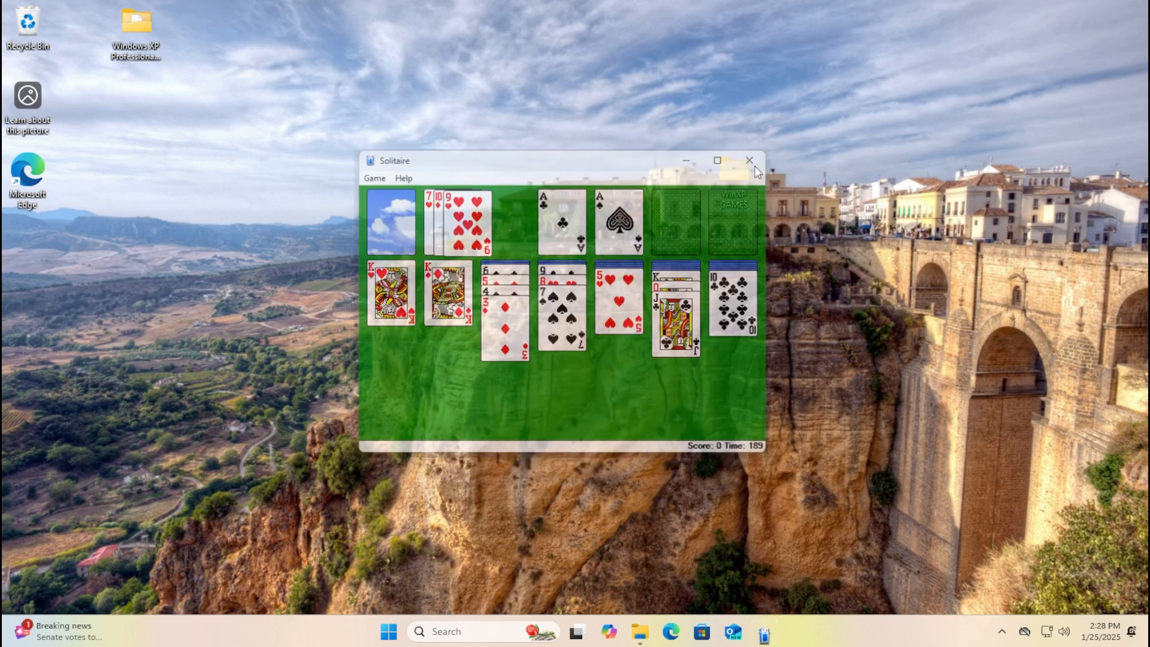
# Move the WinXP GAMES window toward the centre, launch freecell, and deal game #25577.
pyautogui.click(748, 160)
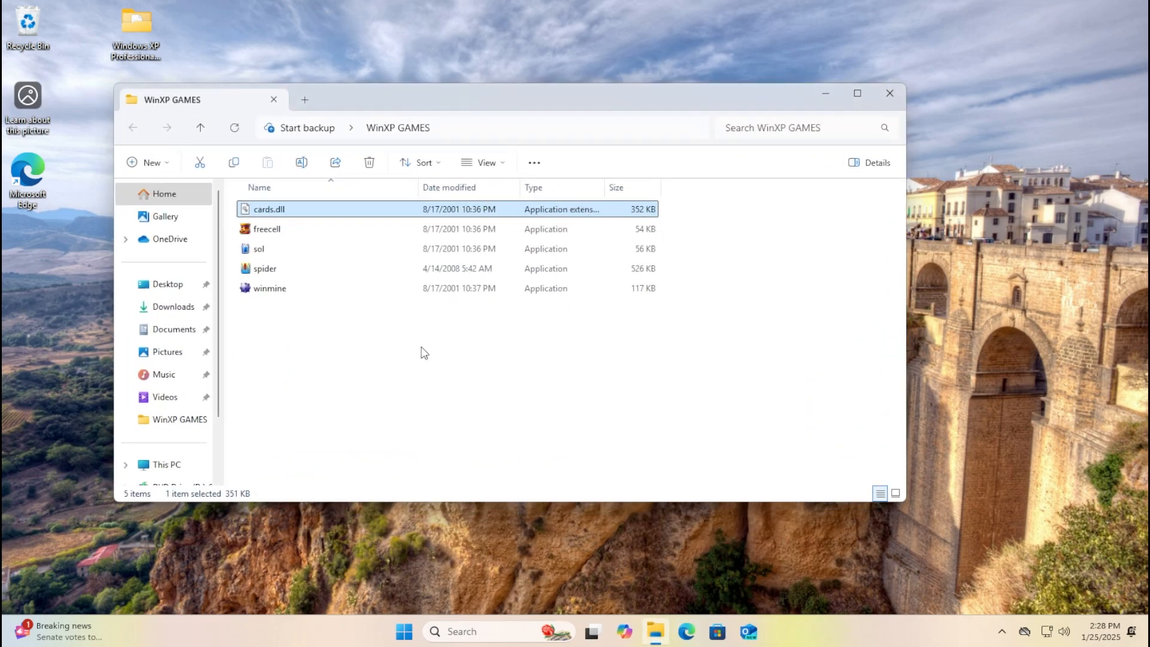
pyautogui.moveTo(168, 99); pyautogui.dragTo(232, 91)
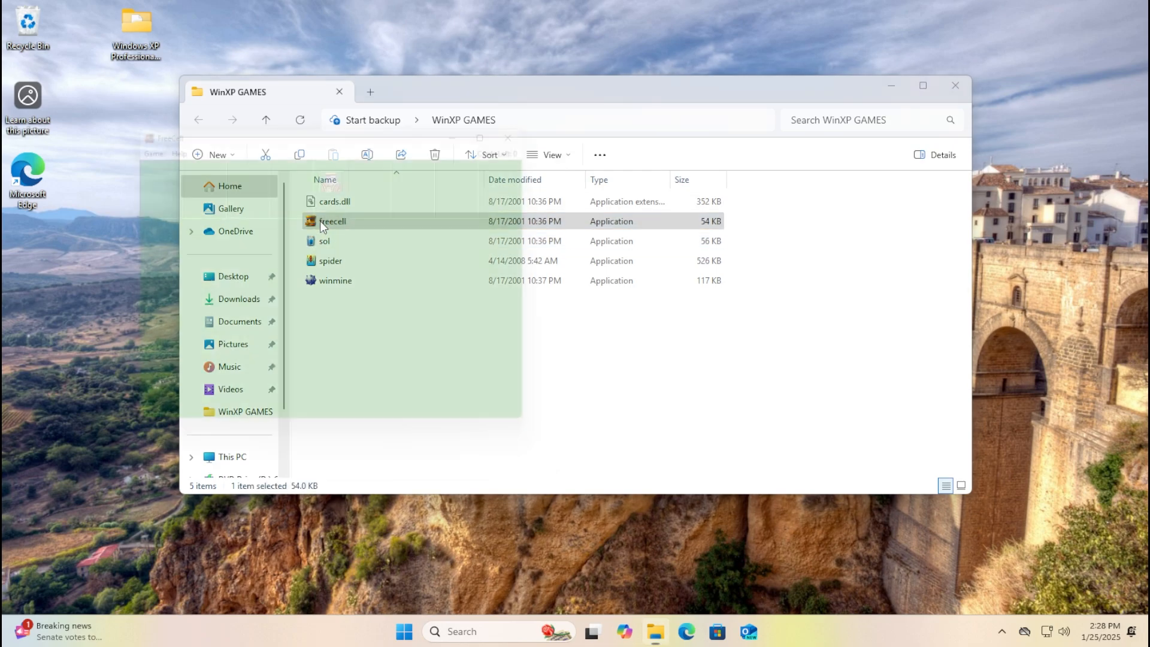
pyautogui.doubleClick(333, 220)
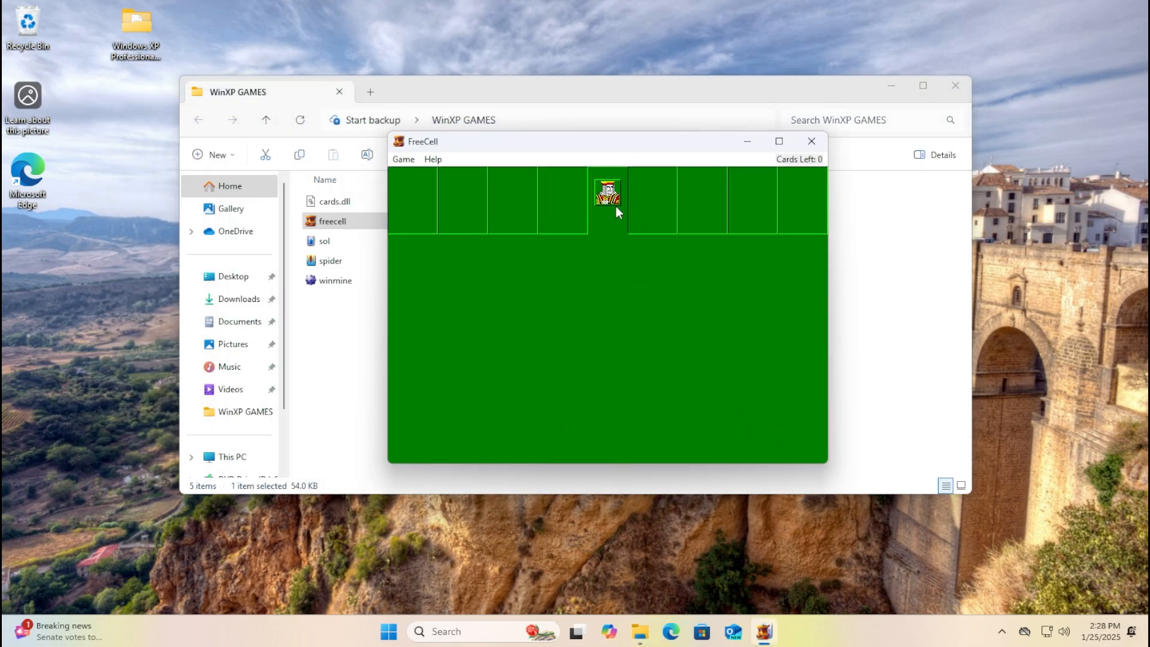
pyautogui.click(402, 159)
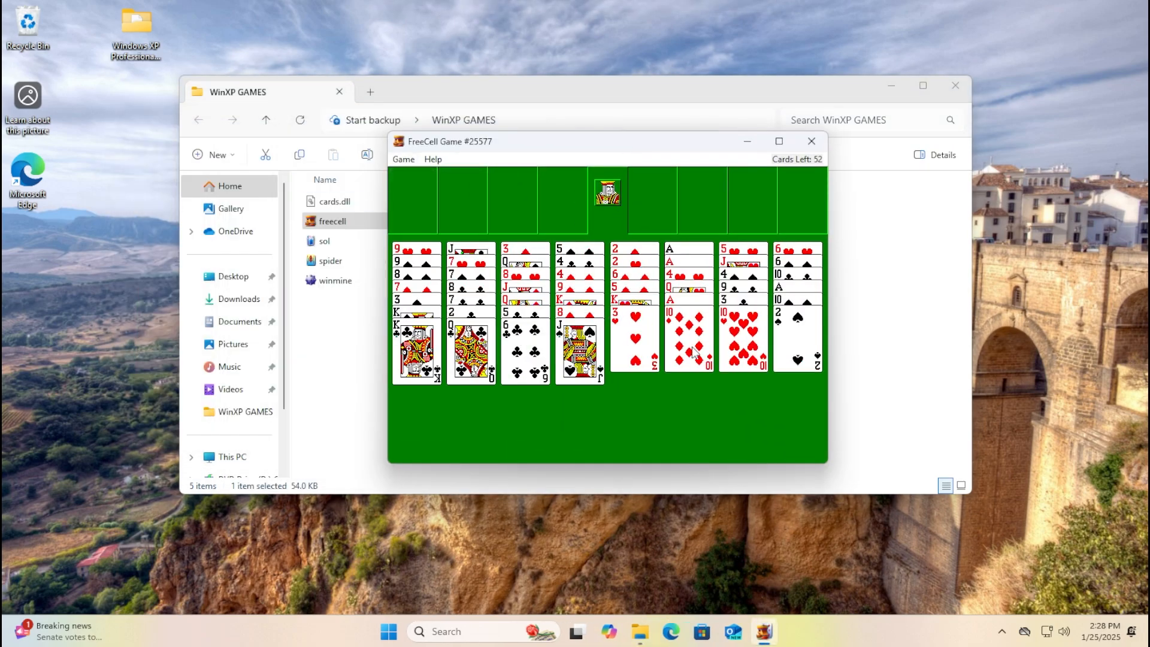
pyautogui.moveTo(480, 198)
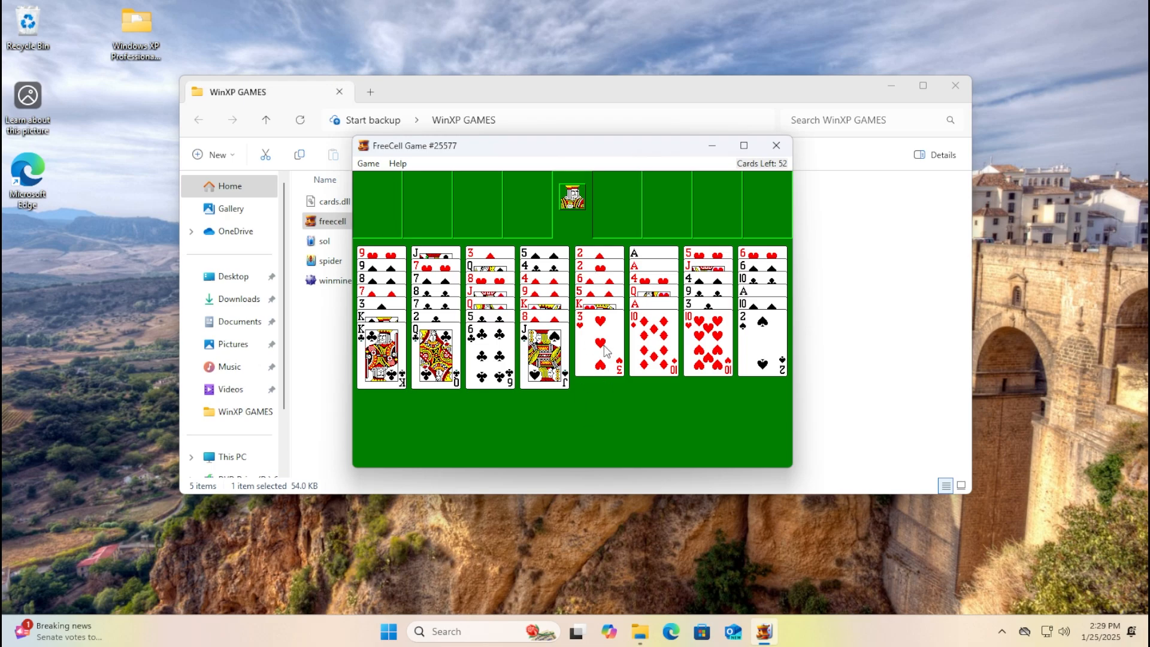
pyautogui.moveTo(711, 352)
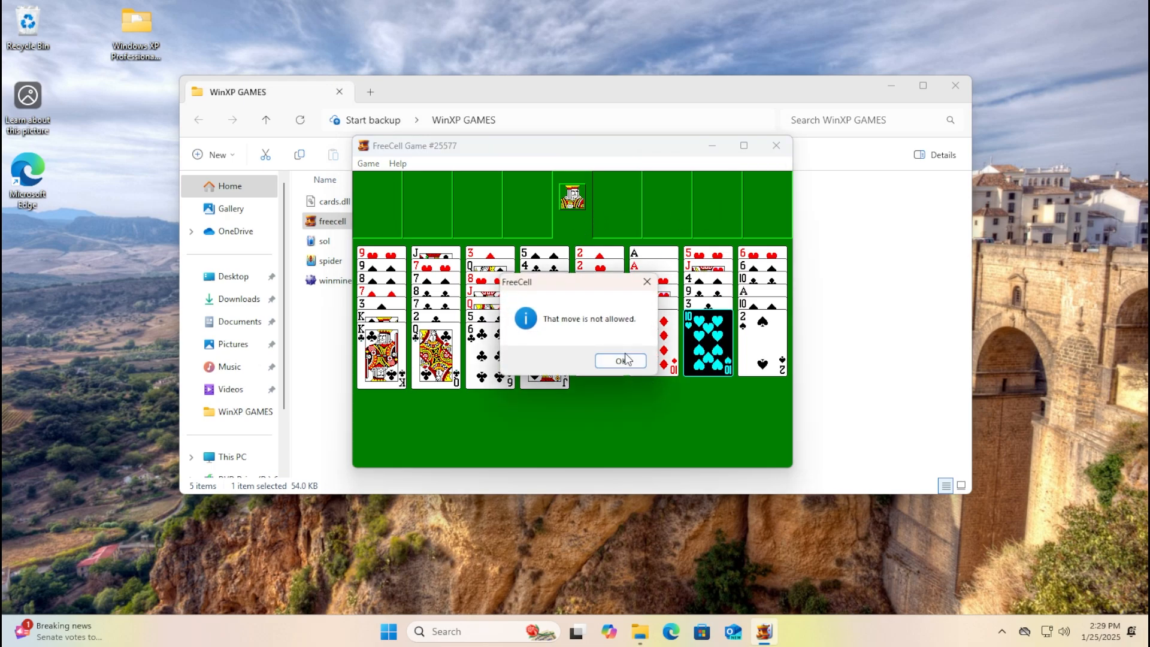
# Dismiss four 'That move is not allowed' warnings, then quit FreeCell to get the resign prompt.
pyautogui.click(618, 360)
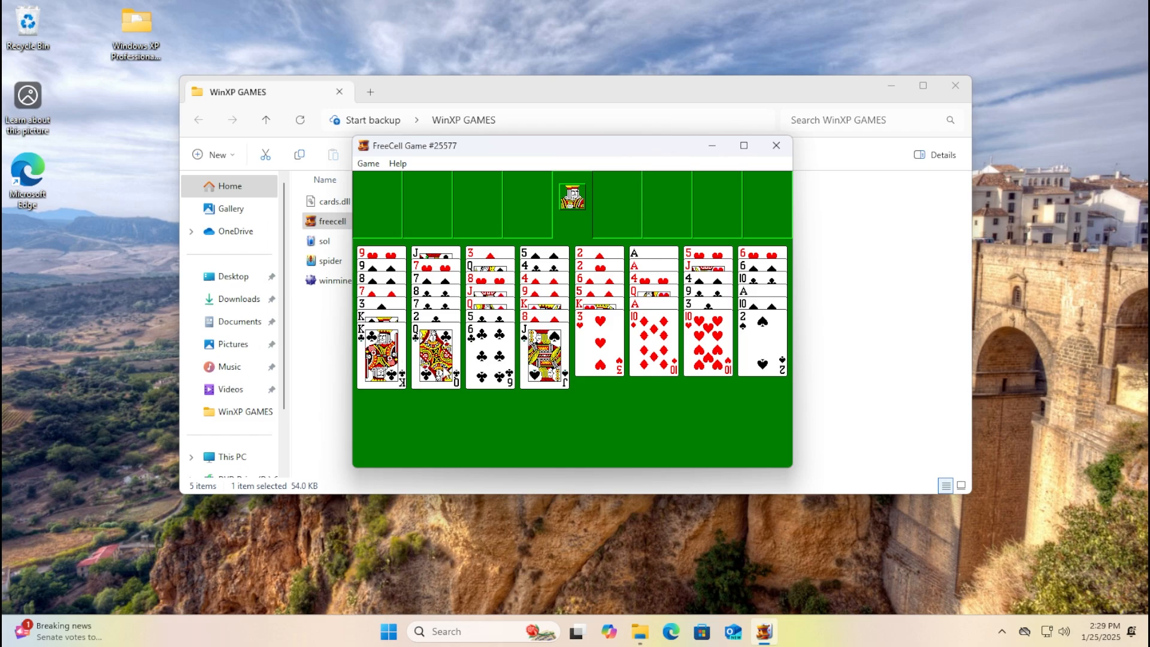
pyautogui.moveTo(517, 365)
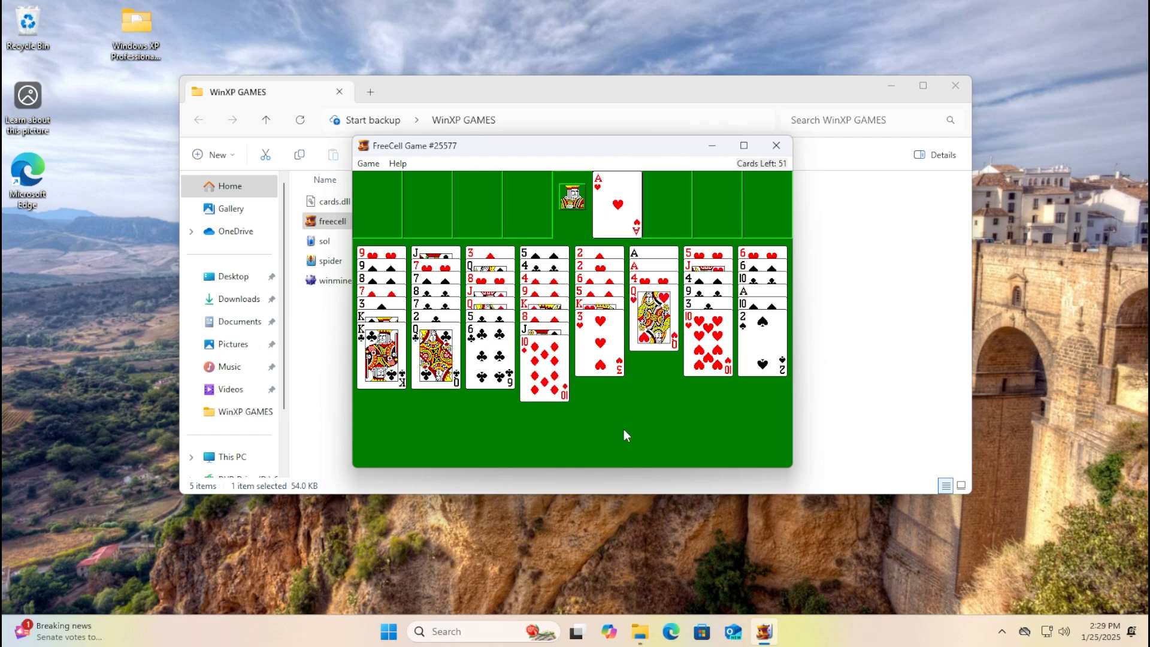
pyautogui.moveTo(715, 334)
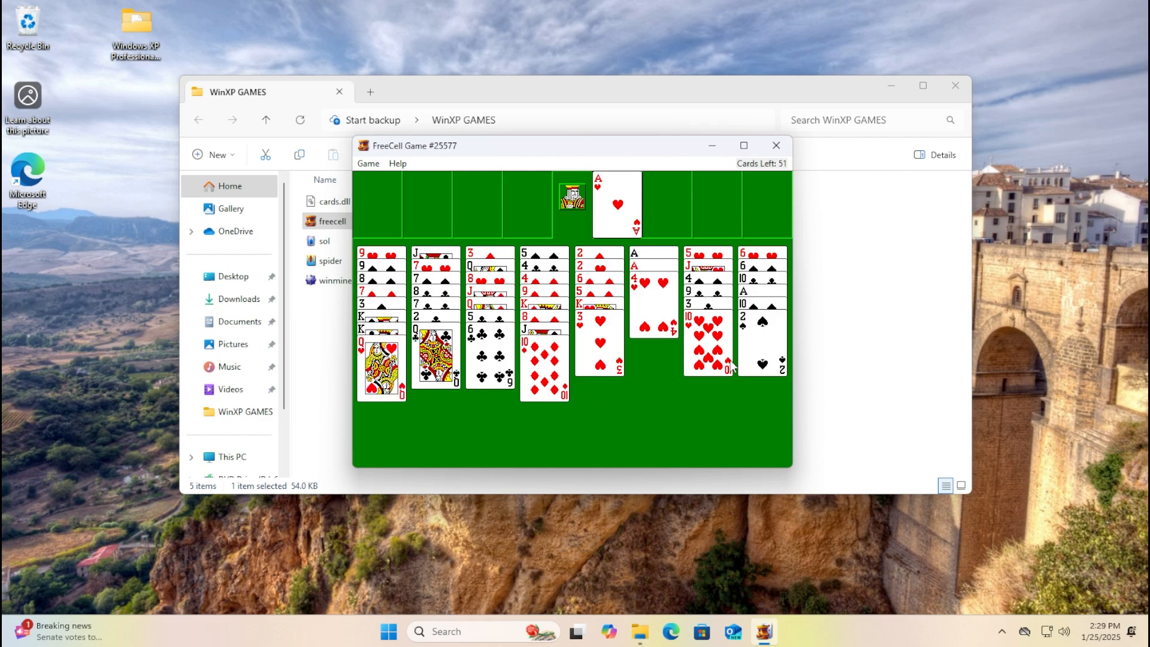
pyautogui.moveTo(633, 303)
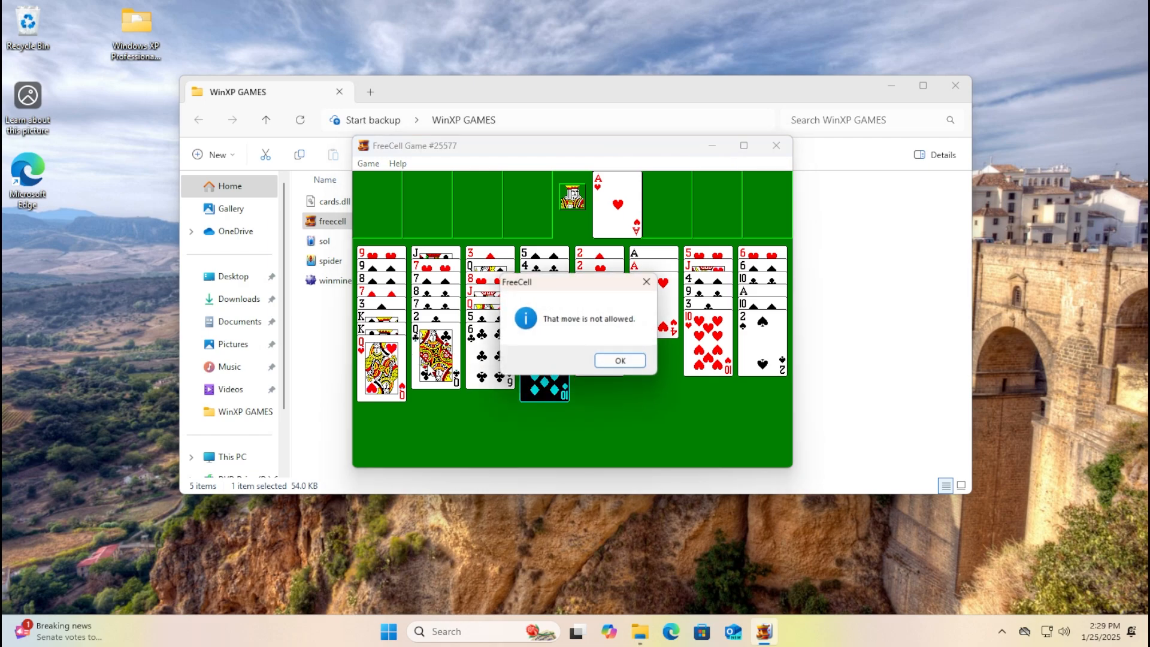
pyautogui.click(618, 360)
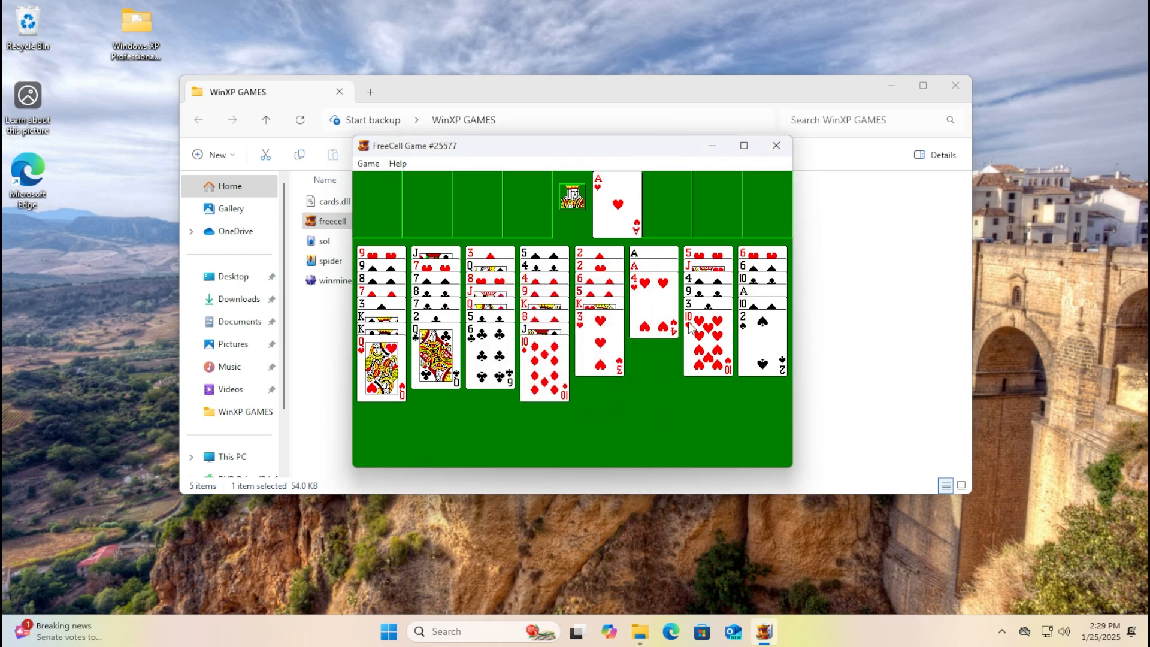
pyautogui.moveTo(546, 239)
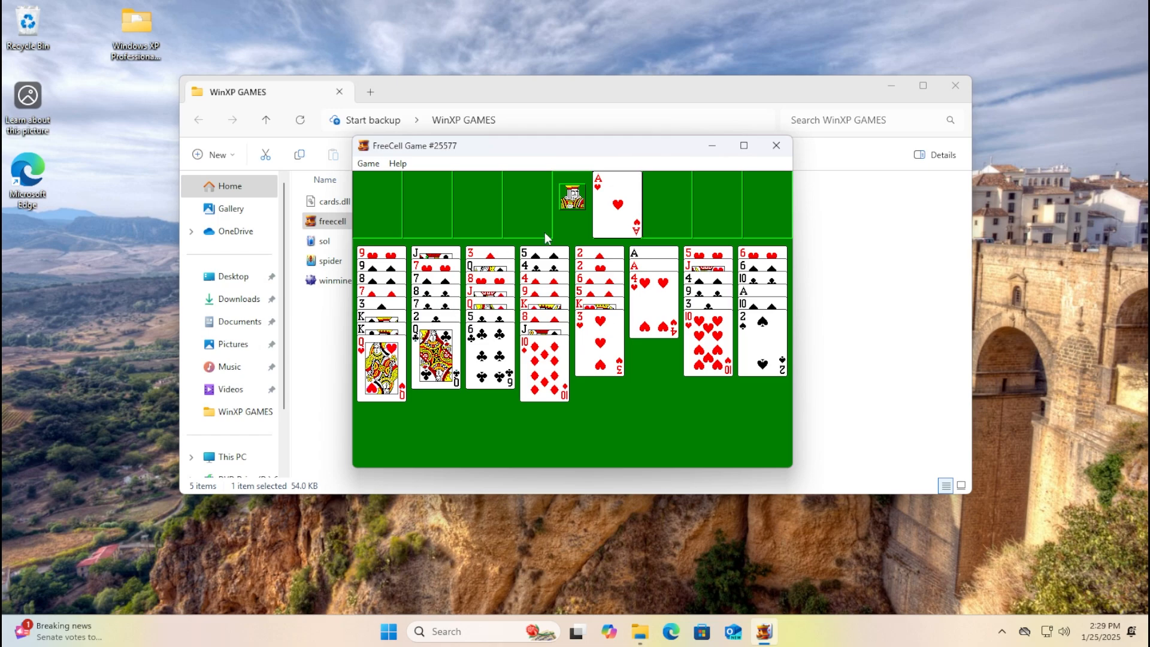
pyautogui.moveTo(395, 395)
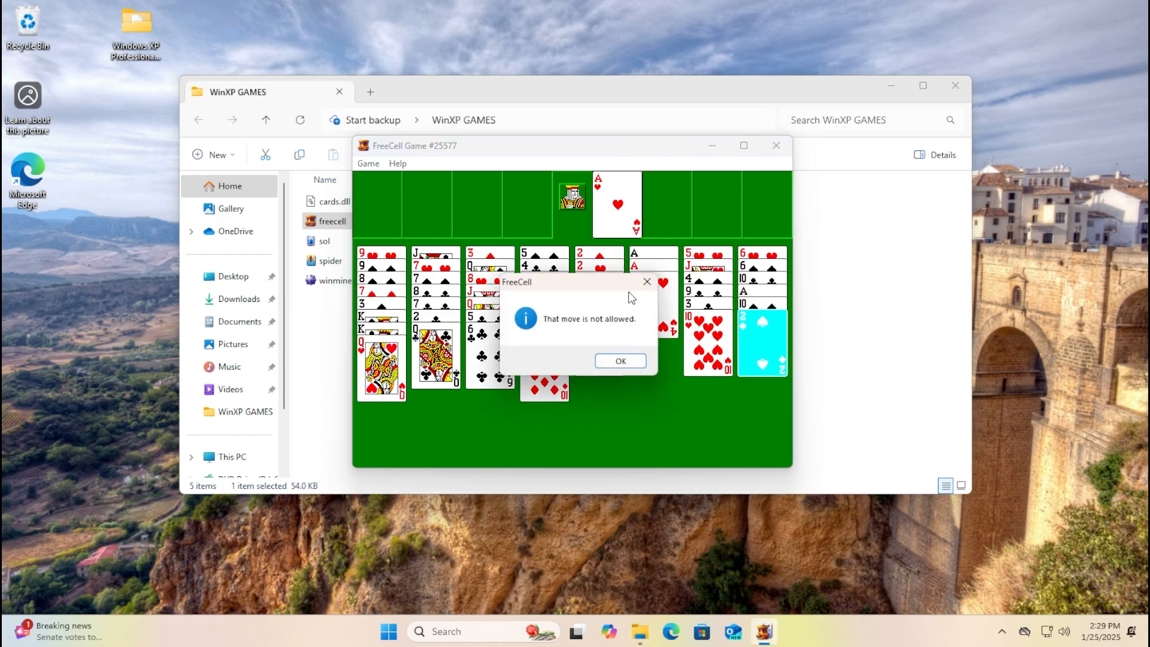
pyautogui.click(618, 359)
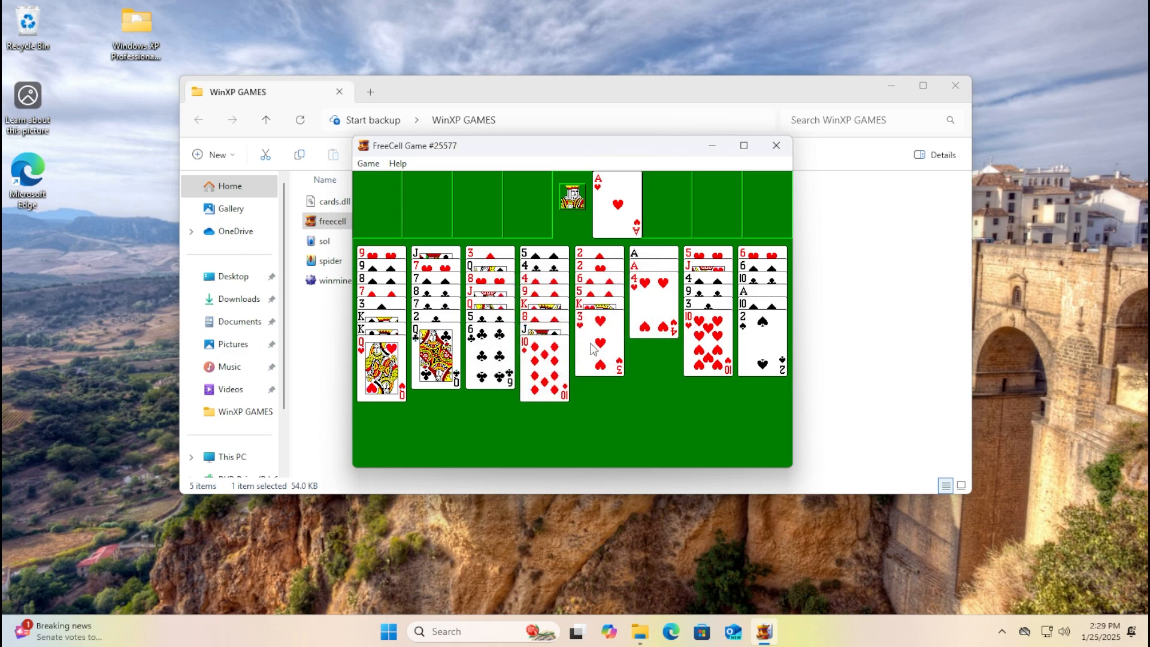
pyautogui.moveTo(561, 354)
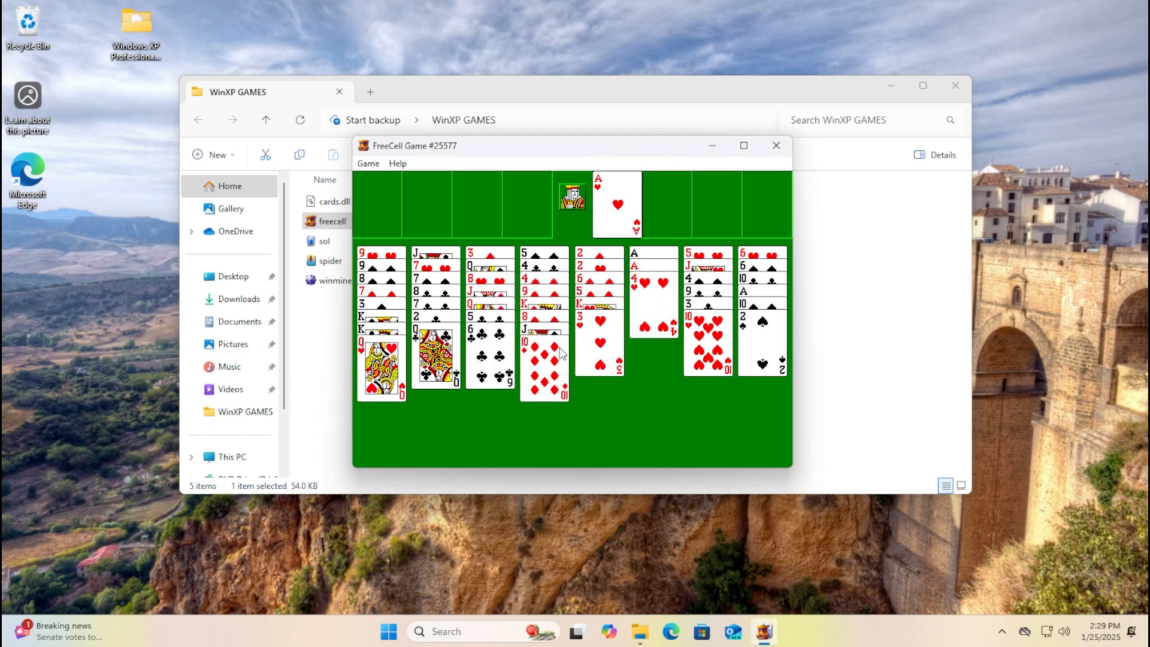
pyautogui.moveTo(574, 389)
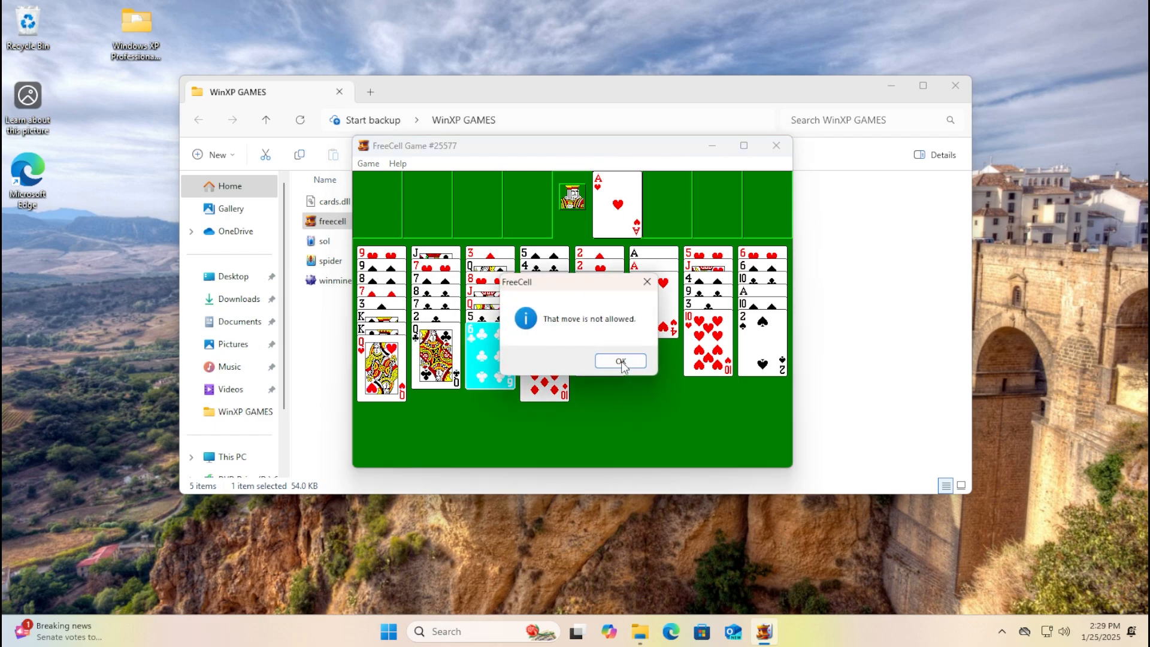
pyautogui.click(620, 361)
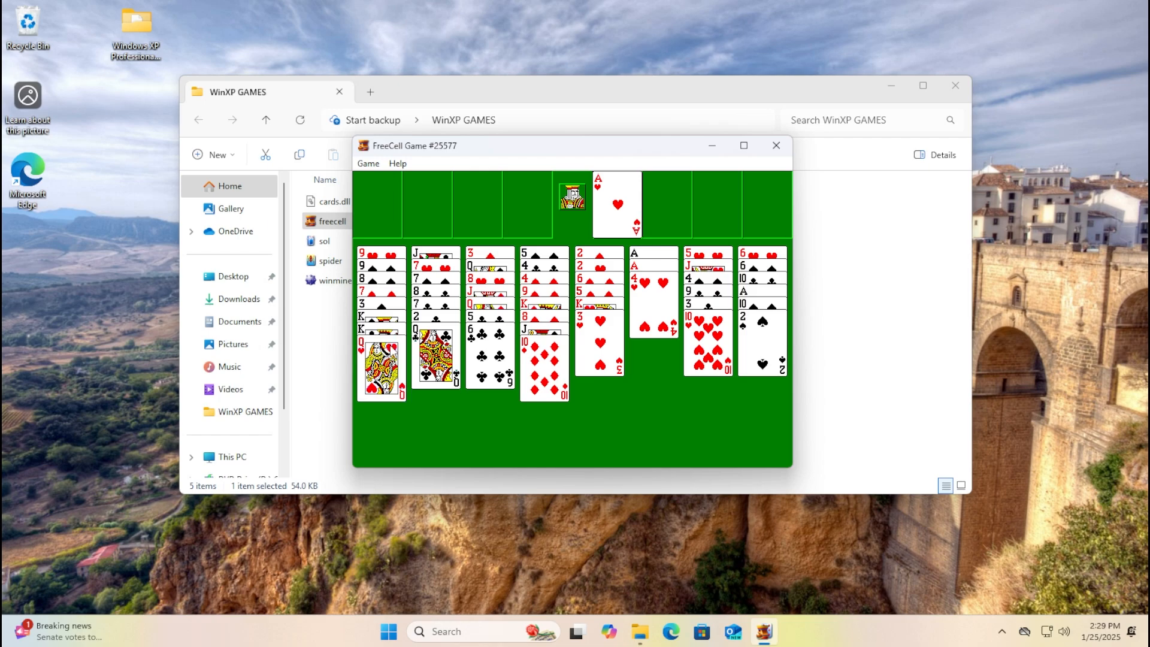
pyautogui.moveTo(675, 350)
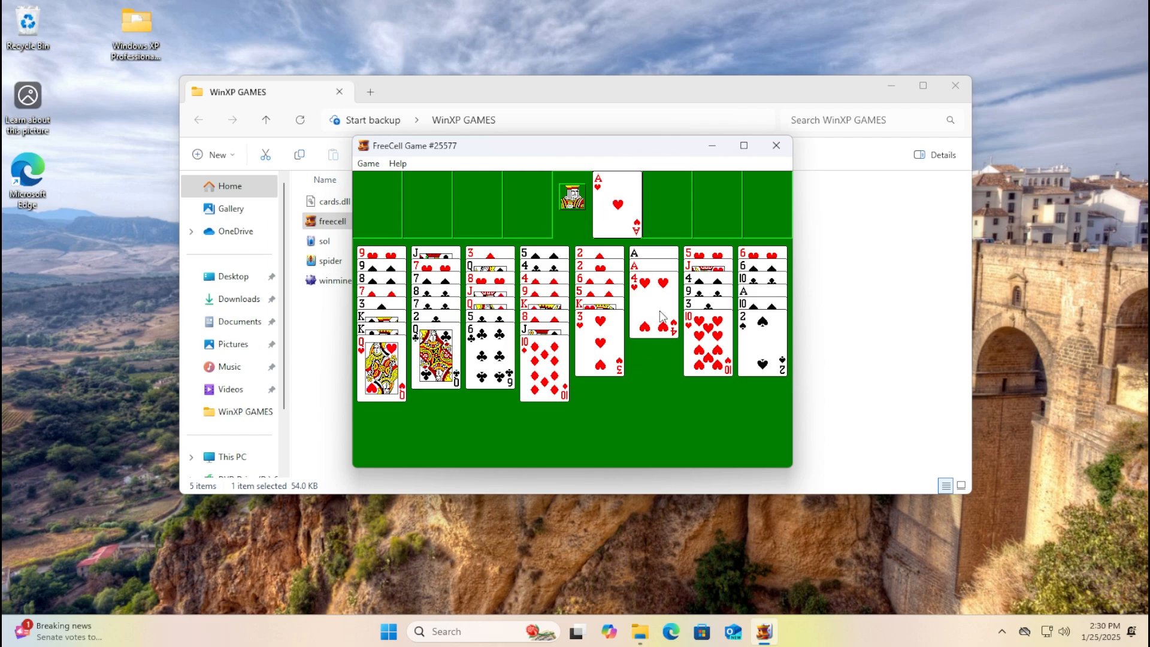
pyautogui.click(653, 293)
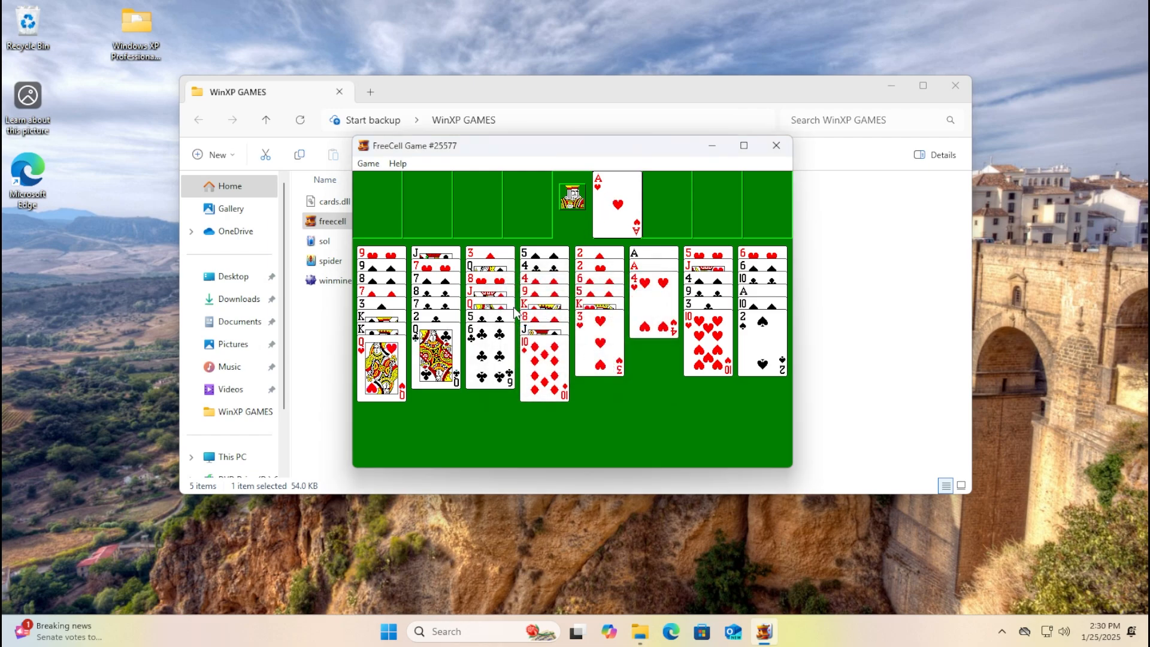
pyautogui.click(542, 367)
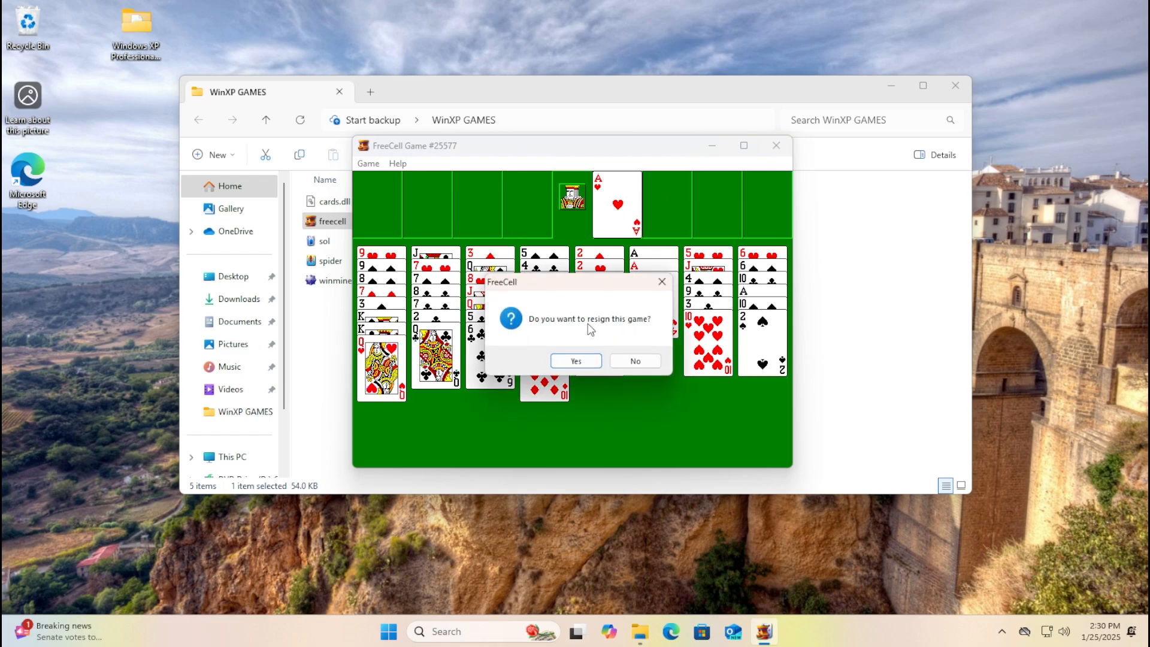
# Resign the FreeCell game and start a new Spider Solitaire deal.
pyautogui.click(576, 360)
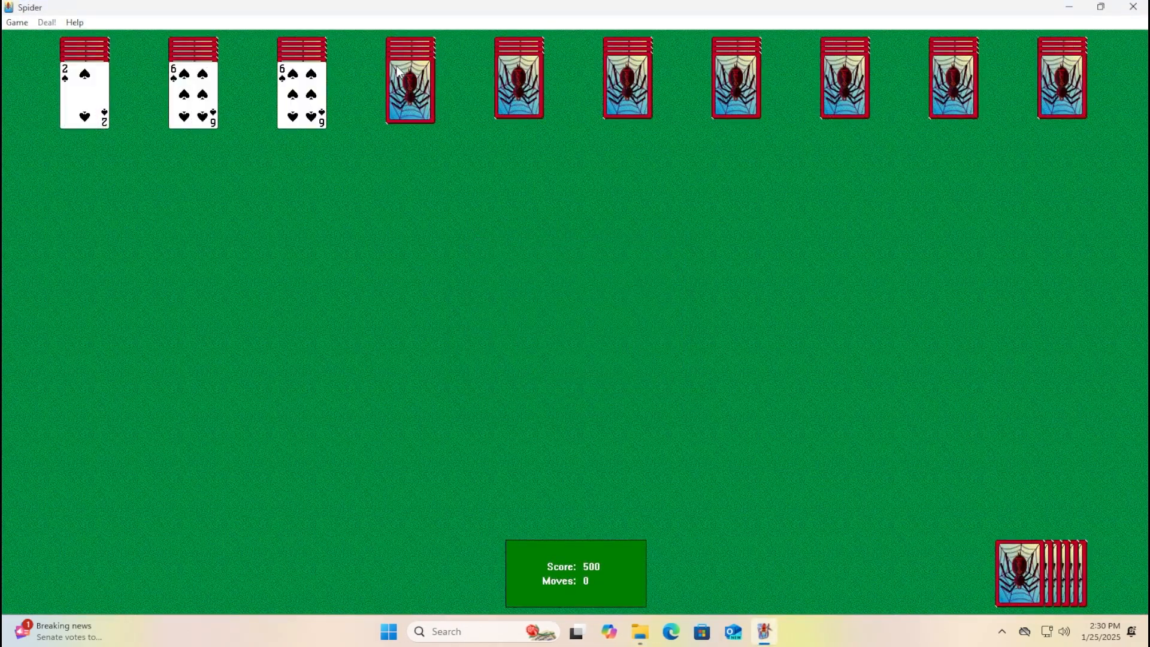
pyautogui.click(1039, 573)
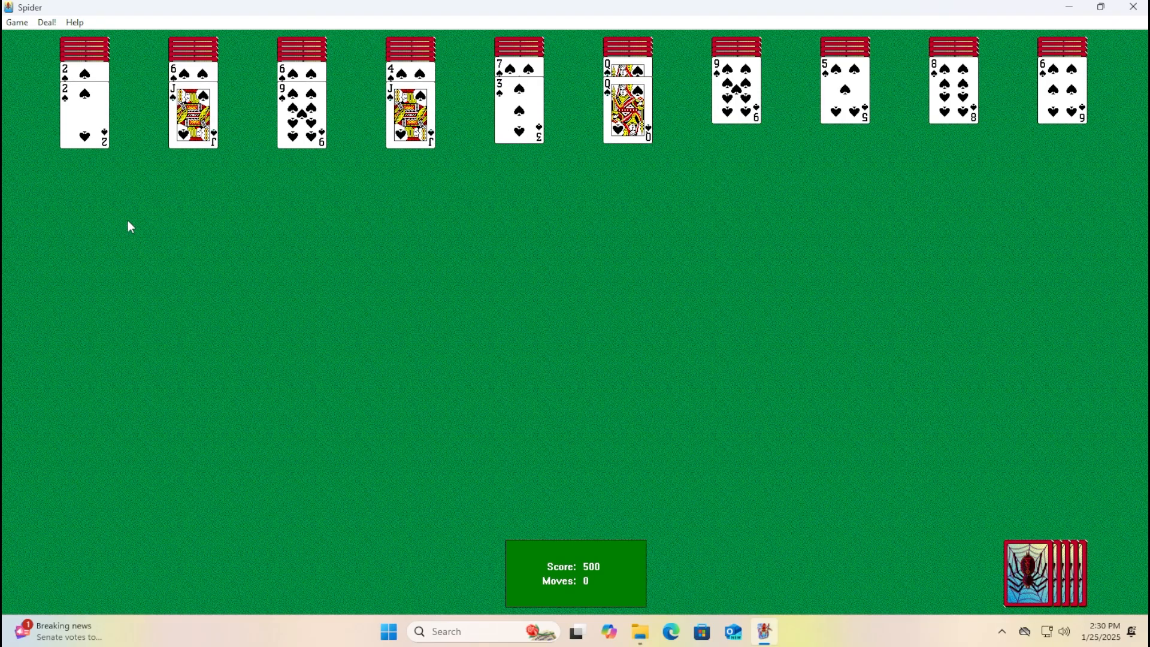
pyautogui.click(1044, 573)
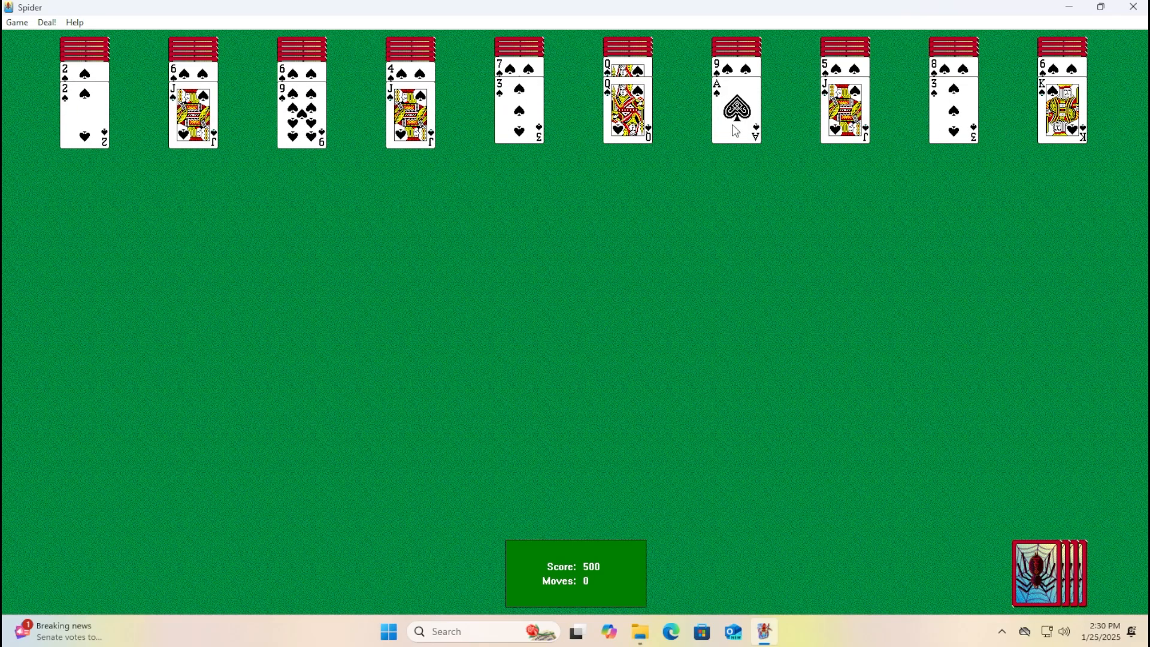
pyautogui.moveTo(648, 121)
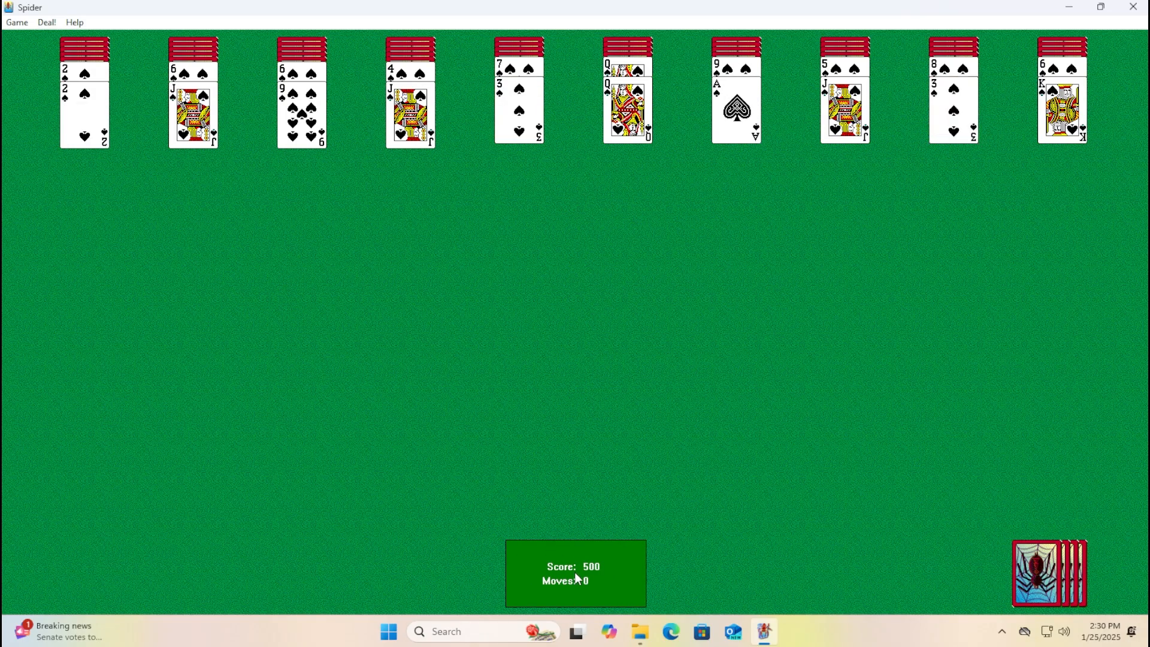
pyautogui.moveTo(821, 367)
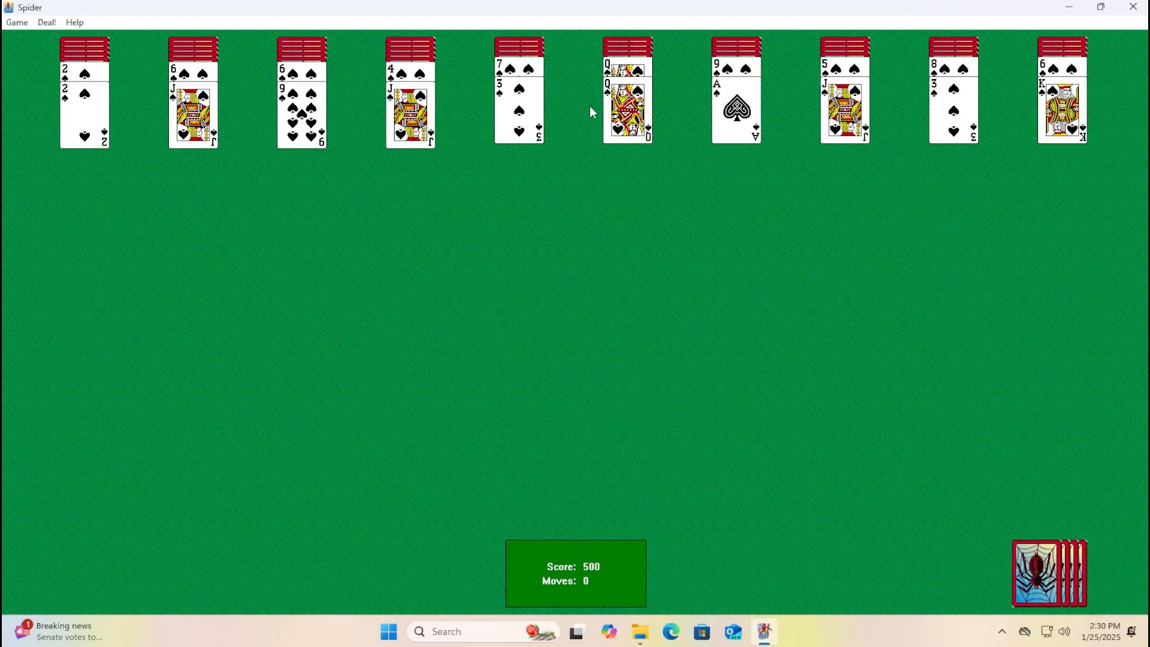
# Stack spades: jack onto queen, two onto three, another two onto three, reaching score 496.
pyautogui.moveTo(409, 128); pyautogui.dragTo(627, 110)
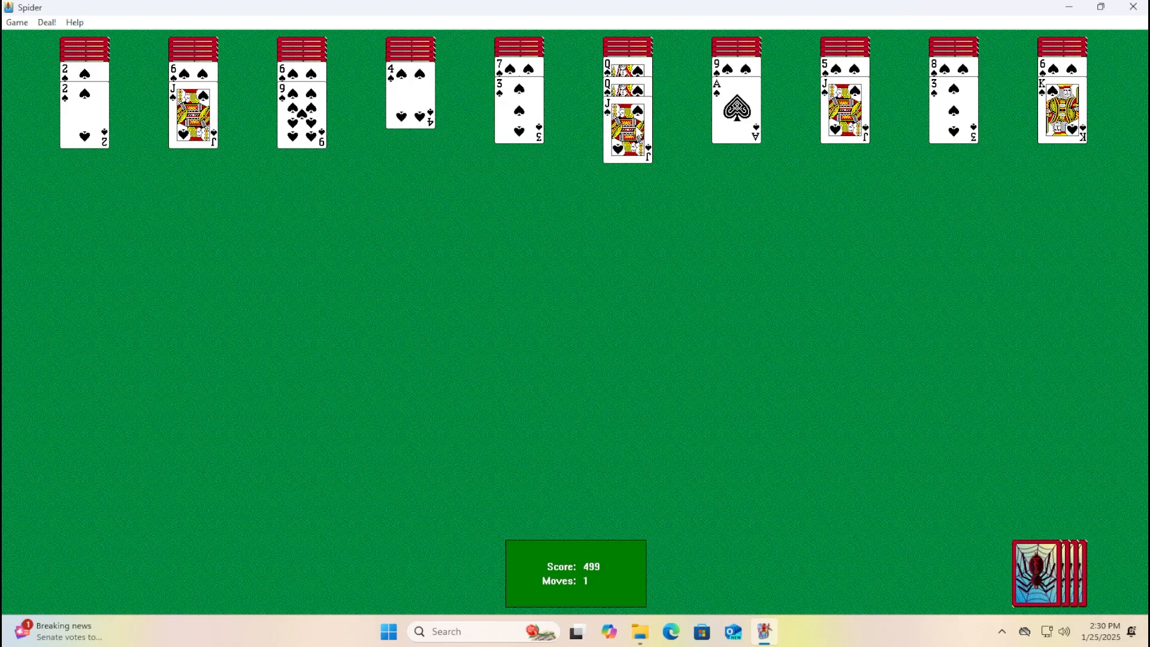
pyautogui.moveTo(642, 237)
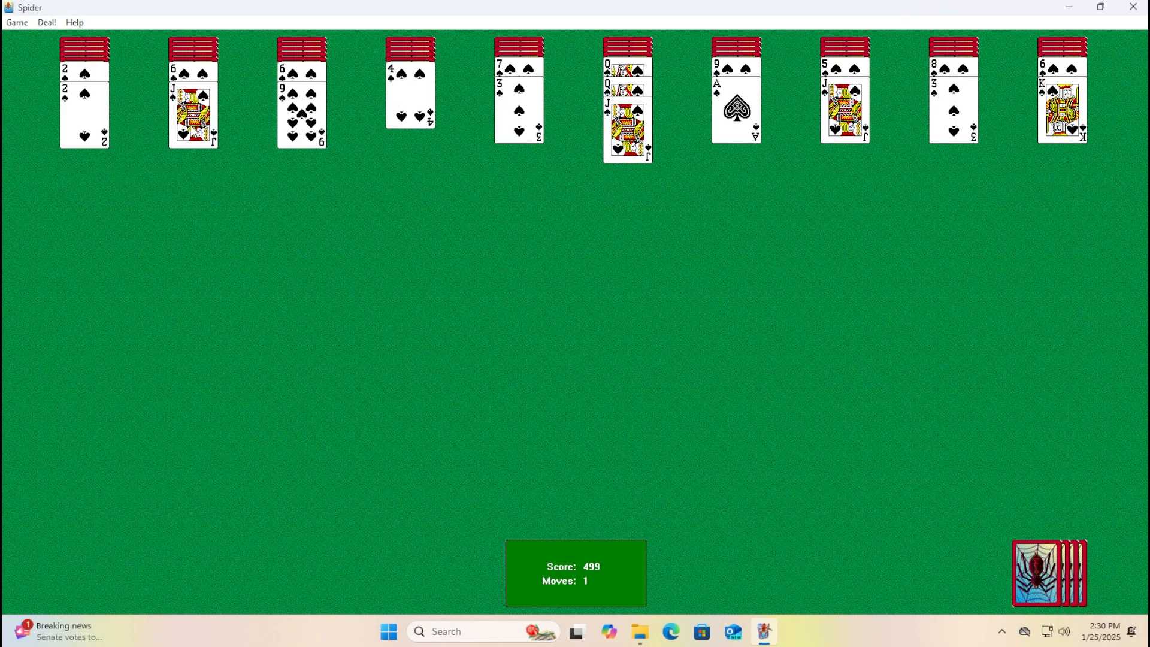
pyautogui.moveTo(306, 203)
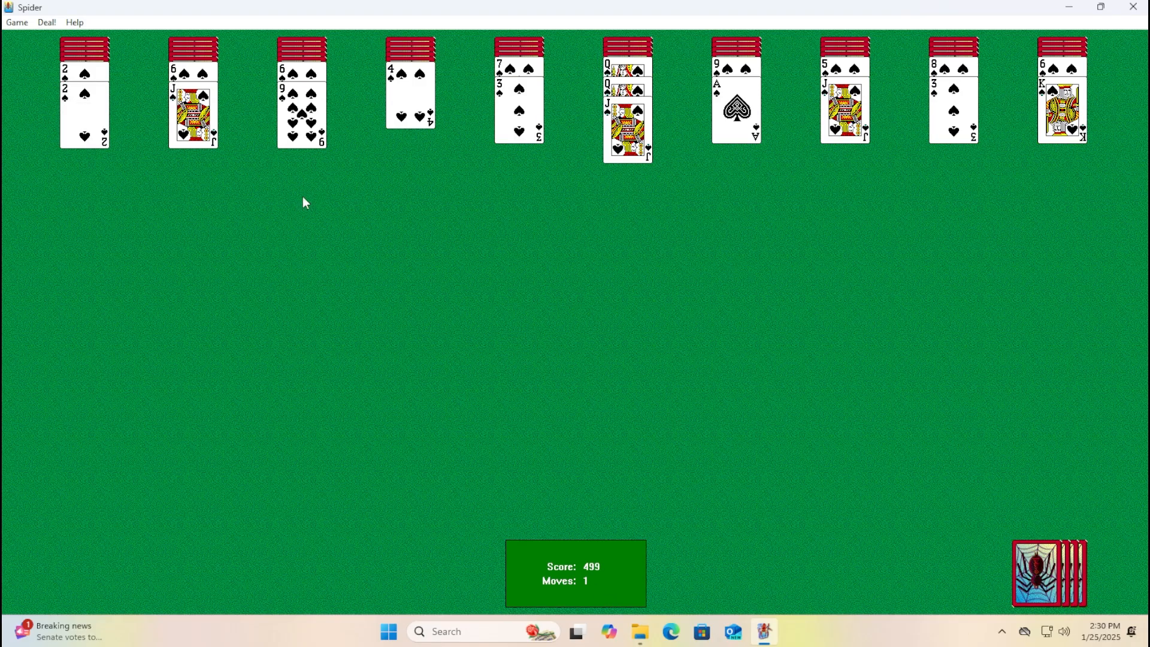
pyautogui.moveTo(84, 117); pyautogui.dragTo(518, 150)
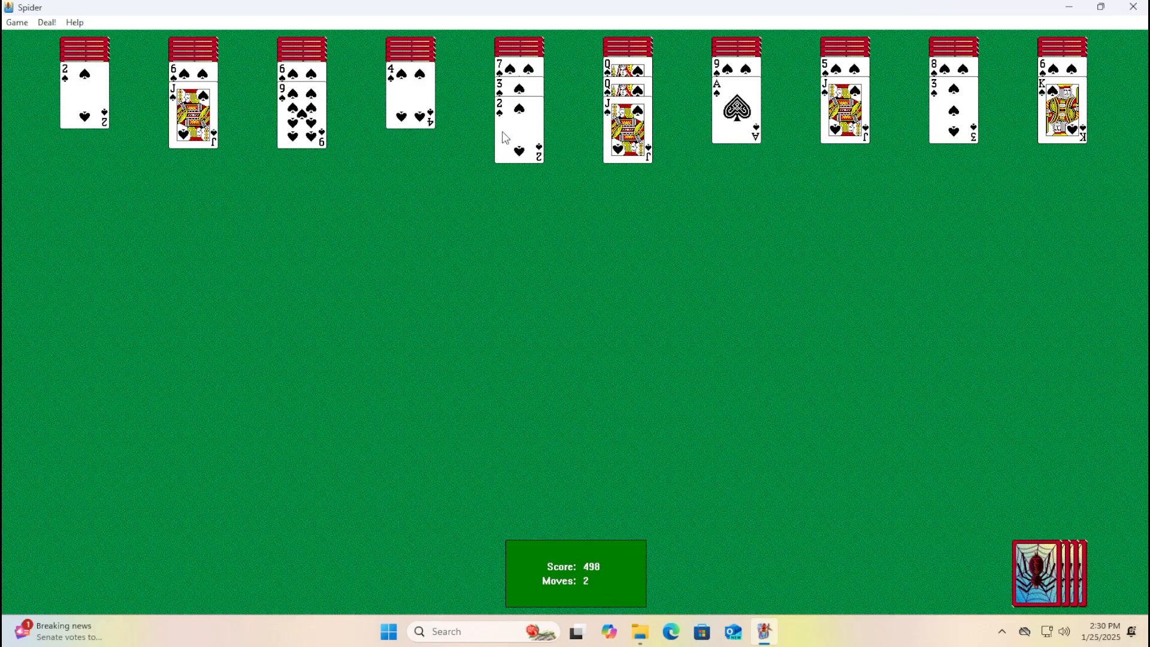
pyautogui.moveTo(271, 72)
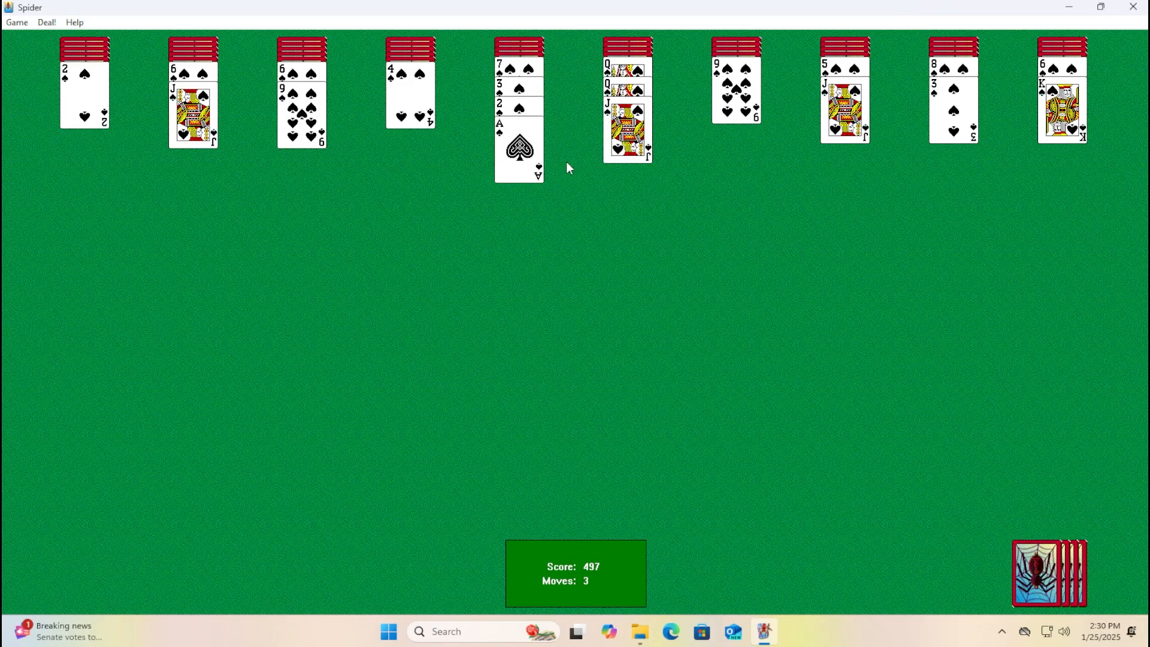
pyautogui.moveTo(512, 66)
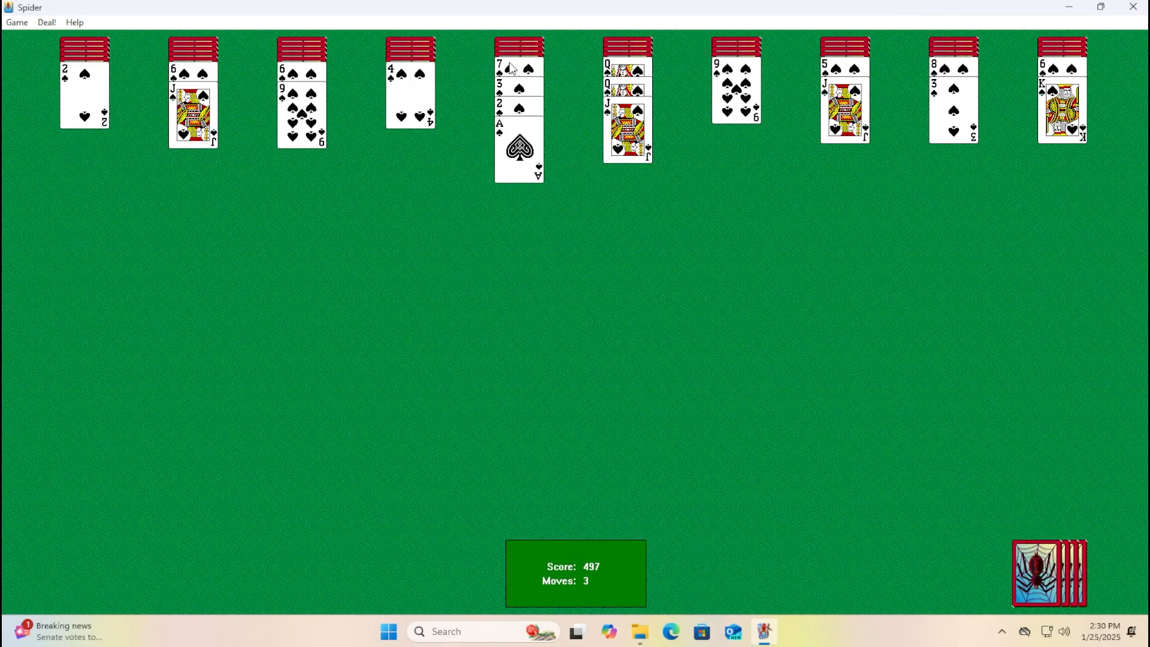
pyautogui.click(84, 88)
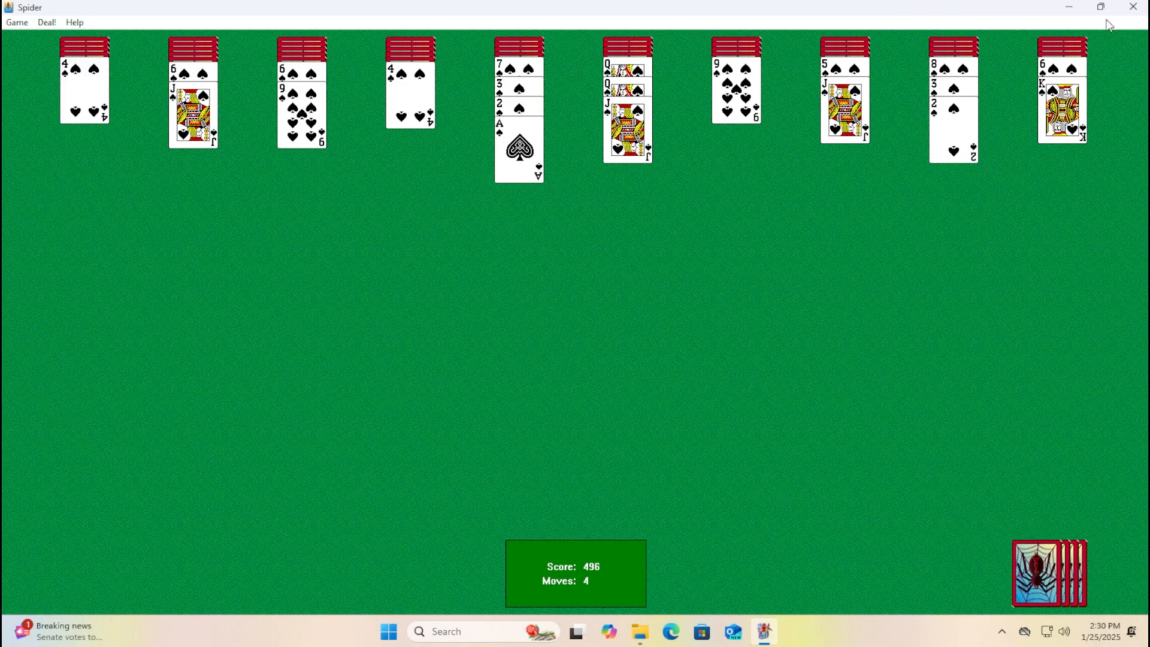
pyautogui.moveTo(1121, 20)
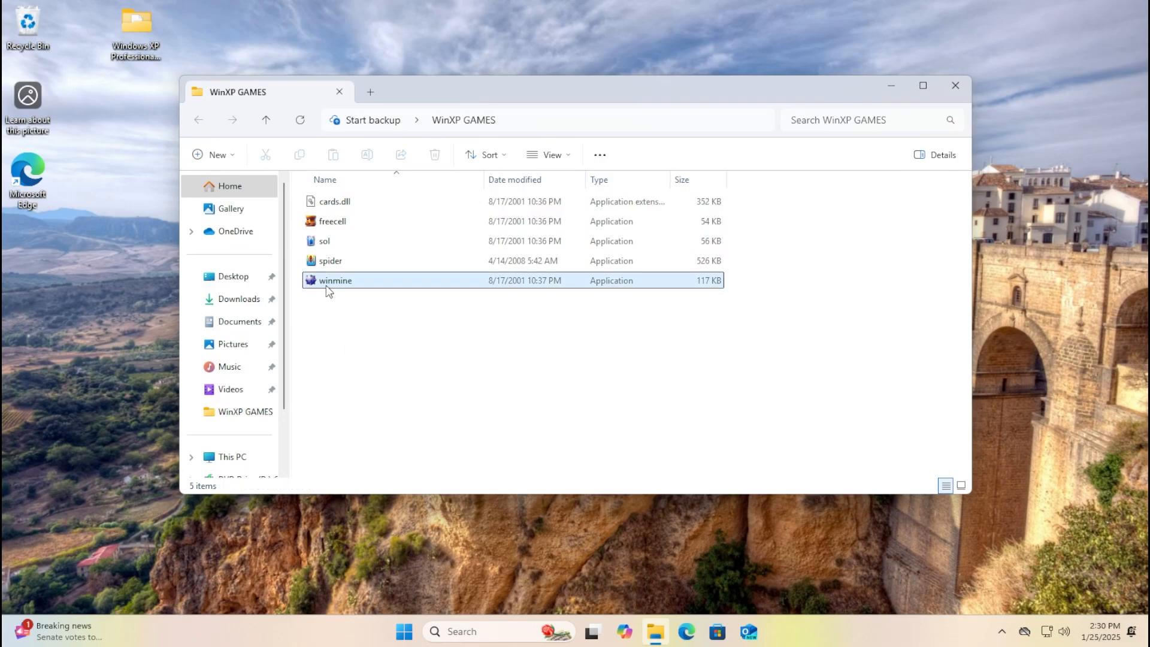
# Launch Minesweeper, start a new game and uncover four squares on the minefield.
pyautogui.doubleClick(335, 280)
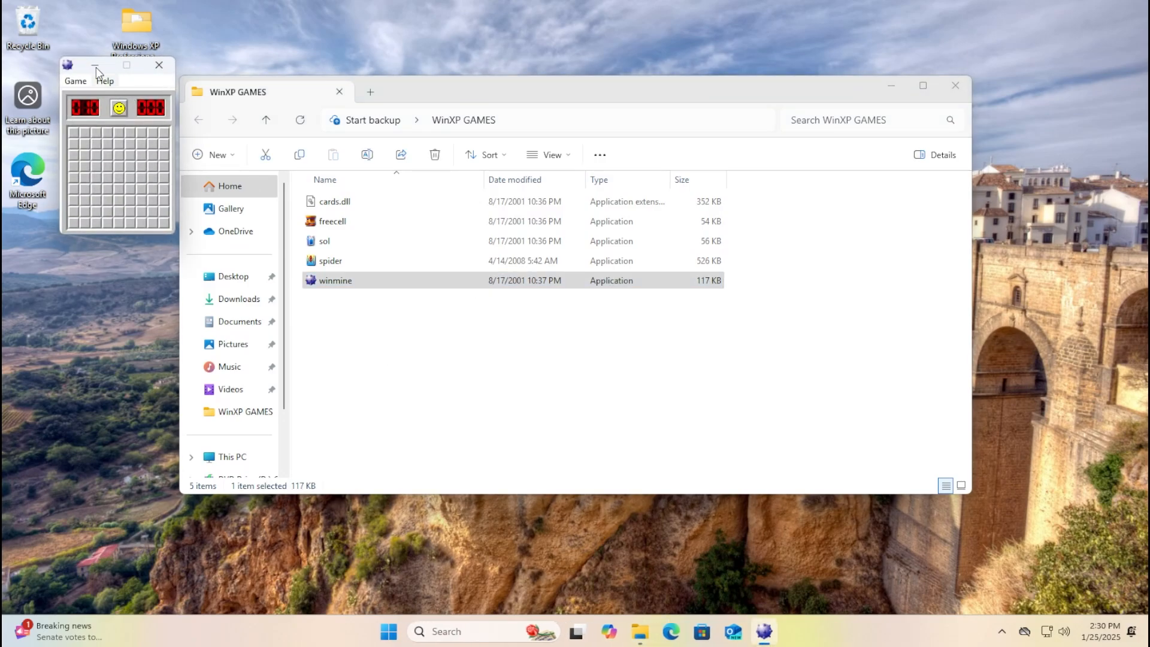
pyautogui.click(75, 80)
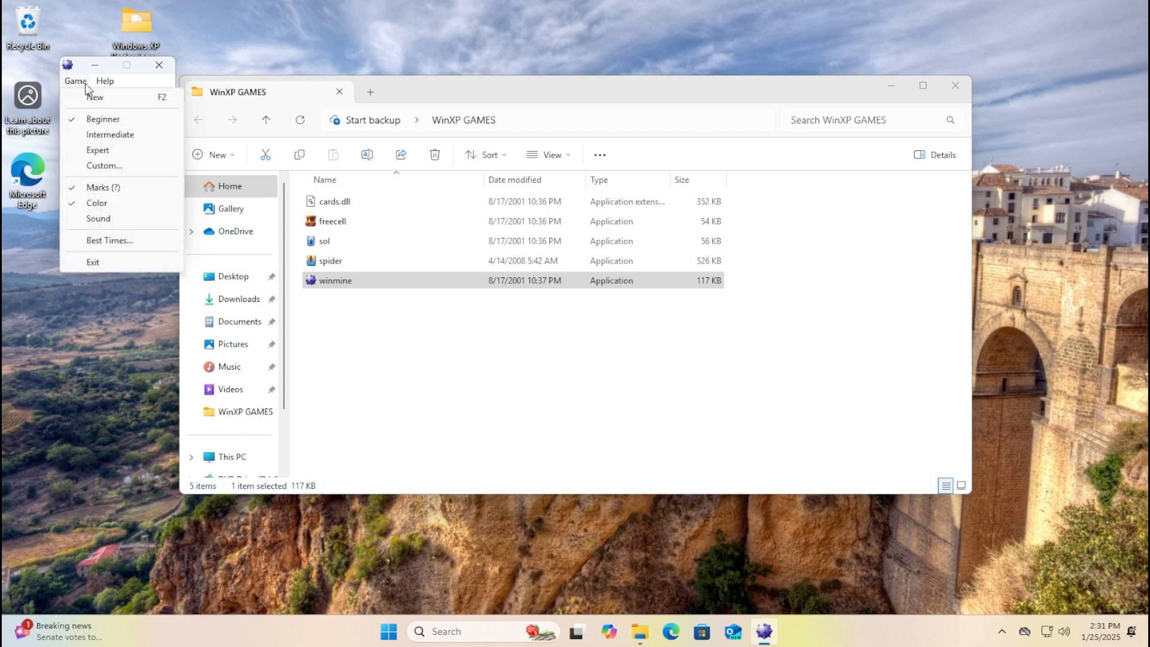
pyautogui.click(75, 81)
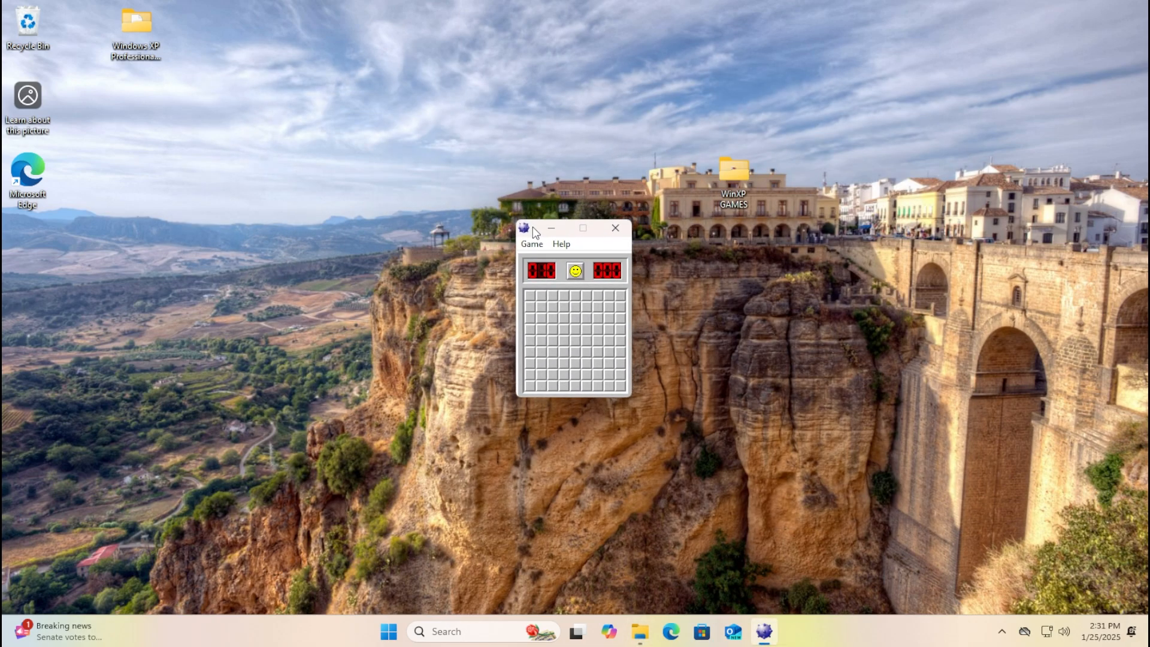
pyautogui.click(563, 318)
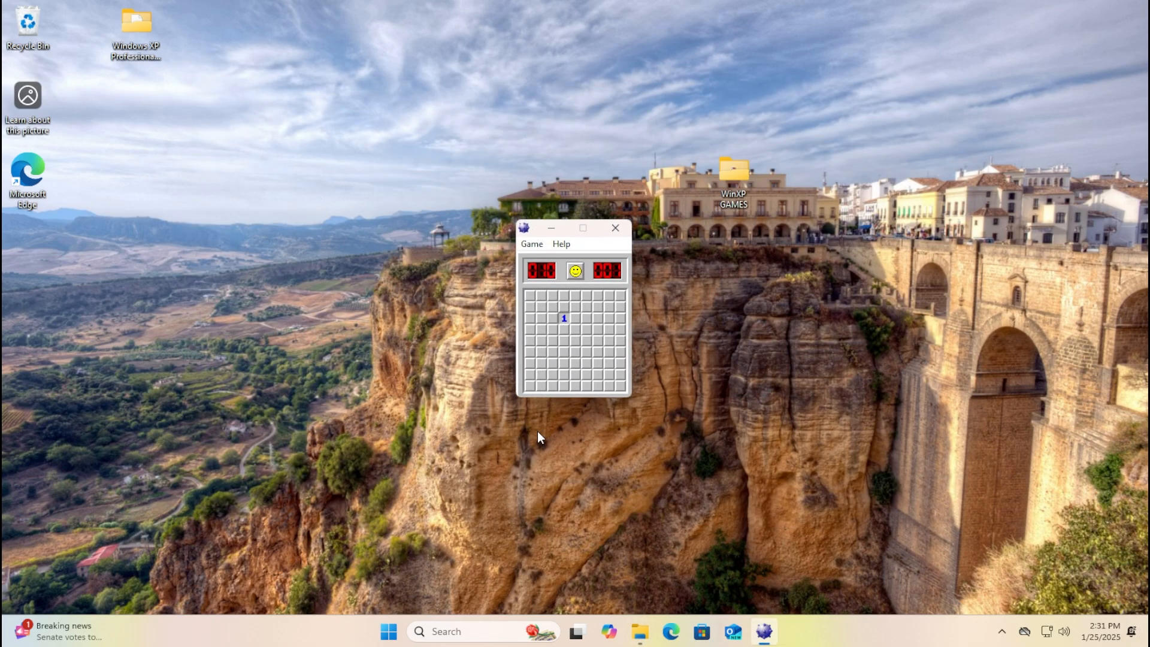
pyautogui.click(574, 352)
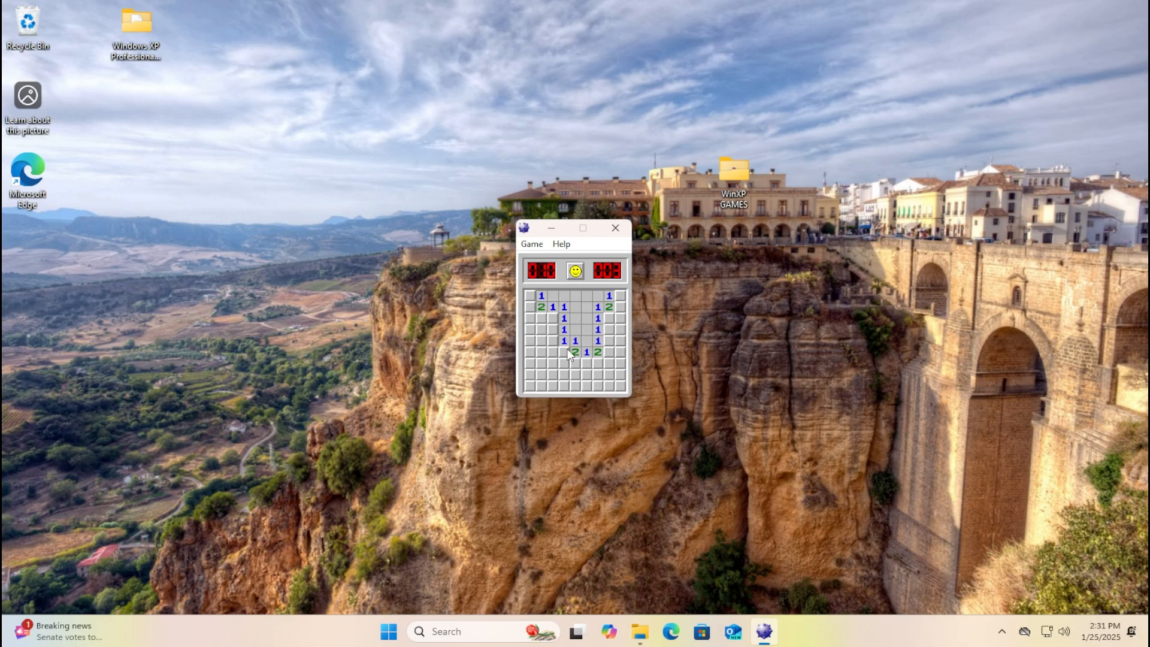
pyautogui.click(551, 352)
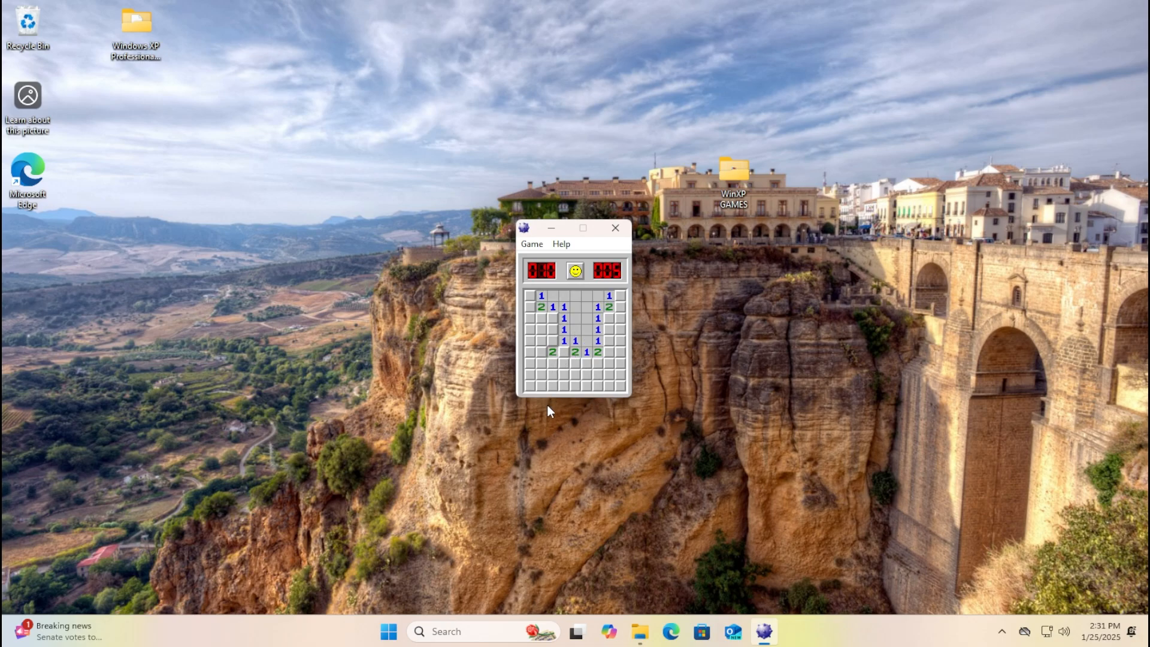
pyautogui.click(575, 270)
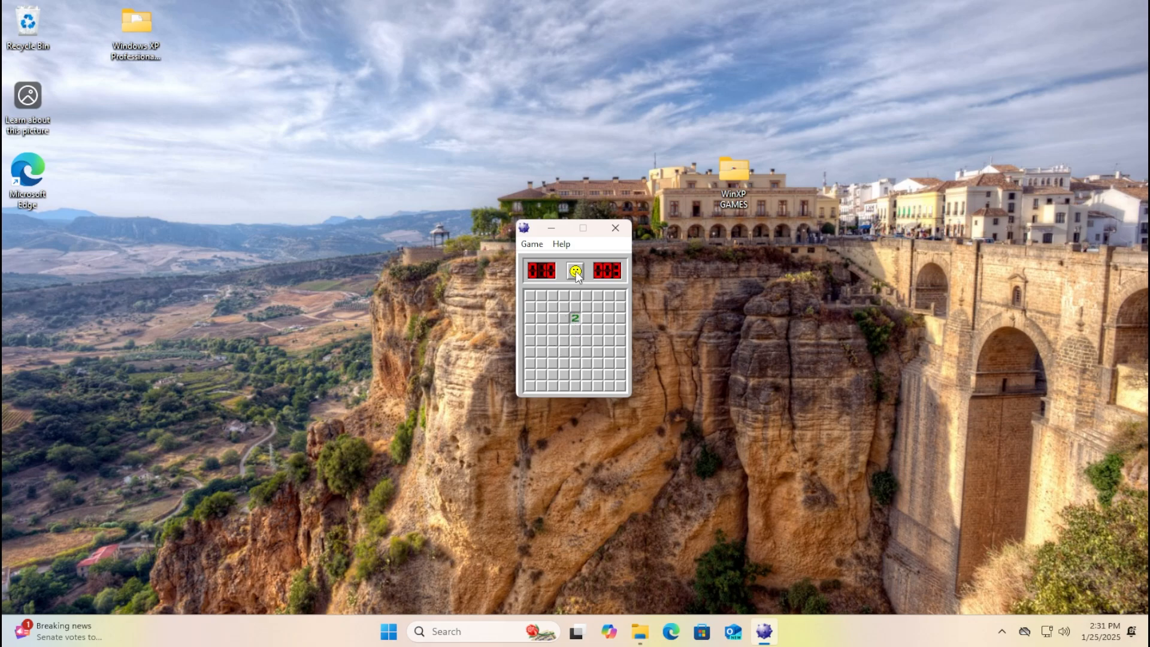
# Restart the minefield, close Minesweeper, then close the WinXP GAMES folder window.
pyautogui.click(574, 270)
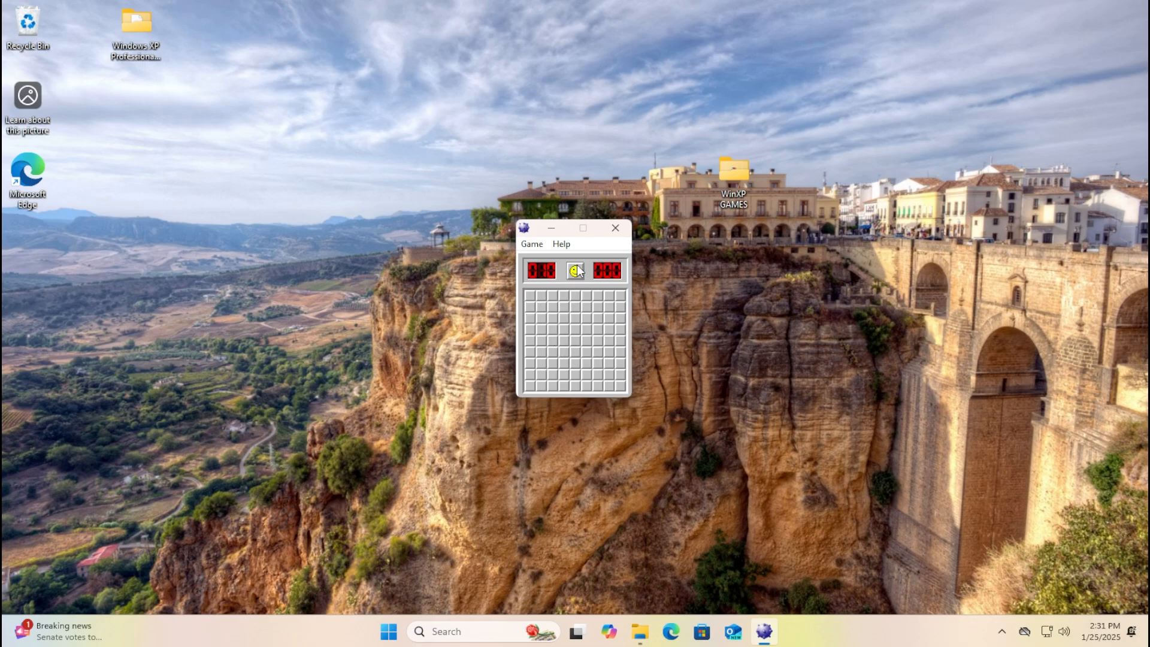
pyautogui.click(614, 229)
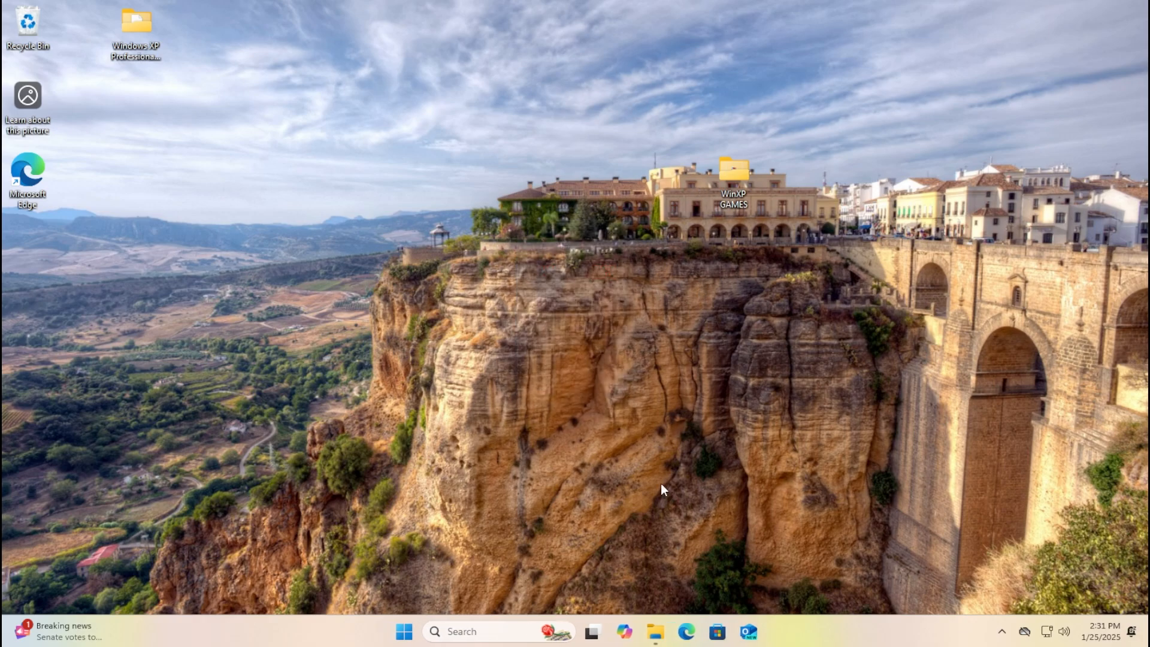
pyautogui.doubleClick(733, 170)
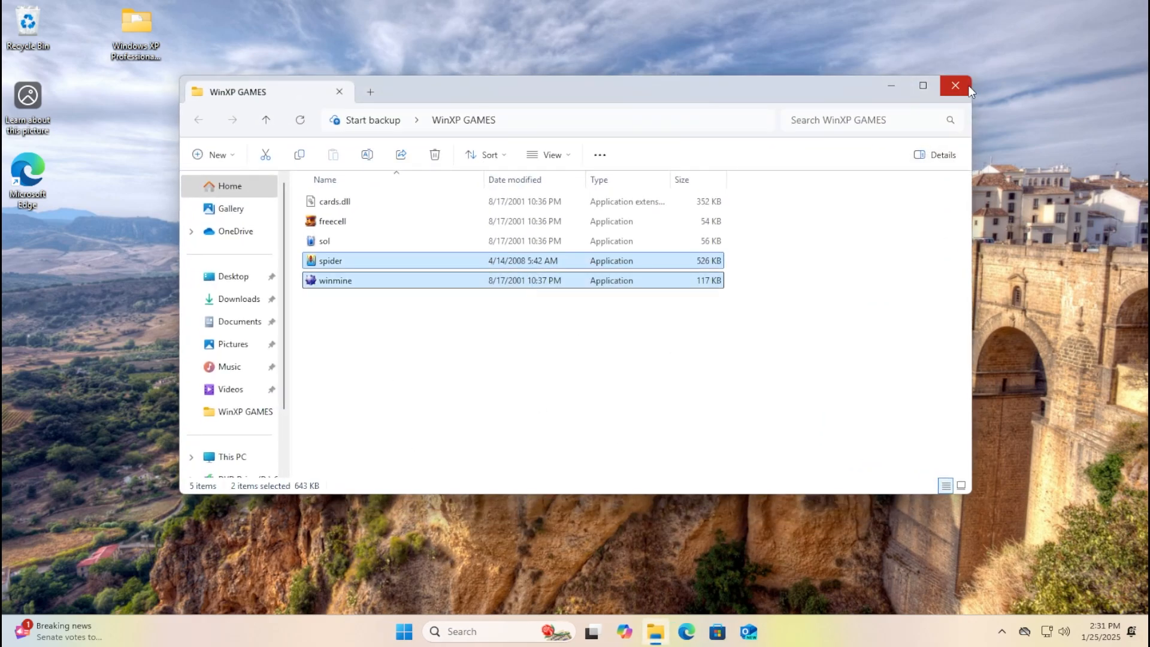
pyautogui.click(954, 86)
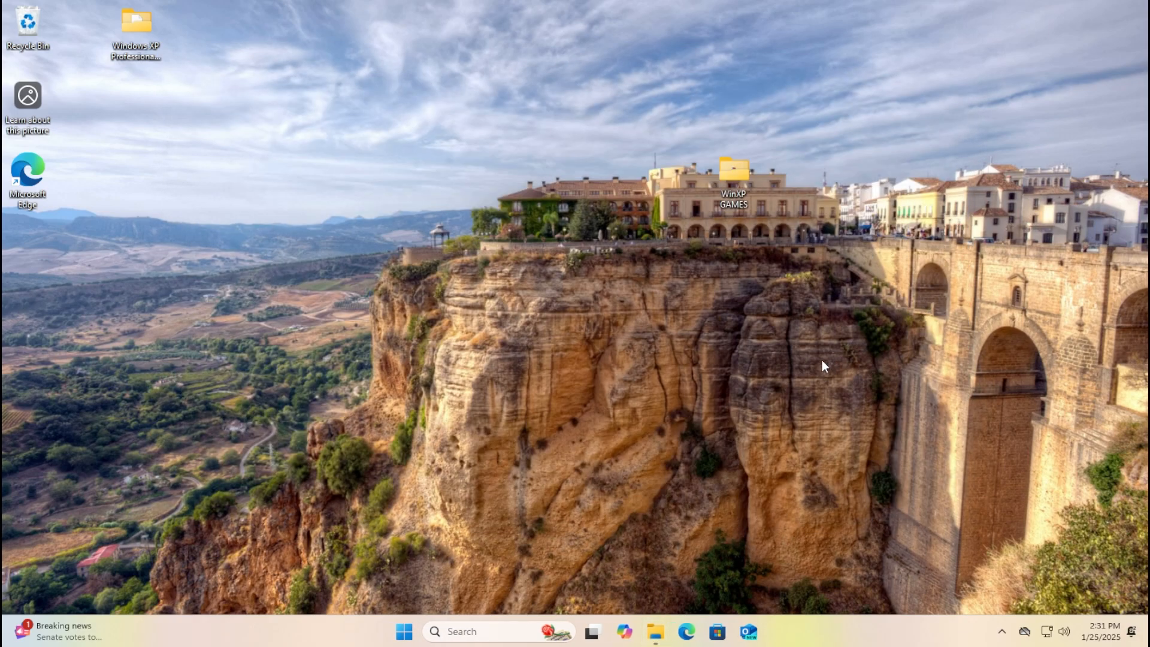
pyautogui.moveTo(339, 609)
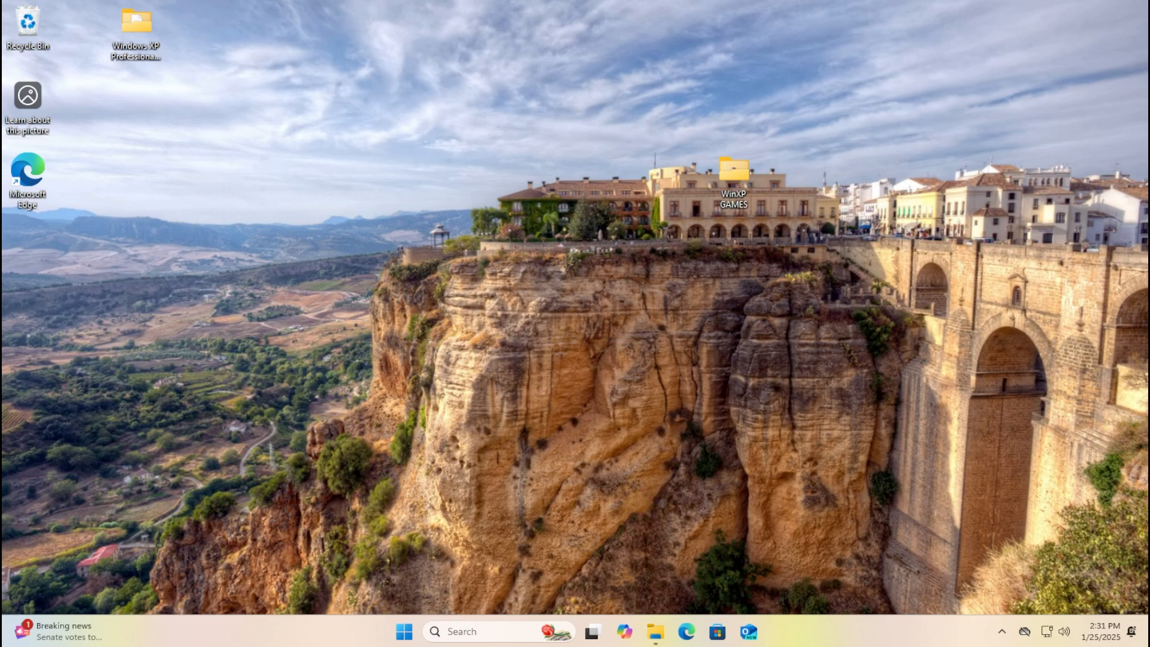
# Browse into the Win32.Pinball.zip archive in Downloads and launch PINBALL.exe.
pyautogui.click(652, 630)
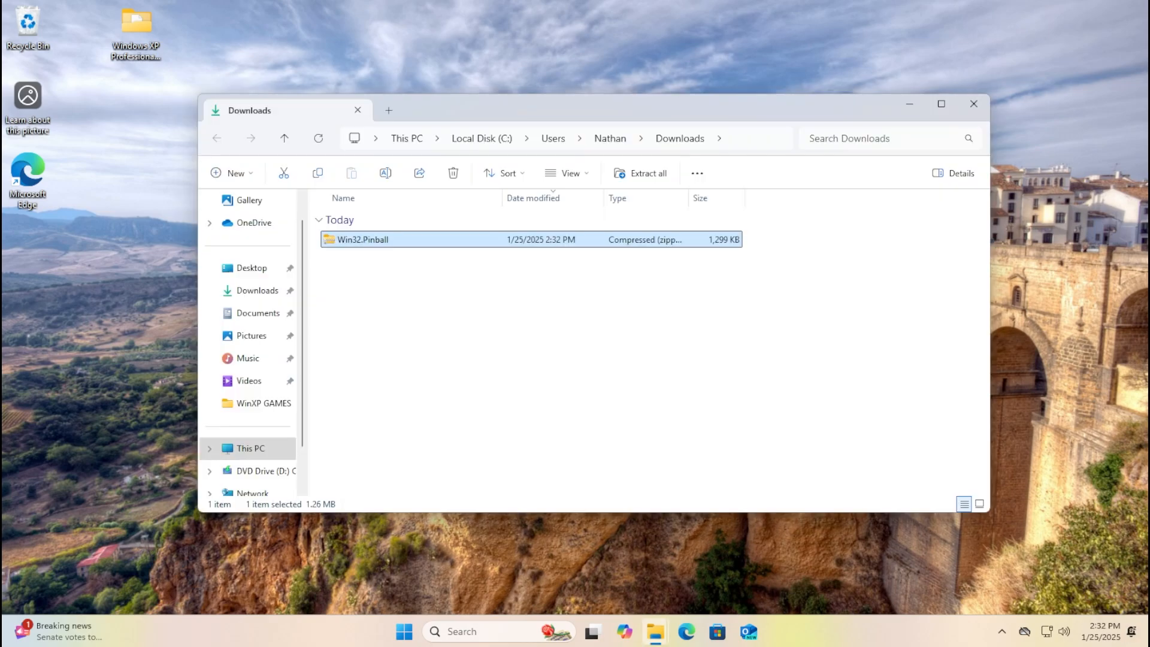
pyautogui.rightClick(362, 239)
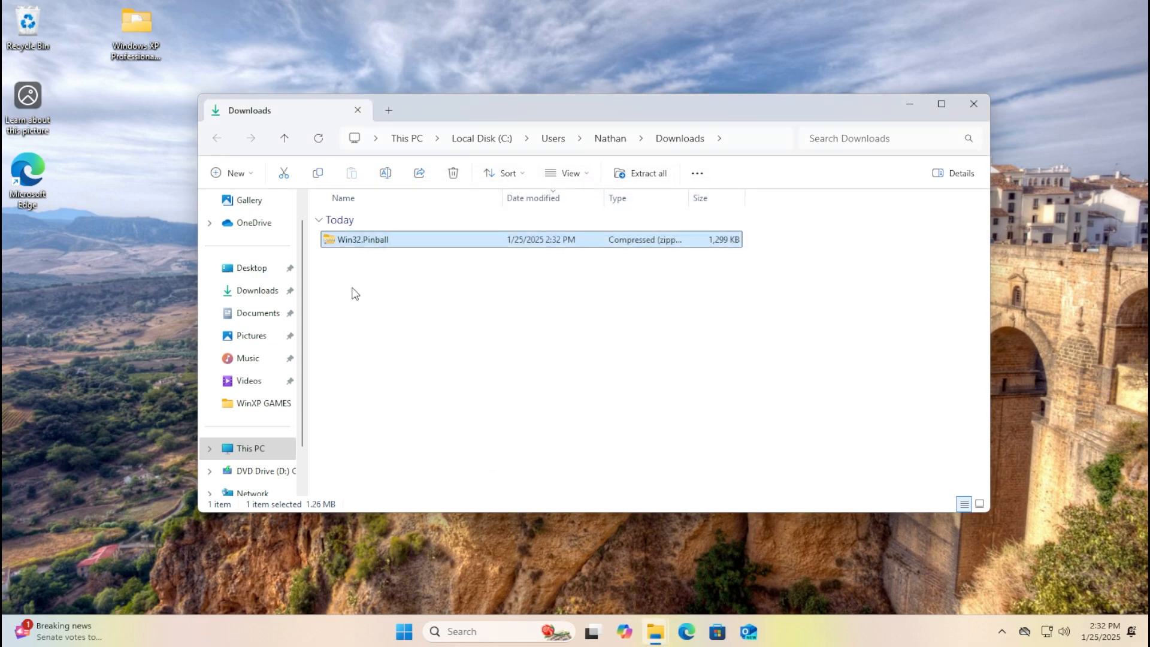
pyautogui.doubleClick(362, 239)
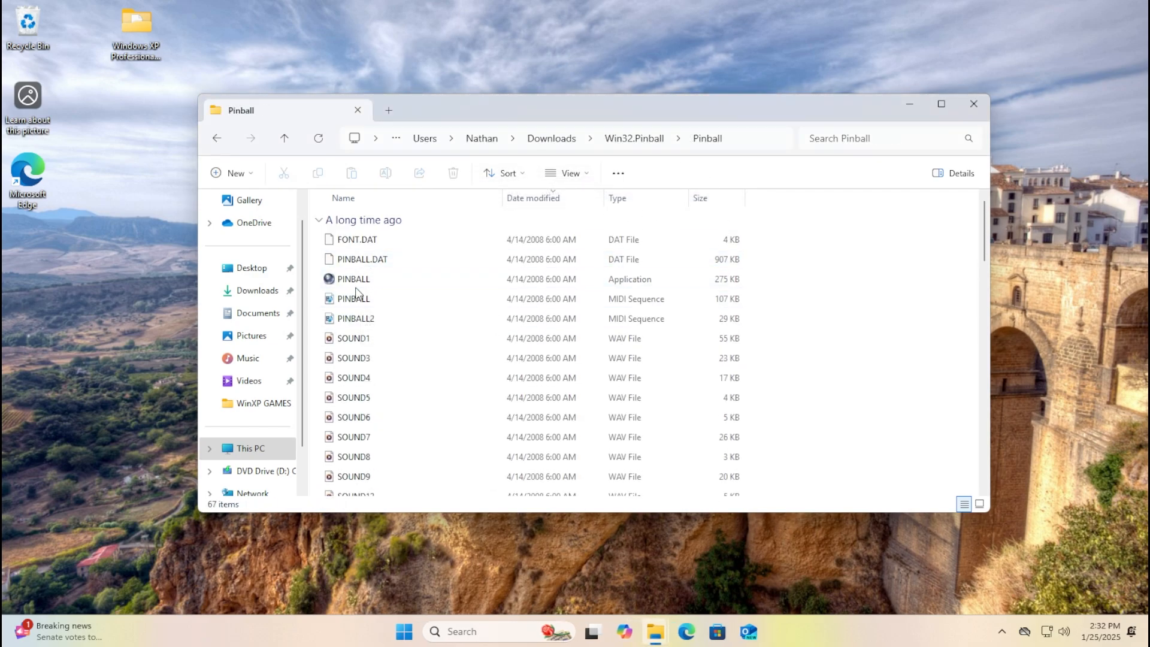
pyautogui.doubleClick(352, 279)
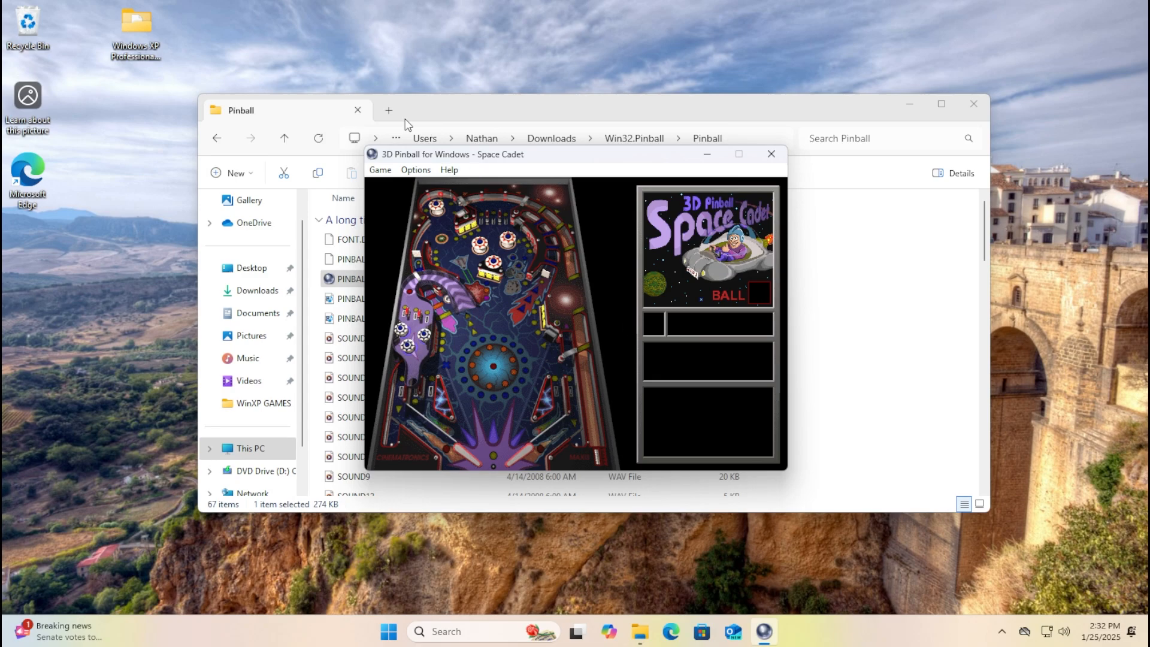
# Set Space Cadet to full screen, resume with F3, play to 424,500 points, then close.
pyautogui.click(415, 169)
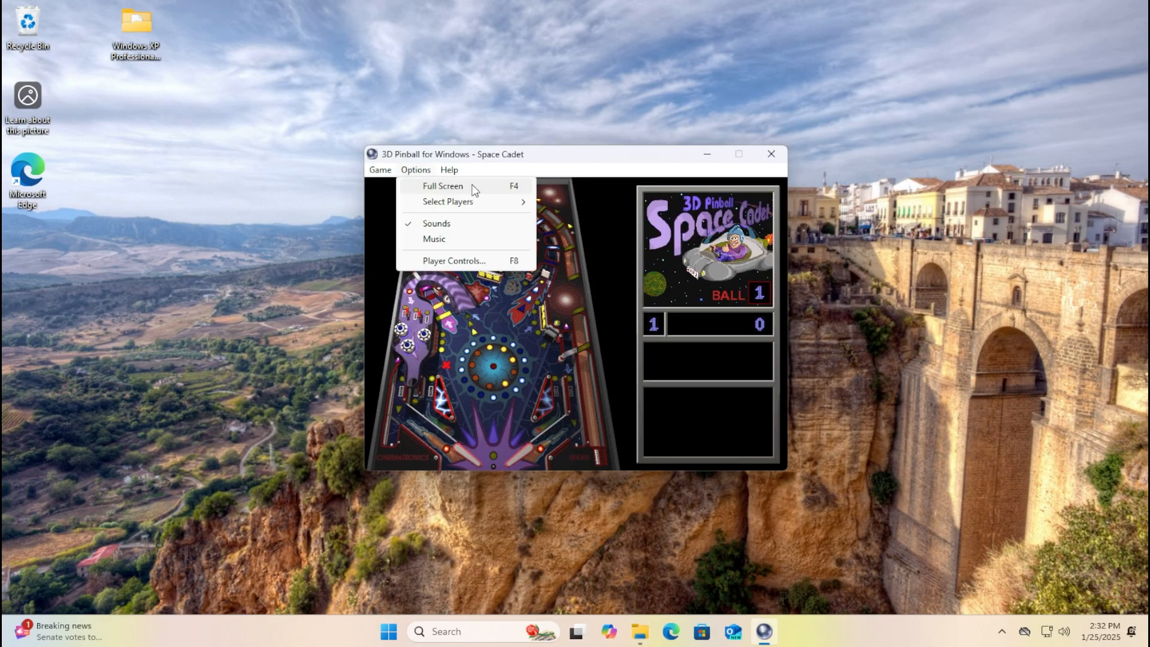
pyautogui.click(442, 186)
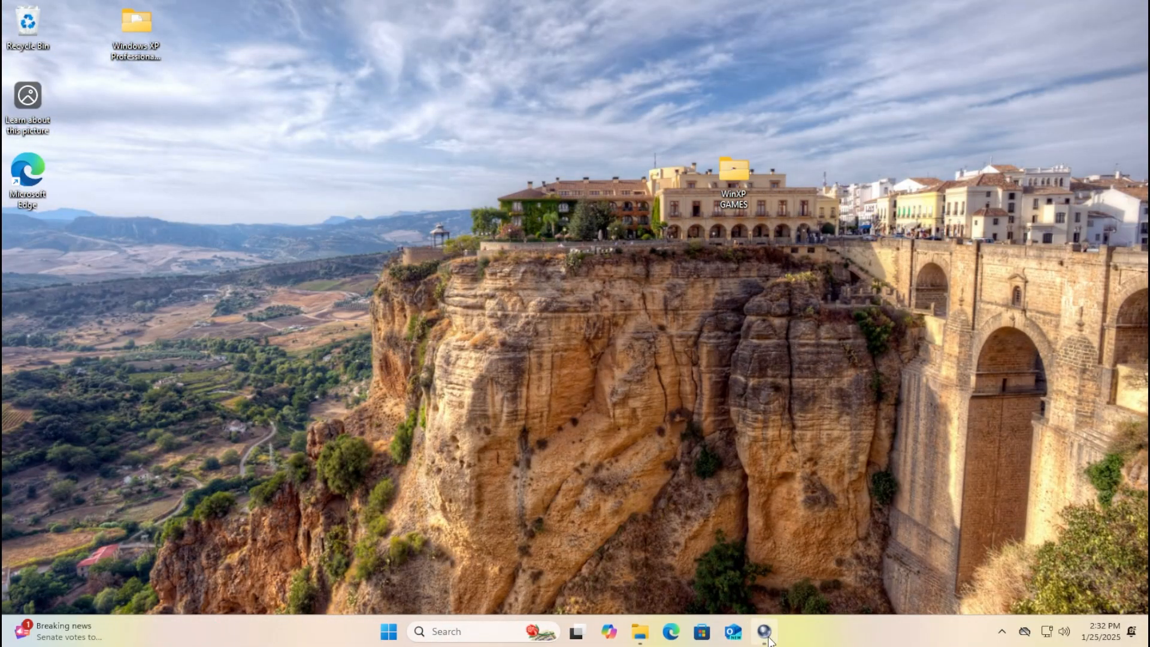
pyautogui.click(379, 169)
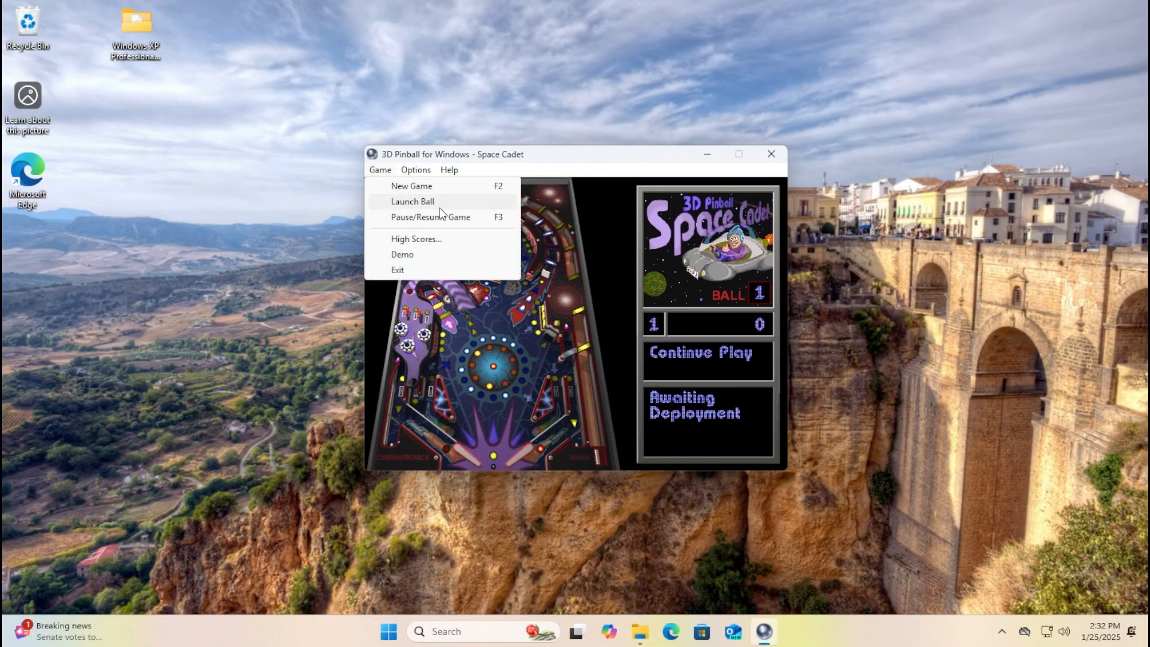
pyautogui.click(415, 169)
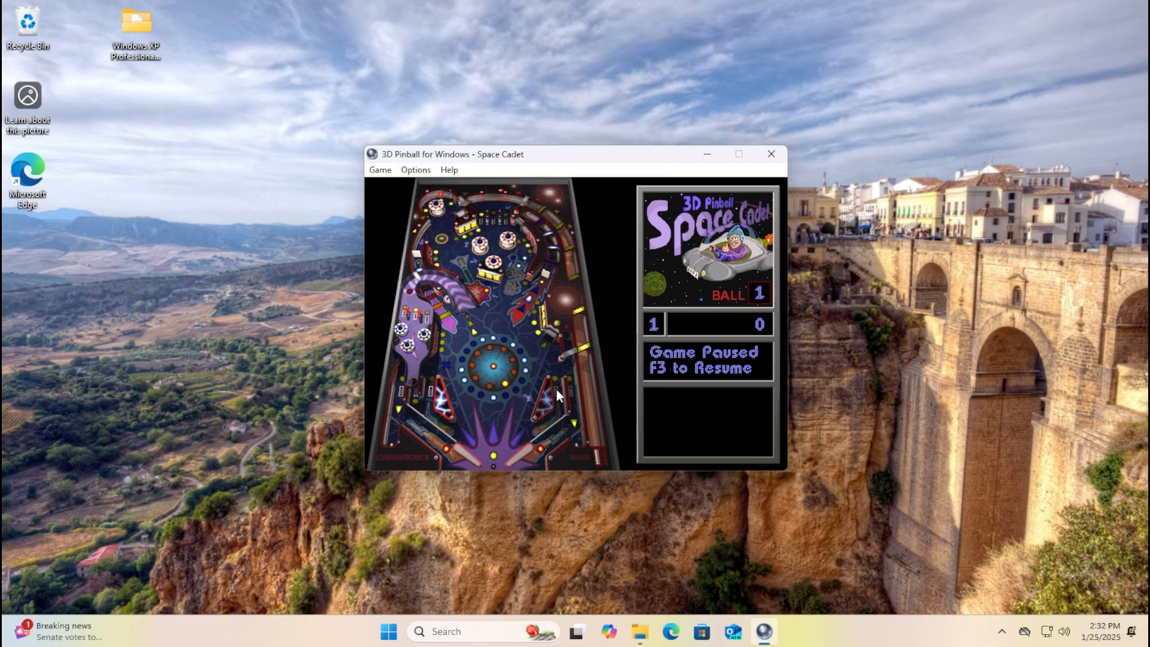
pyautogui.press('f3')
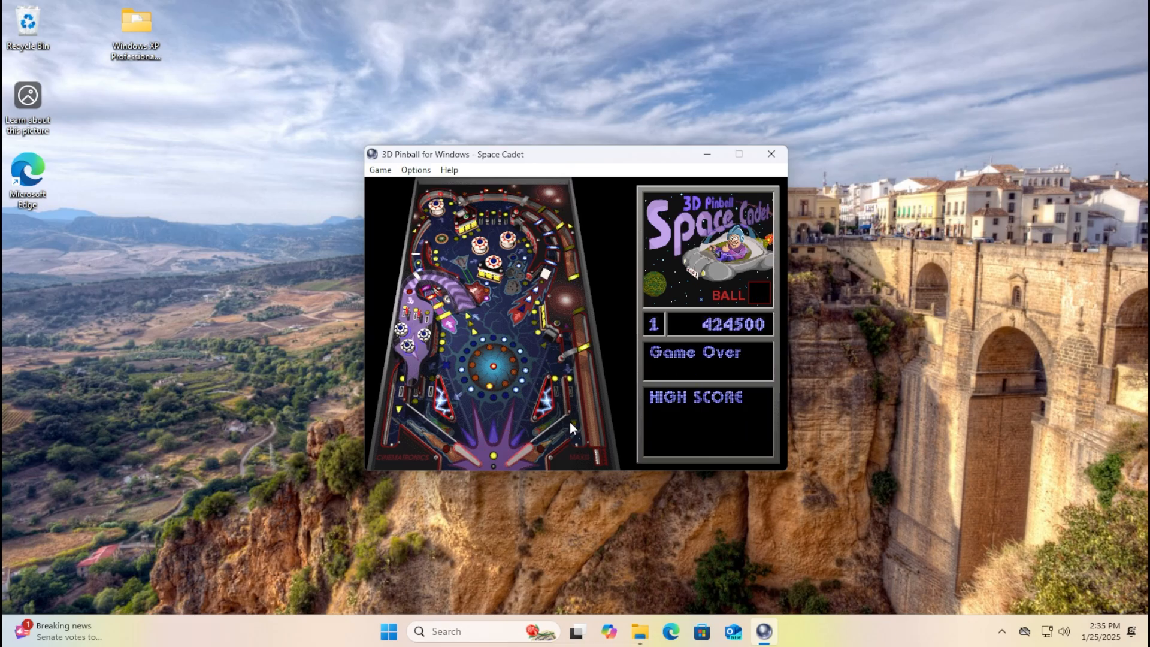
pyautogui.click(769, 154)
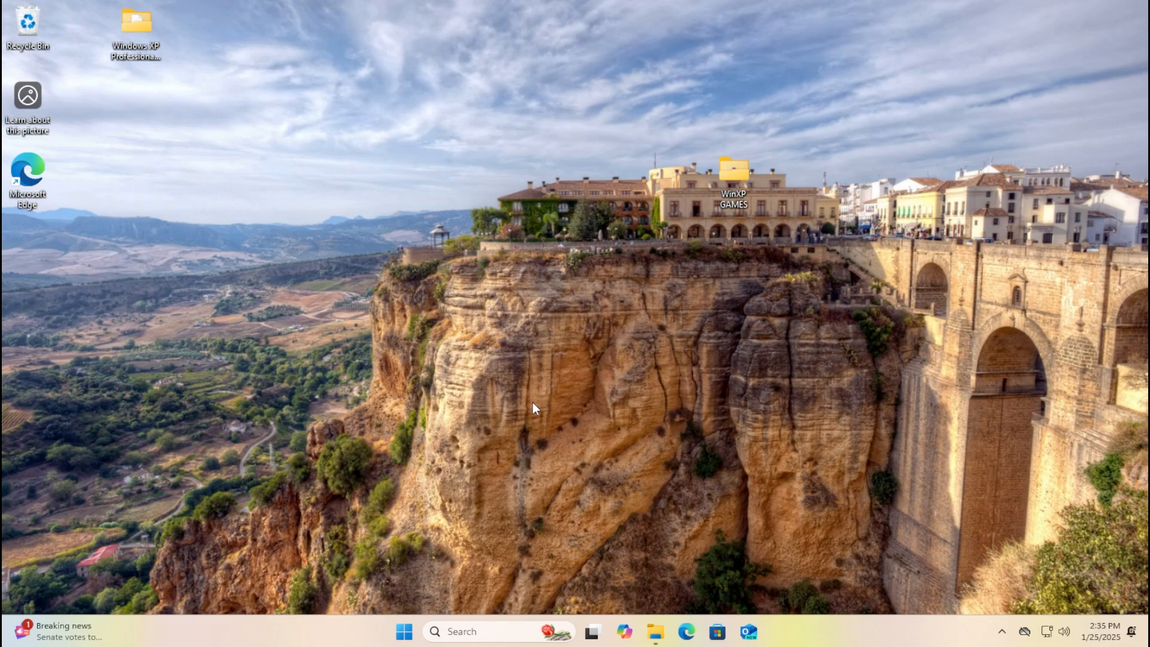
pyautogui.moveTo(288, 136)
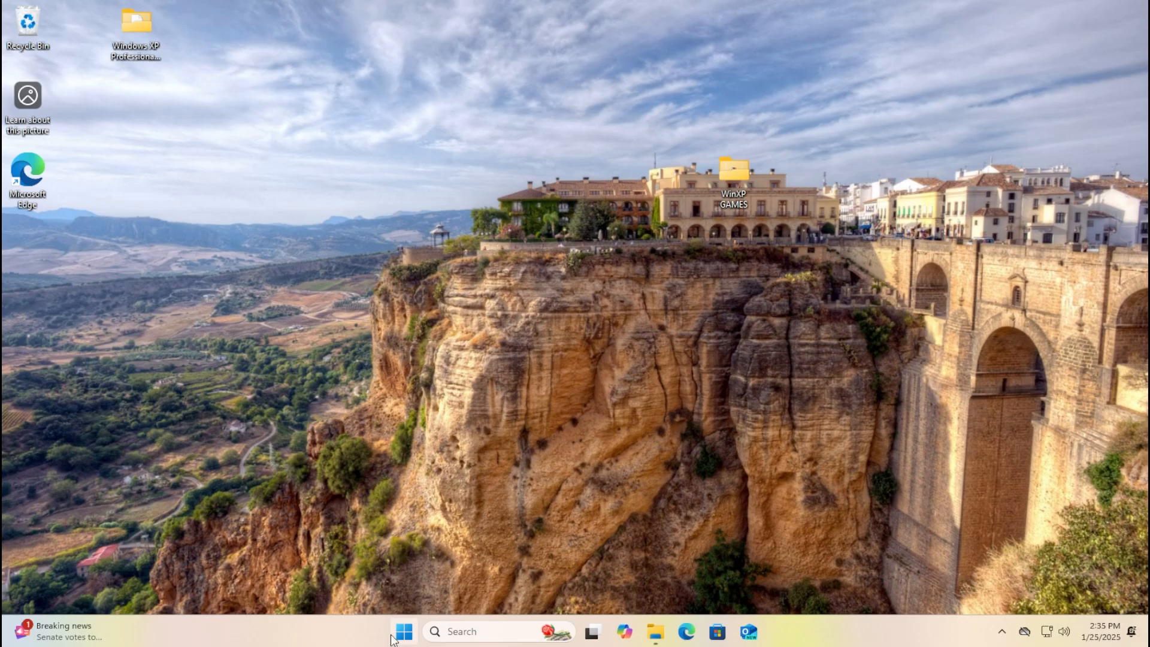
pyautogui.moveTo(758, 208)
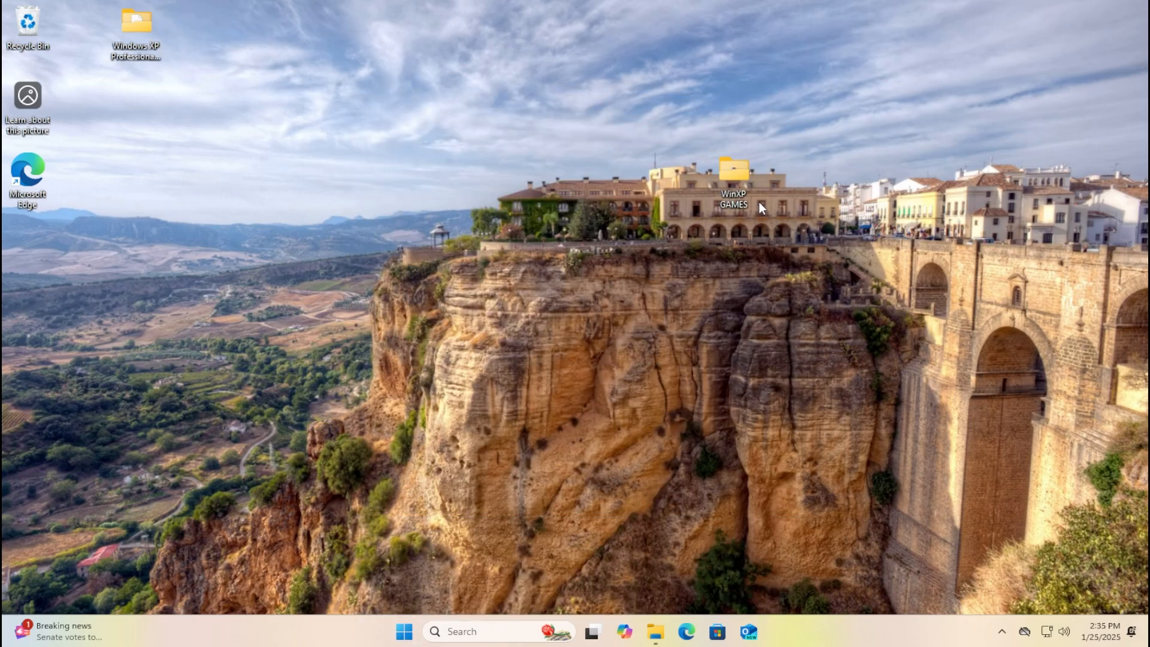
pyautogui.doubleClick(732, 170)
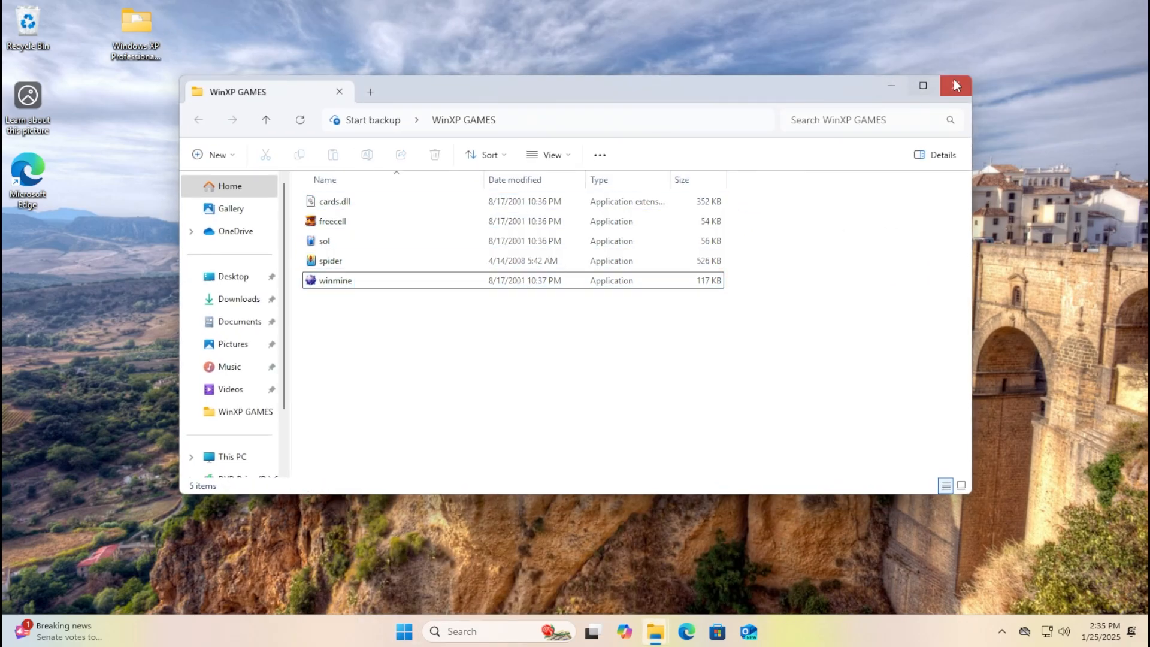
pyautogui.click(954, 85)
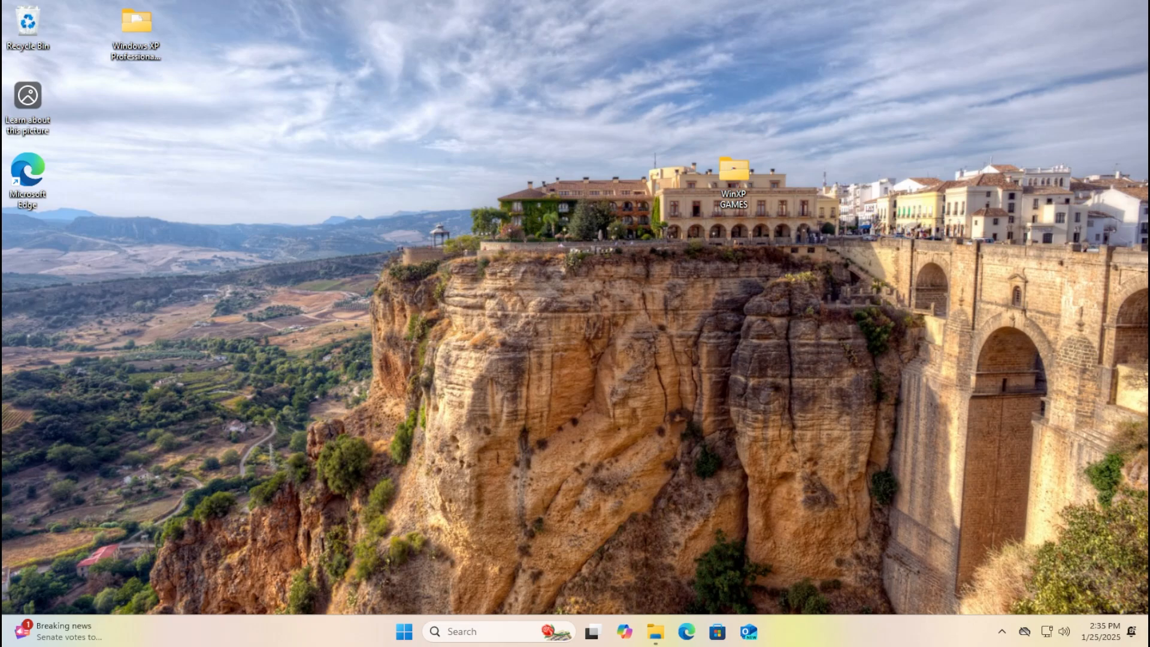
pyautogui.moveTo(749, 207)
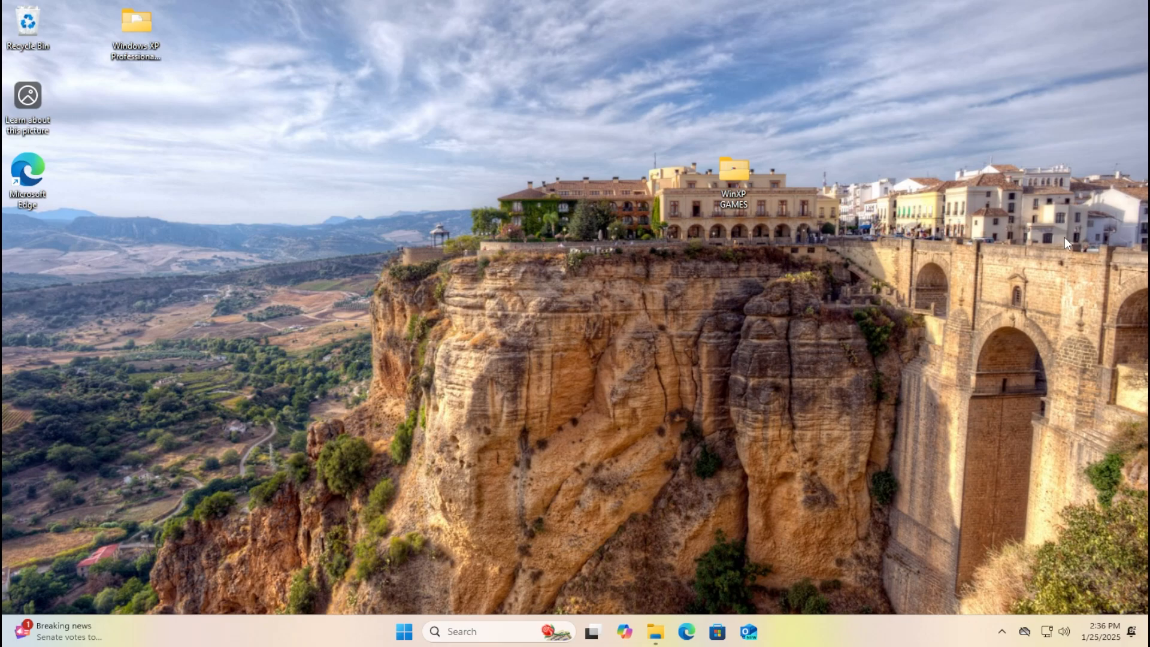
pyautogui.moveTo(821, 393)
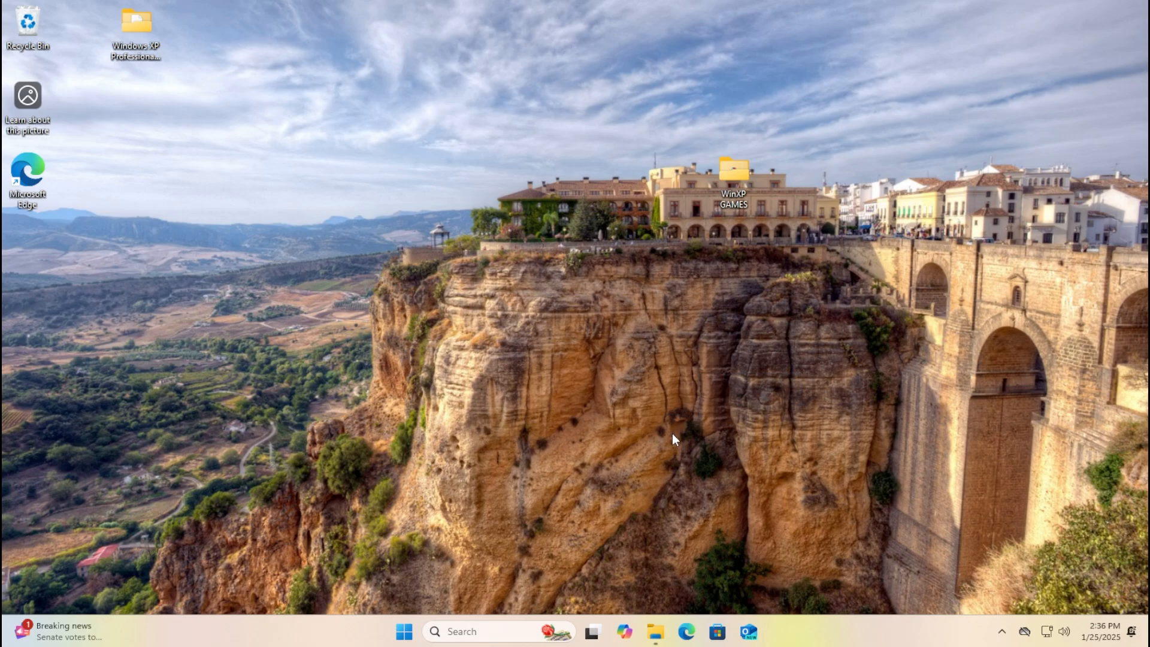
# Search the XP SP3 I386 folder for winmine, then install 7-Zip to the default folder.
pyautogui.doubleClick(135, 27)
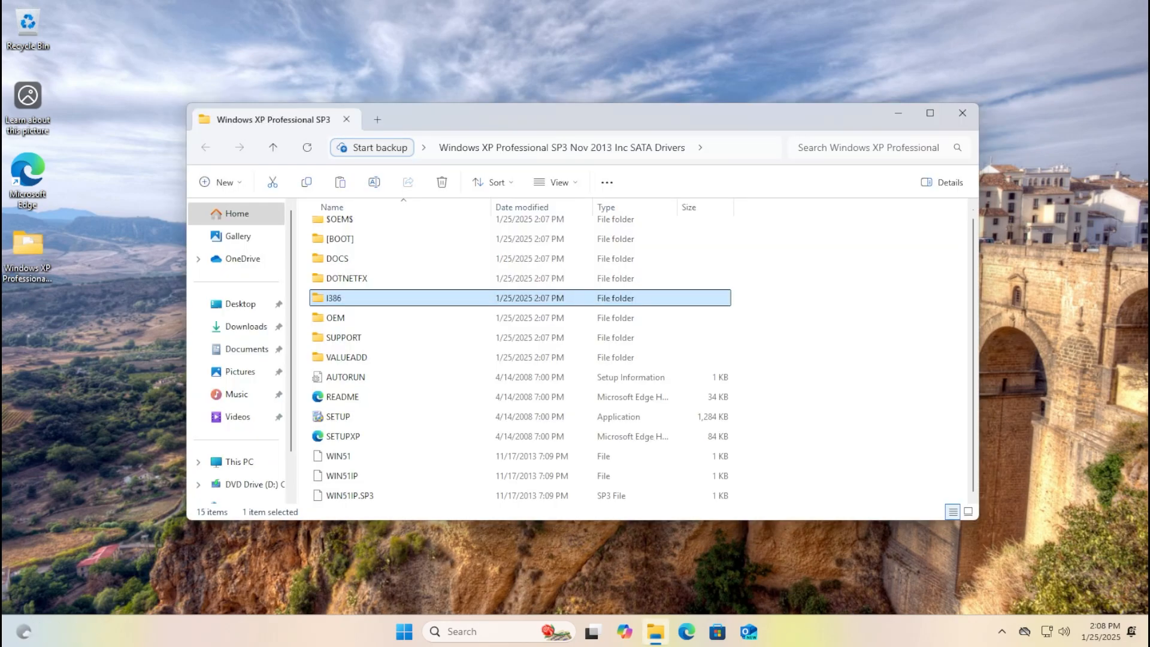
pyautogui.doubleClick(332, 297)
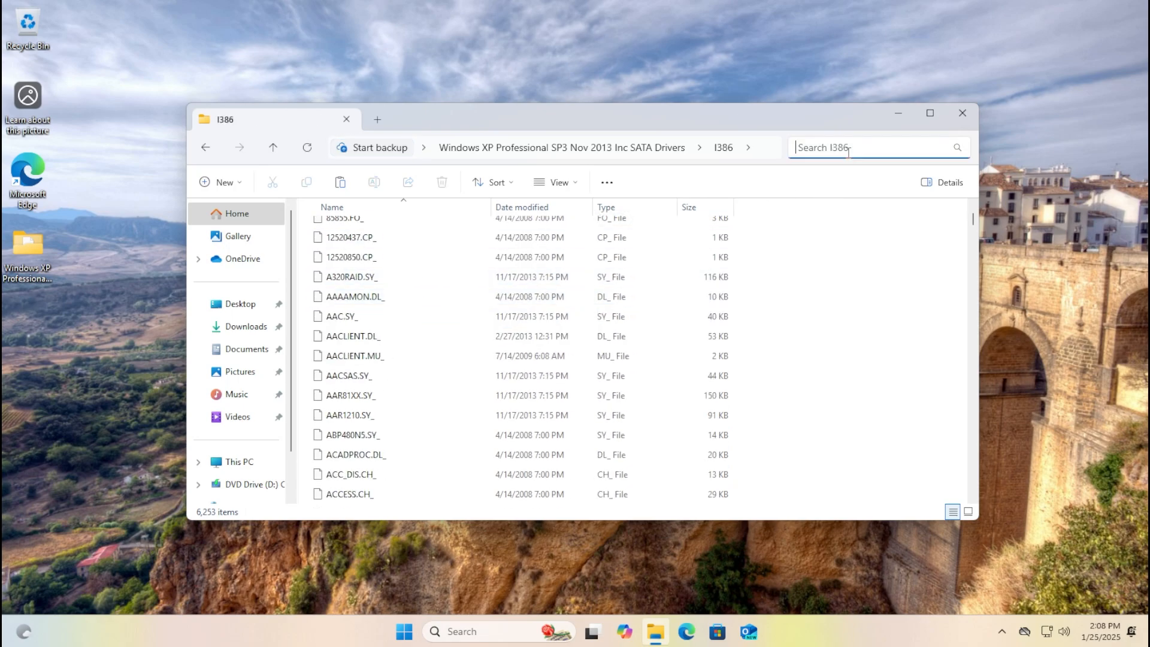
pyautogui.write('wini')
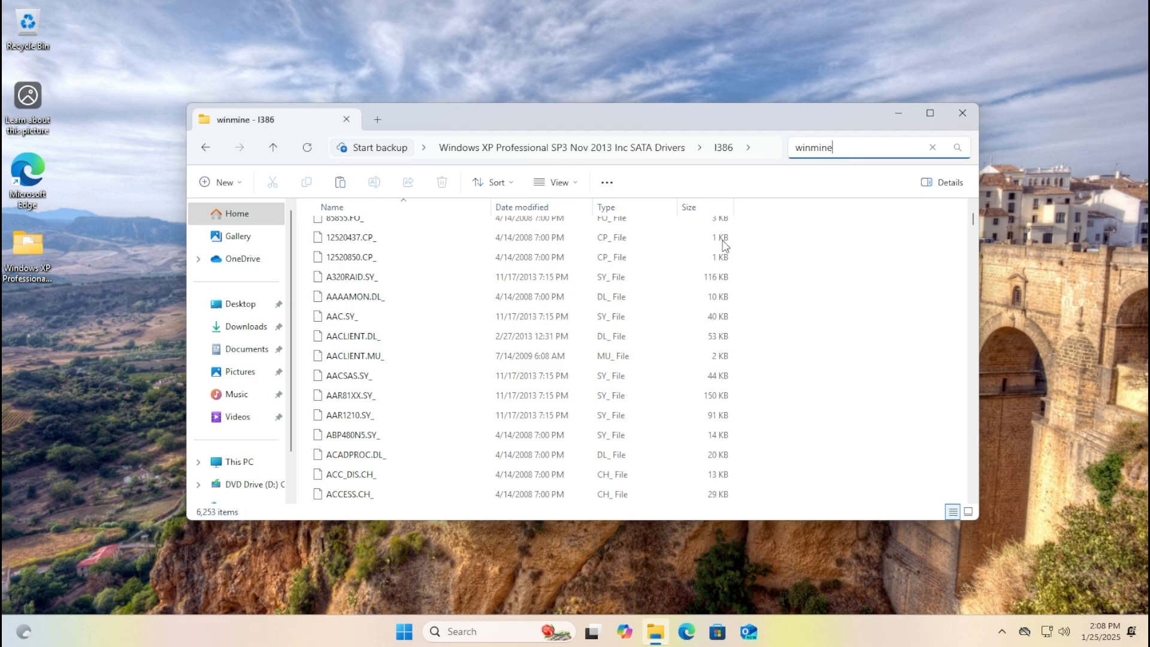
pyautogui.press('Enter')
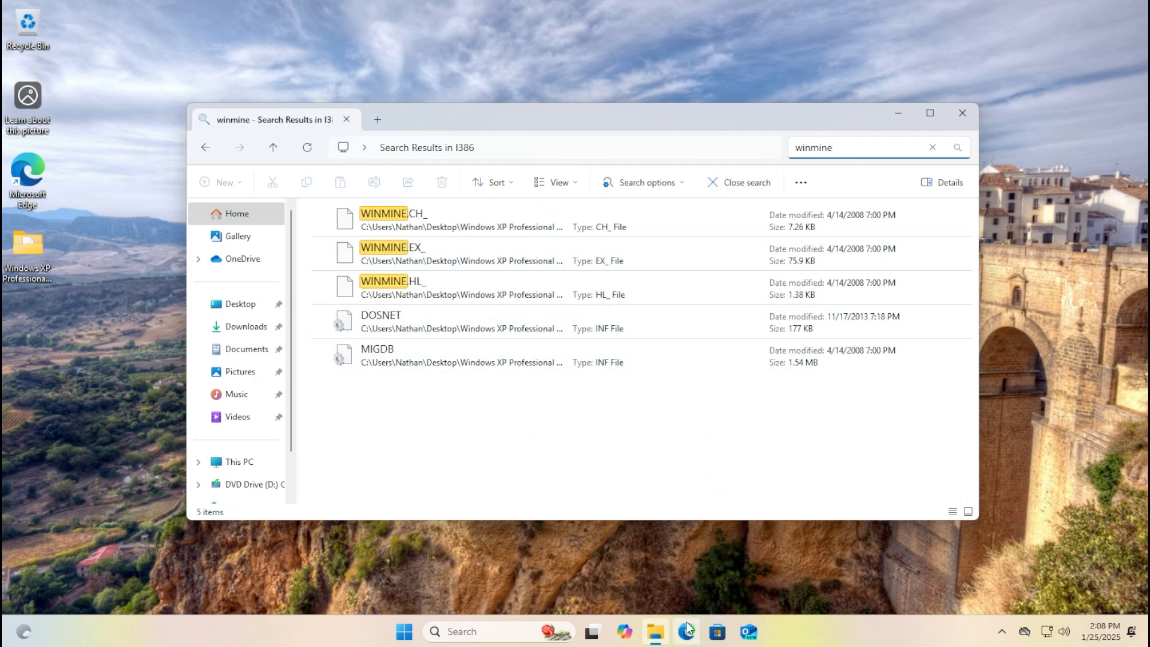
pyautogui.click(843, 147)
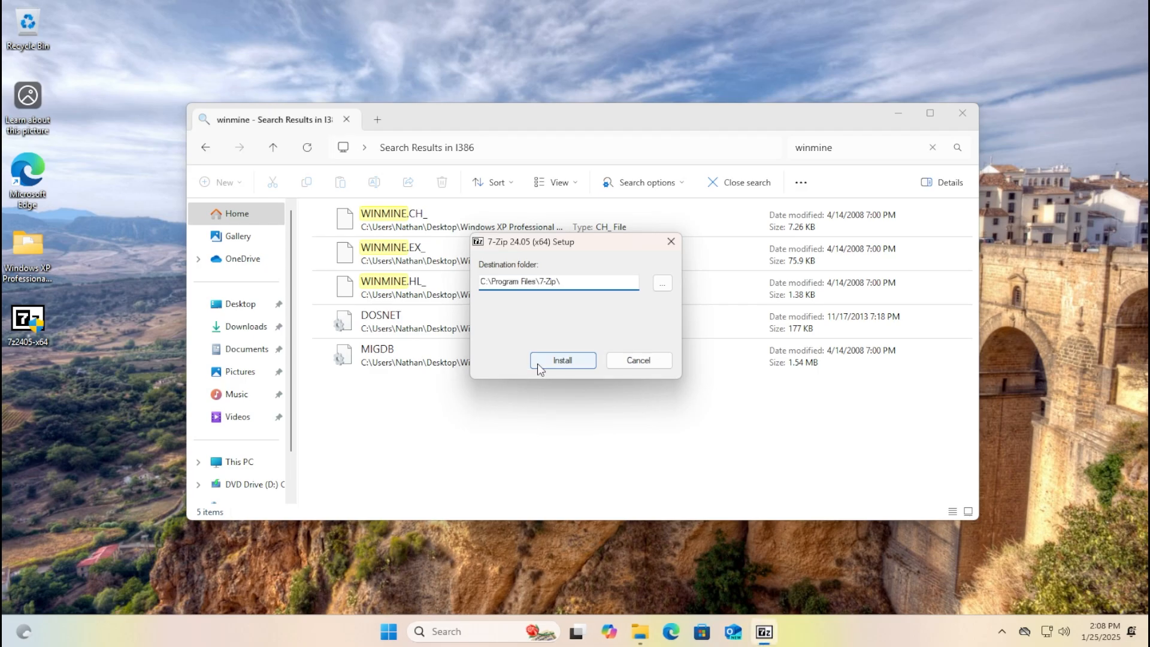
pyautogui.click(562, 360)
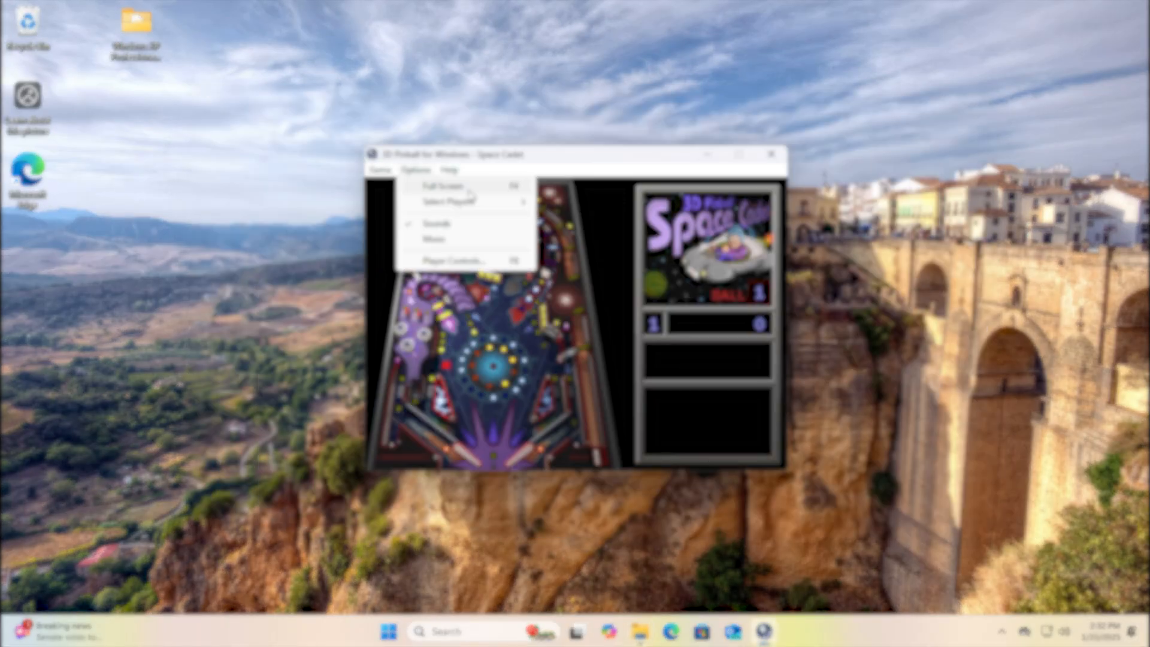
# Close the Options menu and press F3 so ball 1 awaits deployment.
pyautogui.click(379, 170)
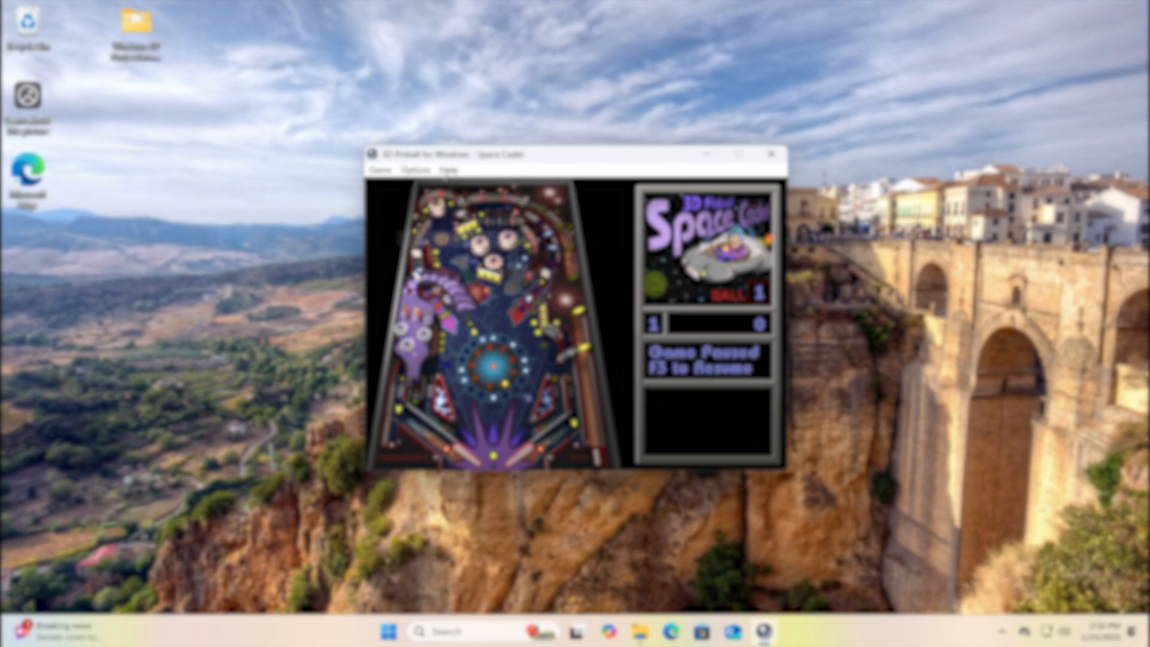
pyautogui.press('f3')
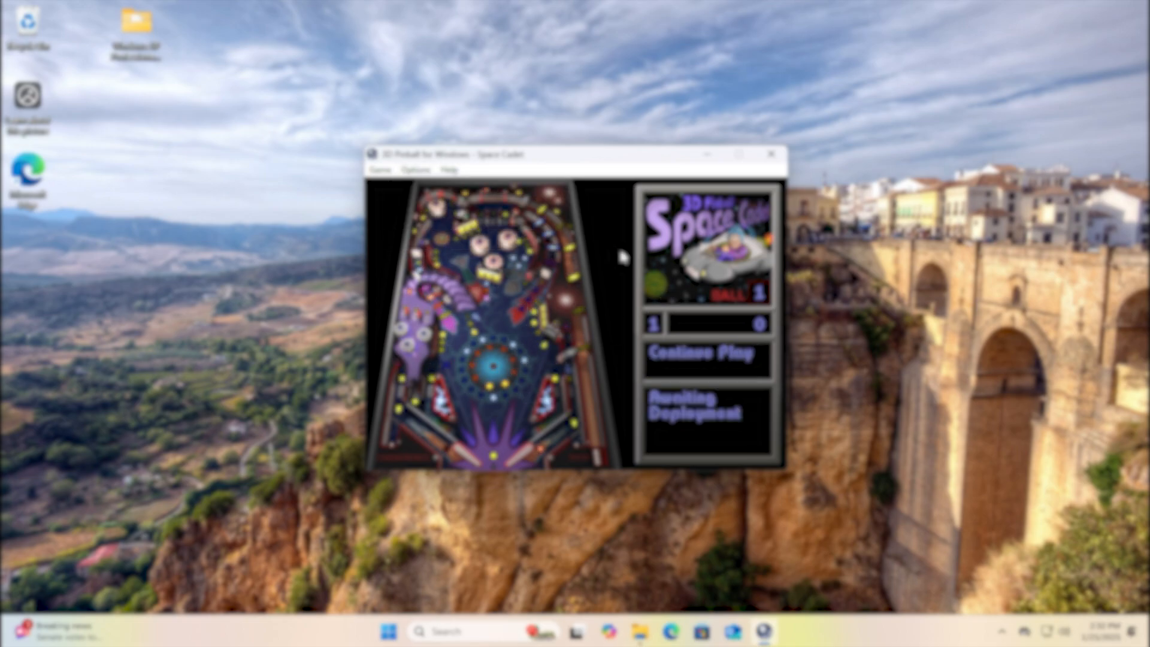